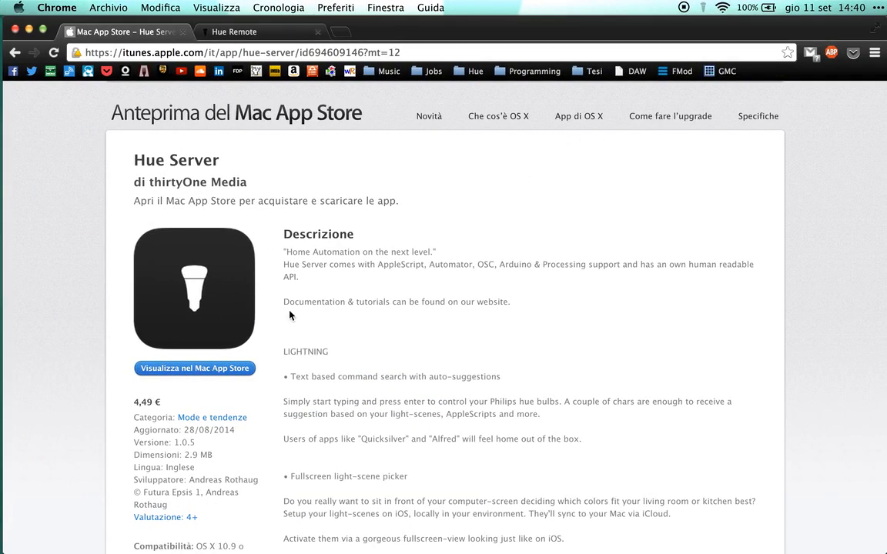
mouse_move(166, 406)
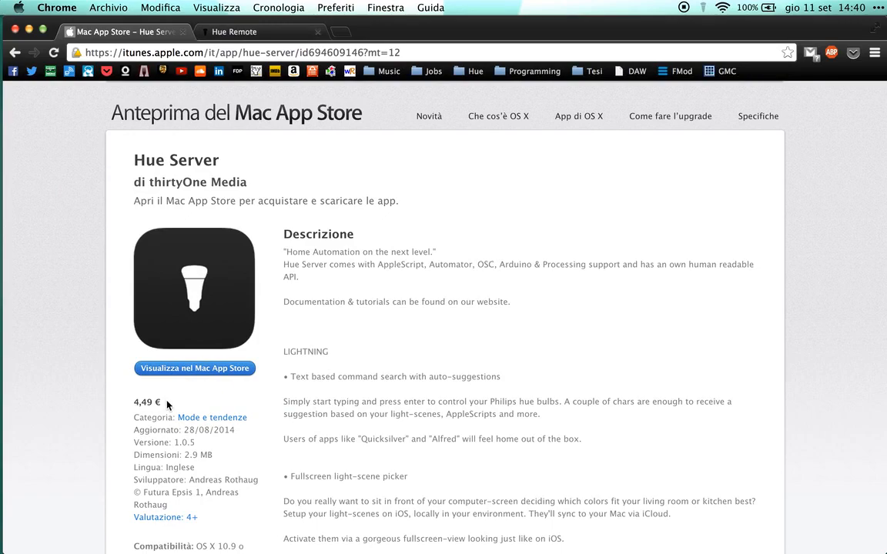
mouse_move(421, 326)
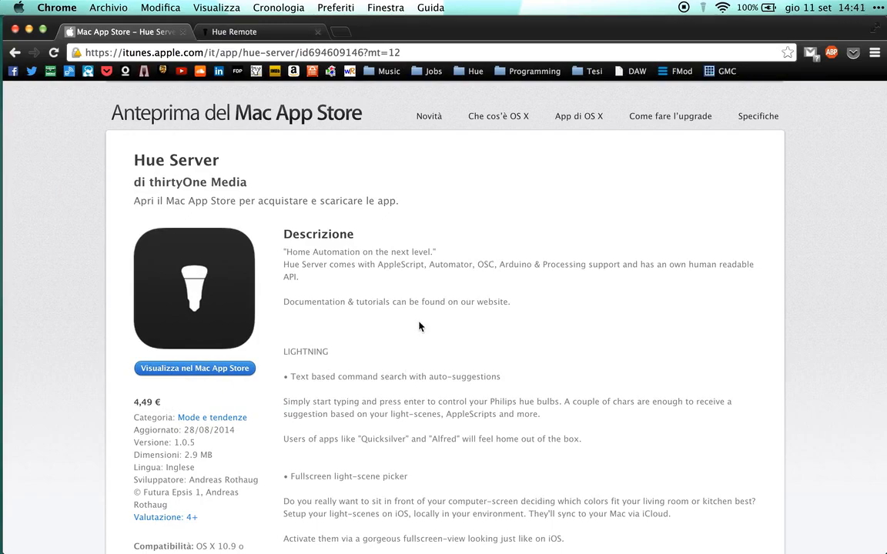
Add a udpsend object addressed to 127.0.0.1 port 9031 below the patch title.
drag(365, 252, 416, 251)
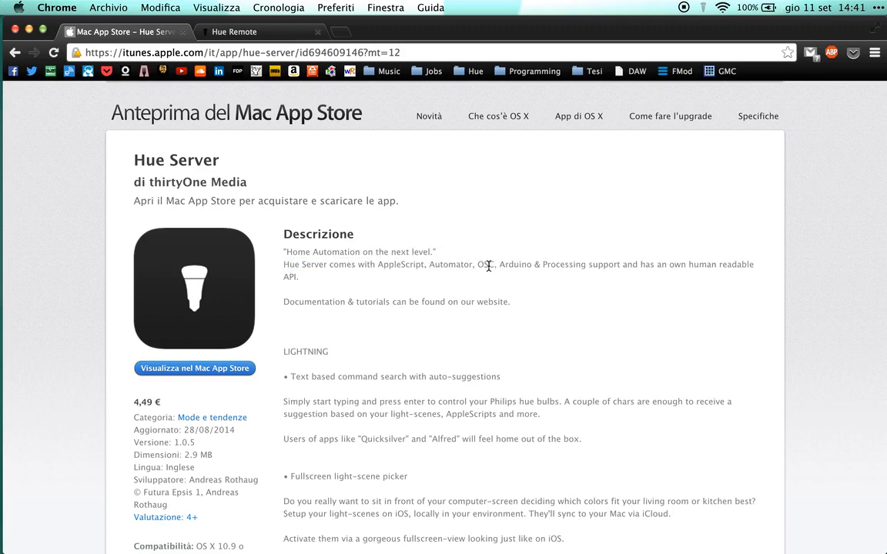
double_click(485, 264)
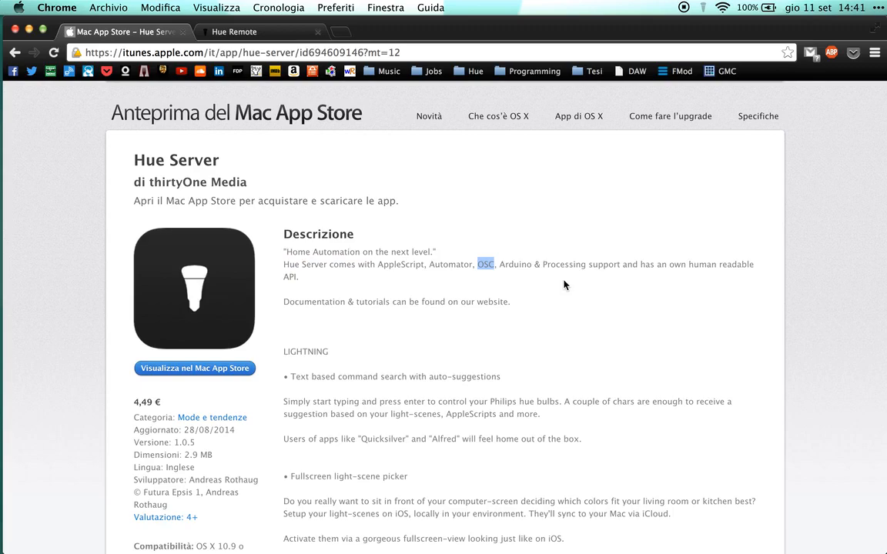
mouse_move(616, 280)
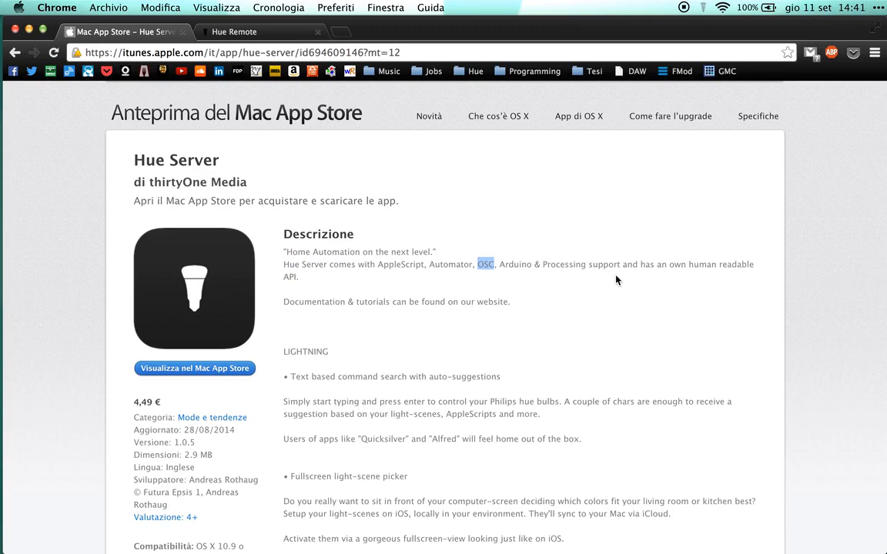
mouse_move(538, 258)
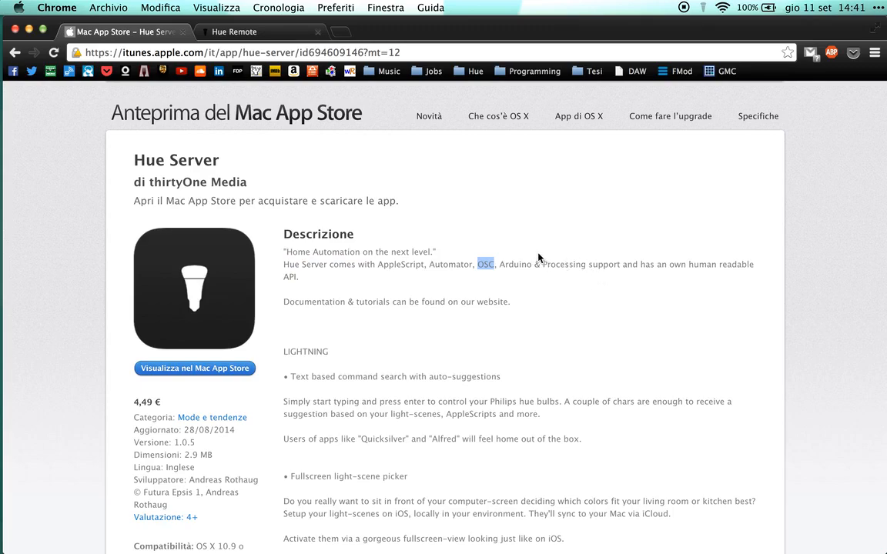
mouse_move(546, 261)
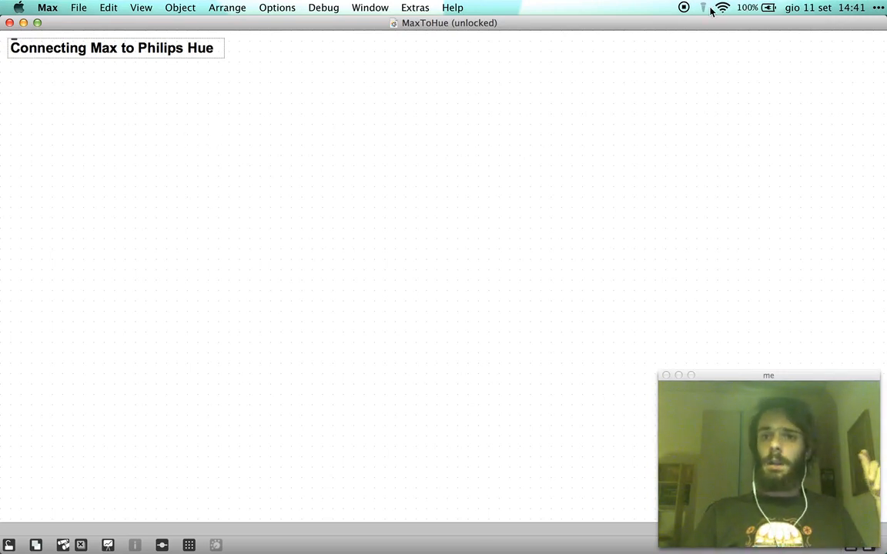
click(703, 7)
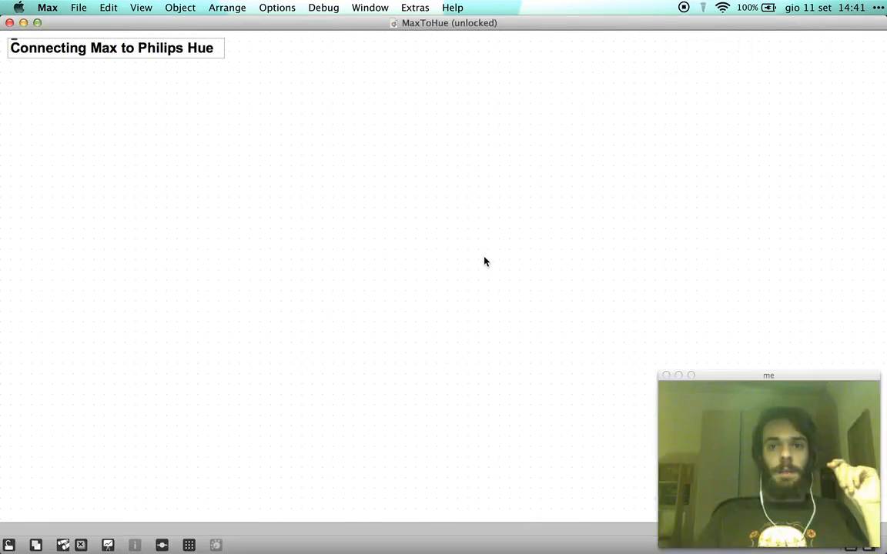
mouse_move(142, 195)
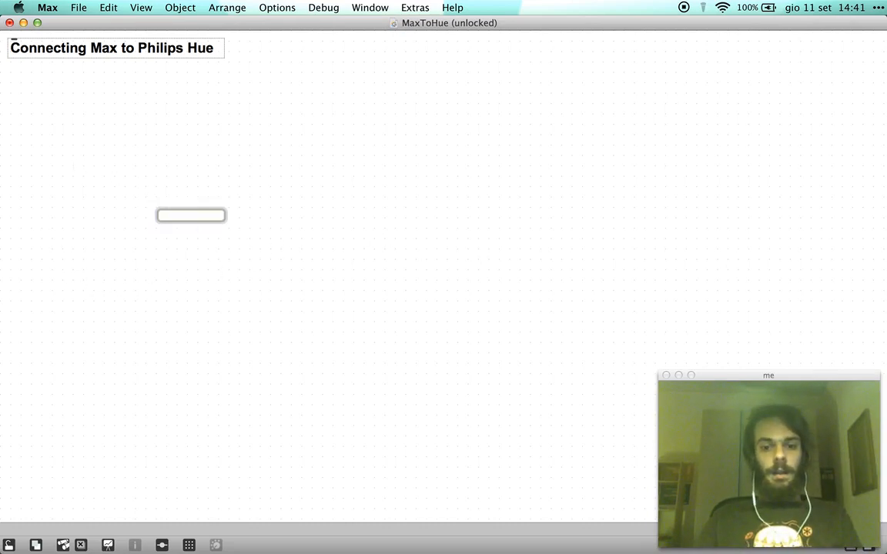
text(udpsend 127.0.0.)
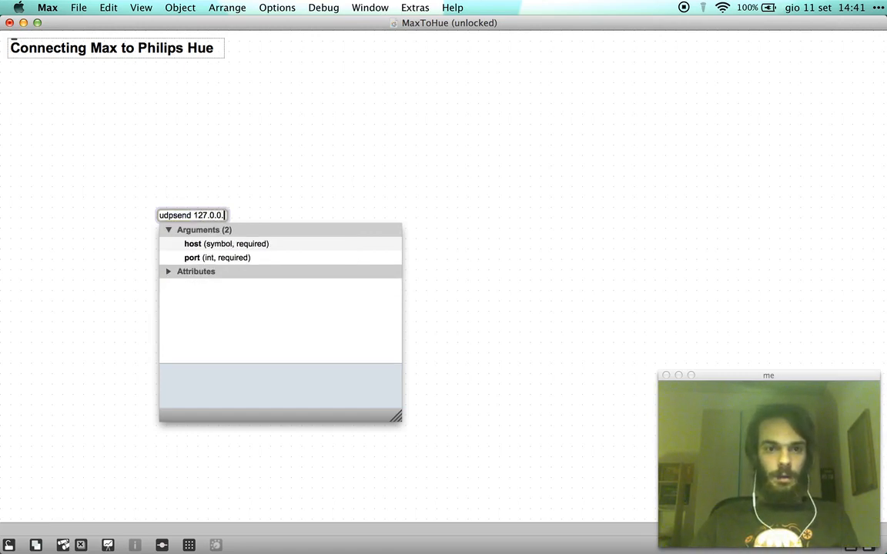
text(1)
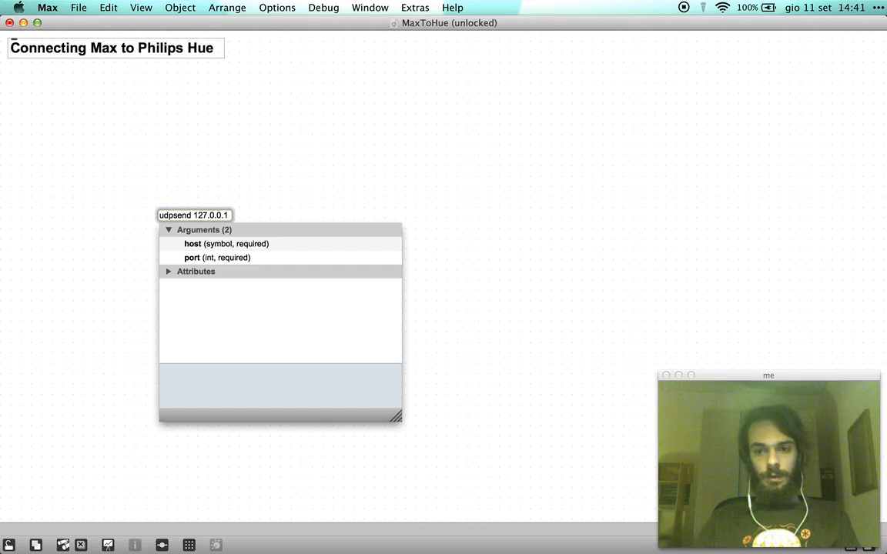
click(229, 215)
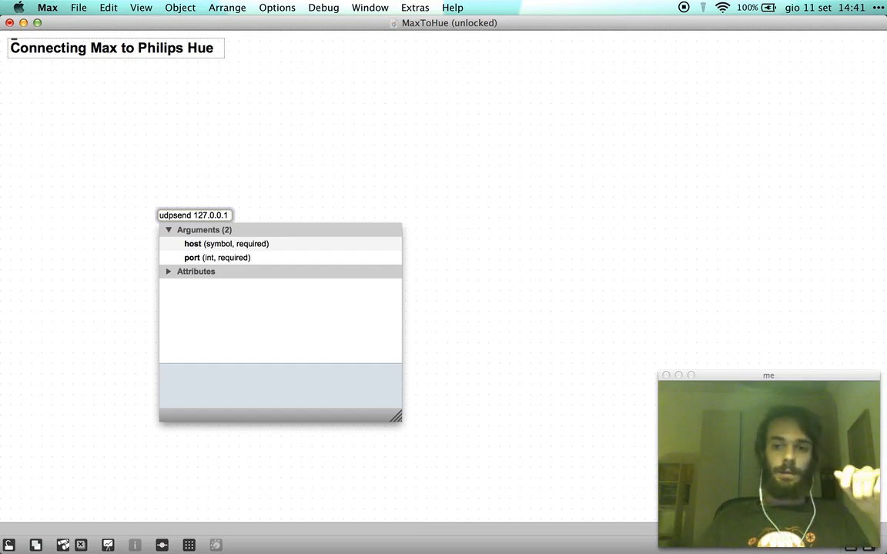
text(9031)
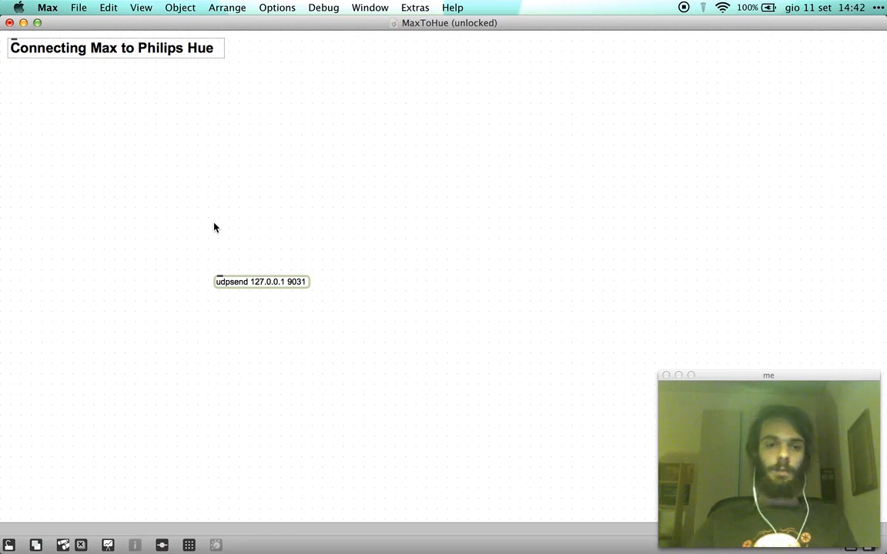
mouse_move(624, 126)
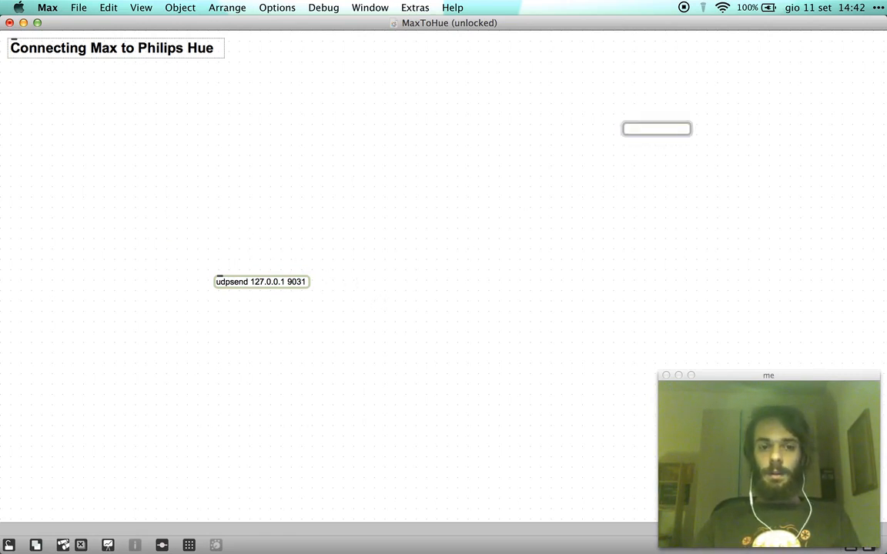
Create udpreceive 2331, wire its outlet into a box below, and reposition the pair.
text(u)
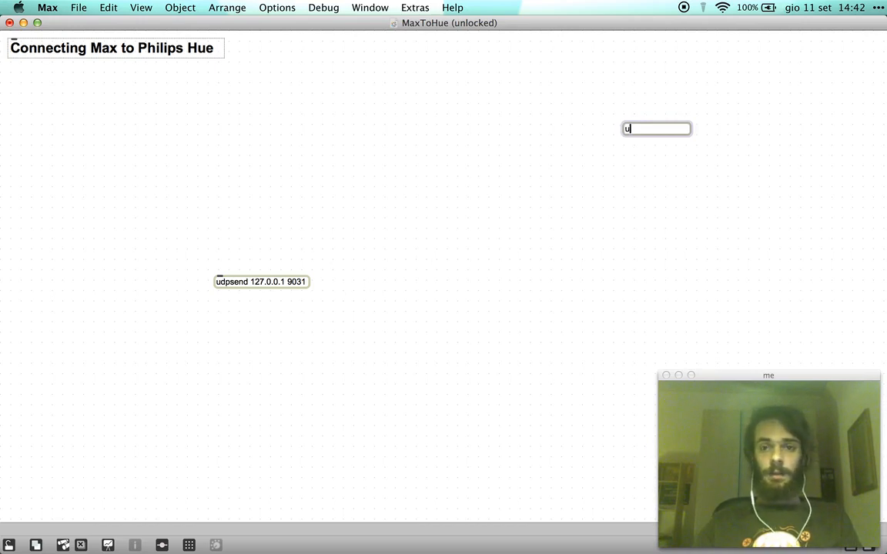
text(dpsend)
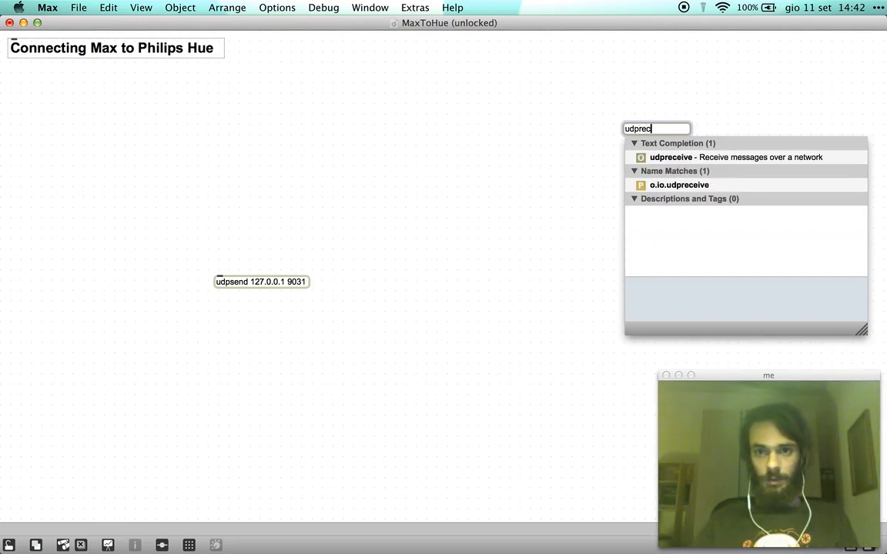
click(670, 157)
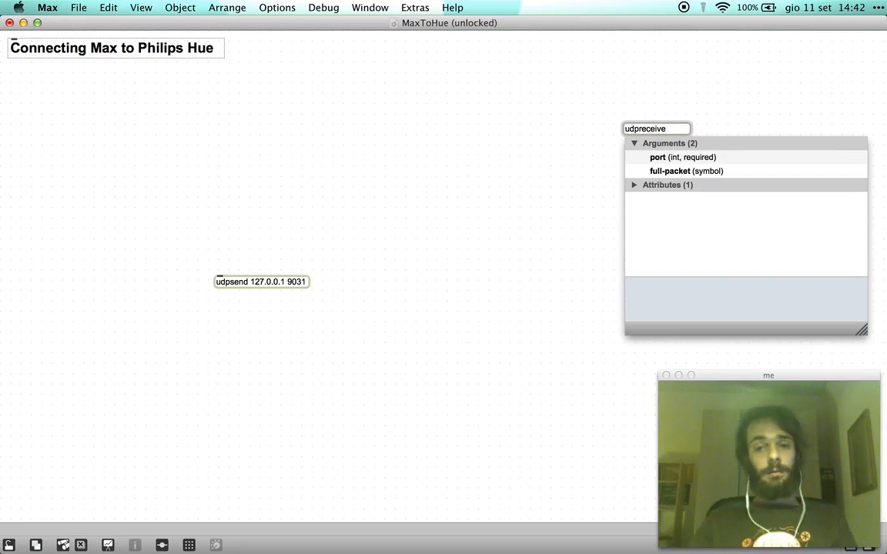
text(2331)
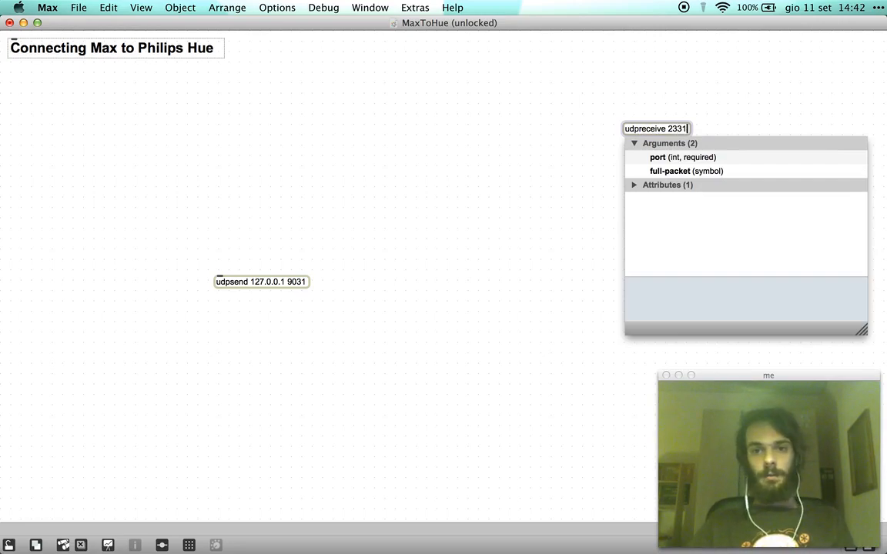
drag(656, 128, 500, 275)
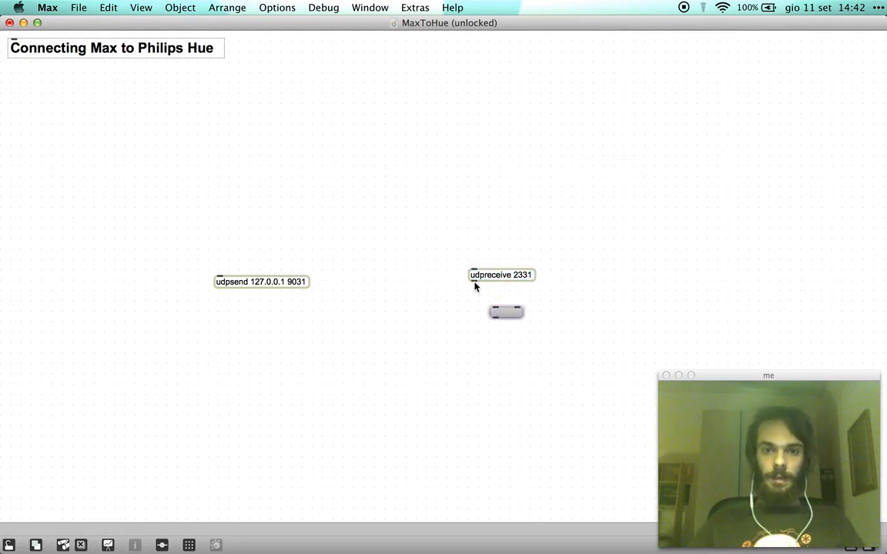
drag(473, 283, 496, 308)
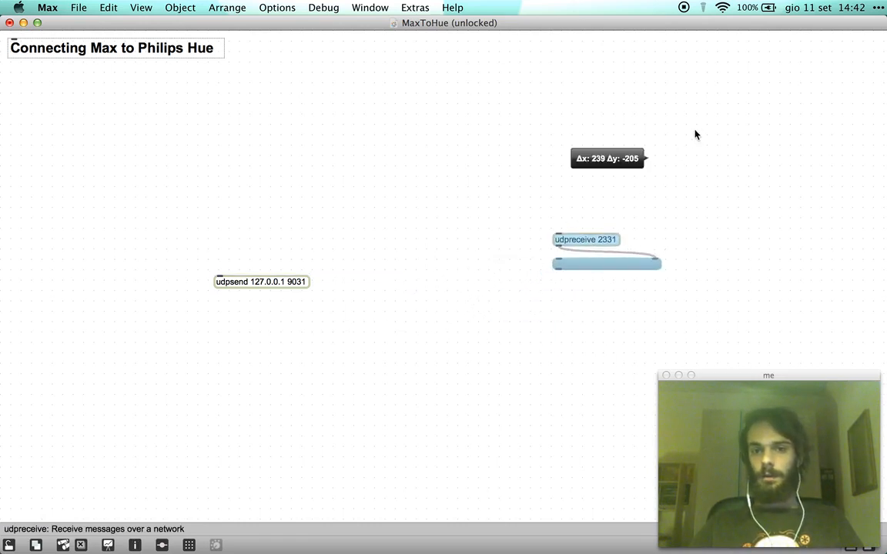
drag(586, 250, 768, 73)
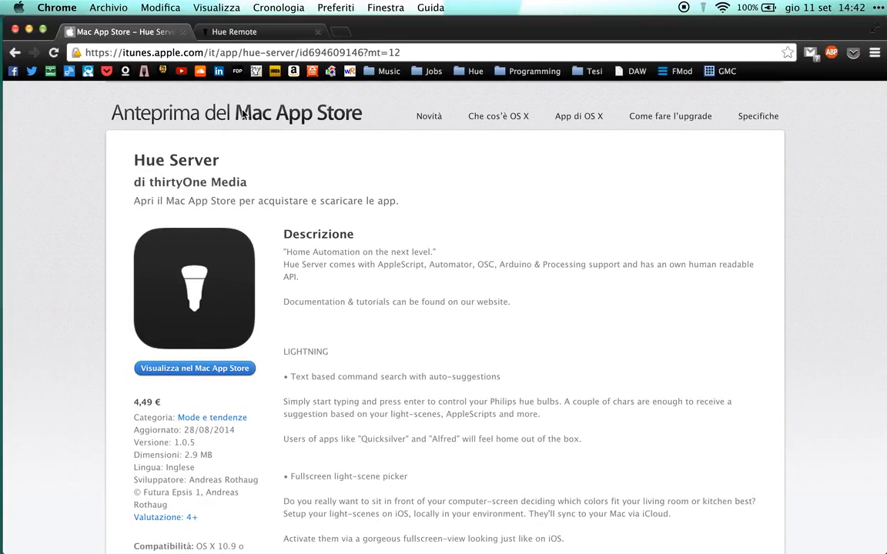
Scroll the Hue Remote command reference past hue, saturation and brightness commands to Colors.
click(234, 32)
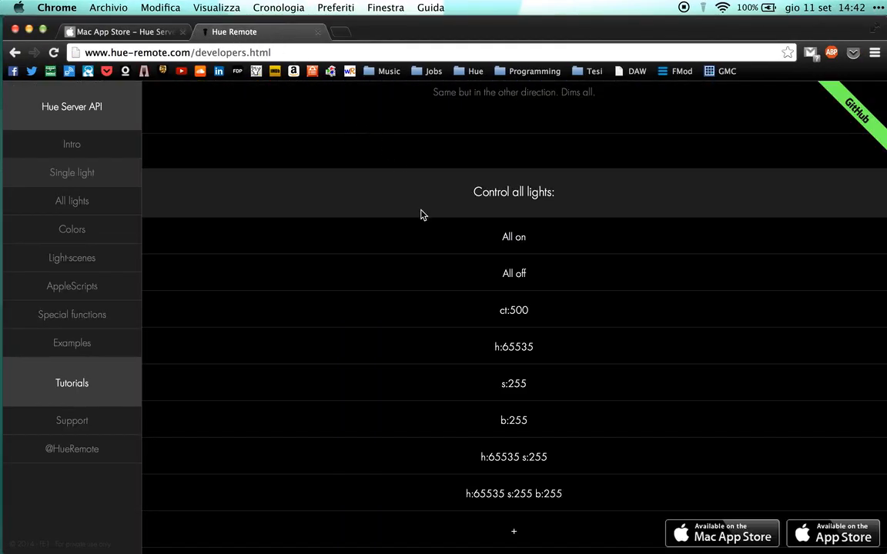
mouse_move(208, 290)
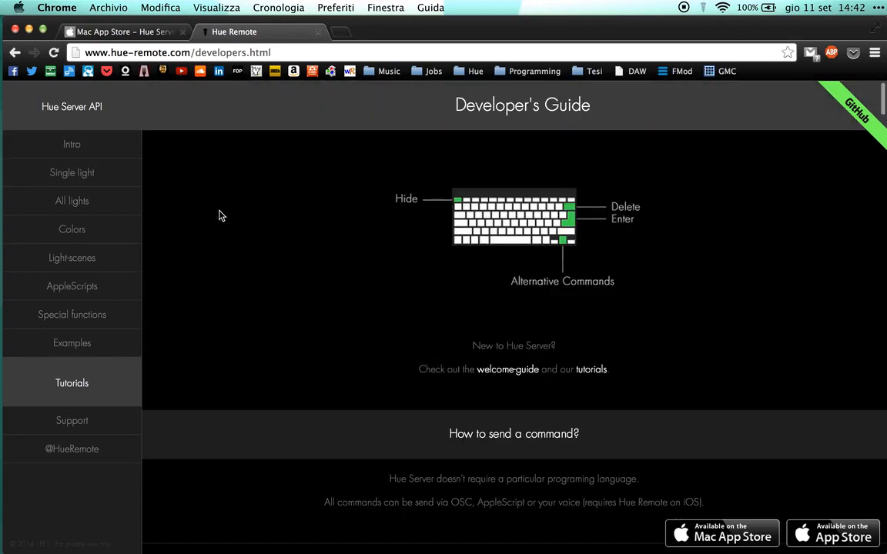
scroll(down, 3)
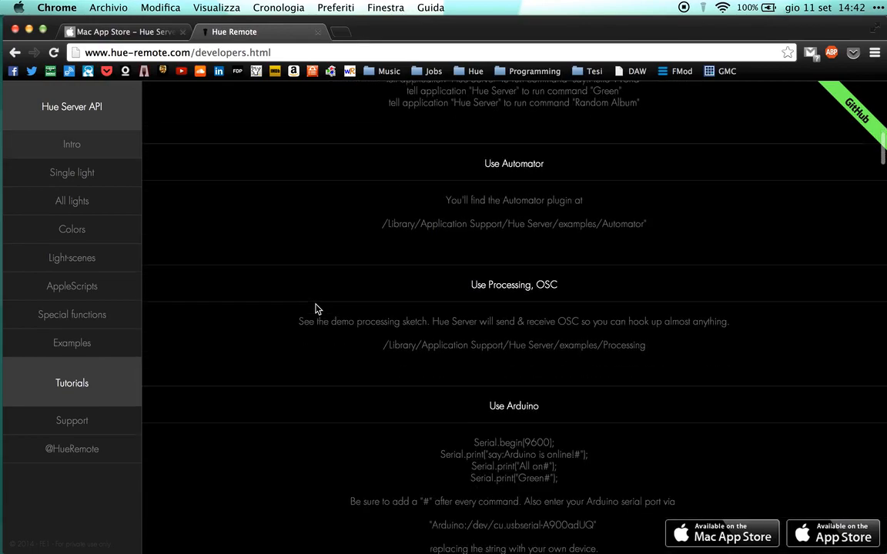
scroll(down, 3)
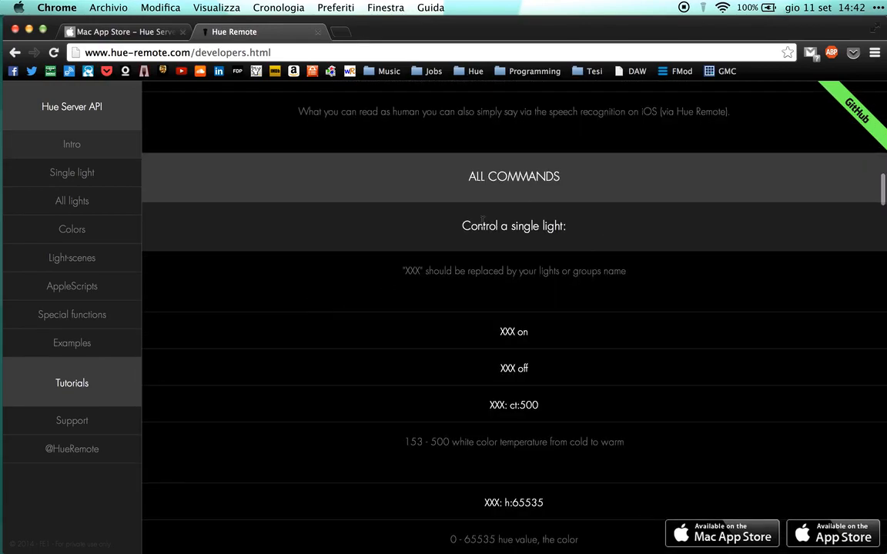
scroll(down, 3)
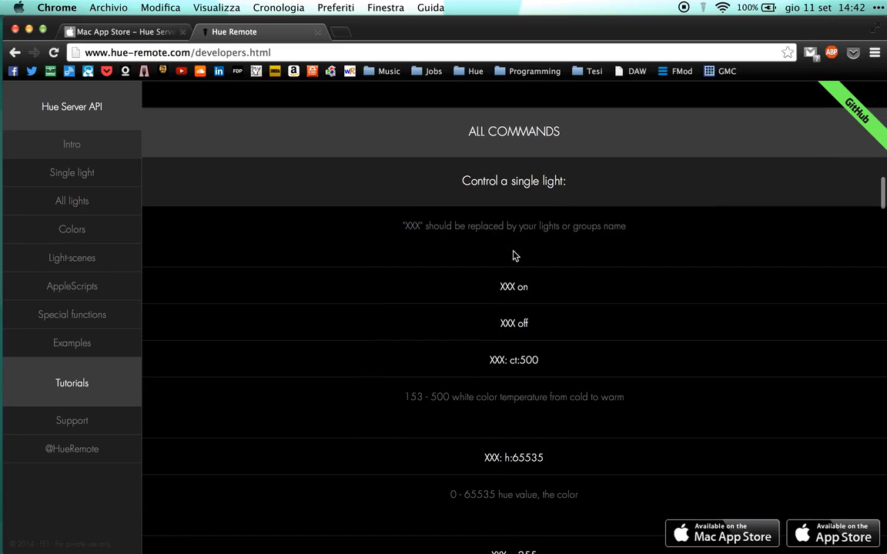
scroll(down, 3)
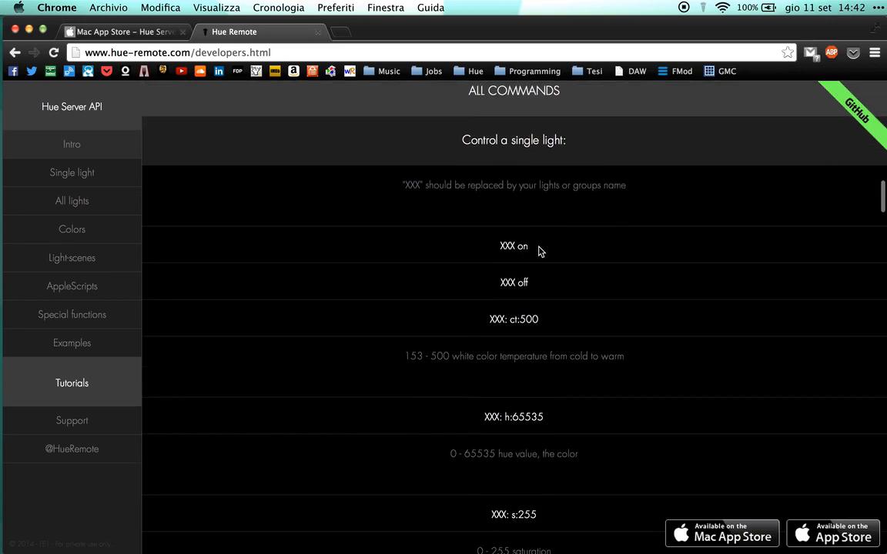
scroll(down, 3)
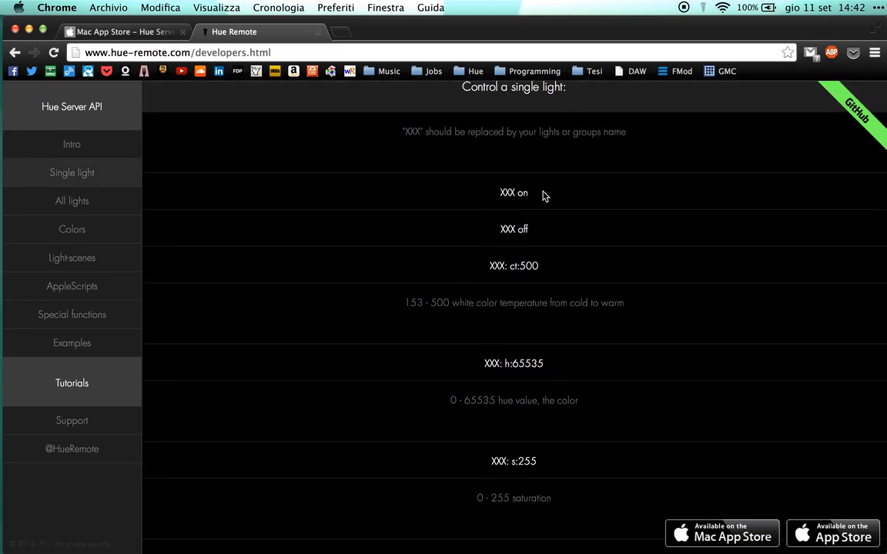
mouse_move(527, 269)
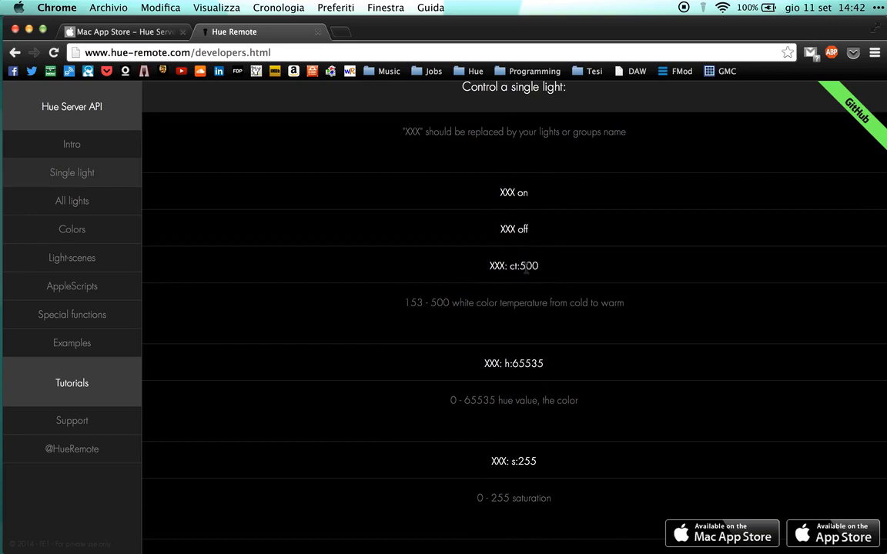
scroll(down, 3)
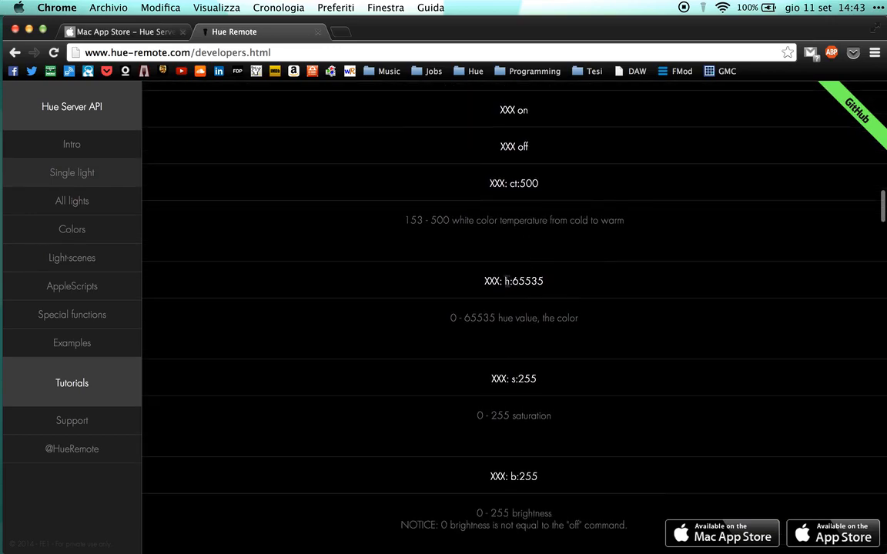
double_click(567, 318)
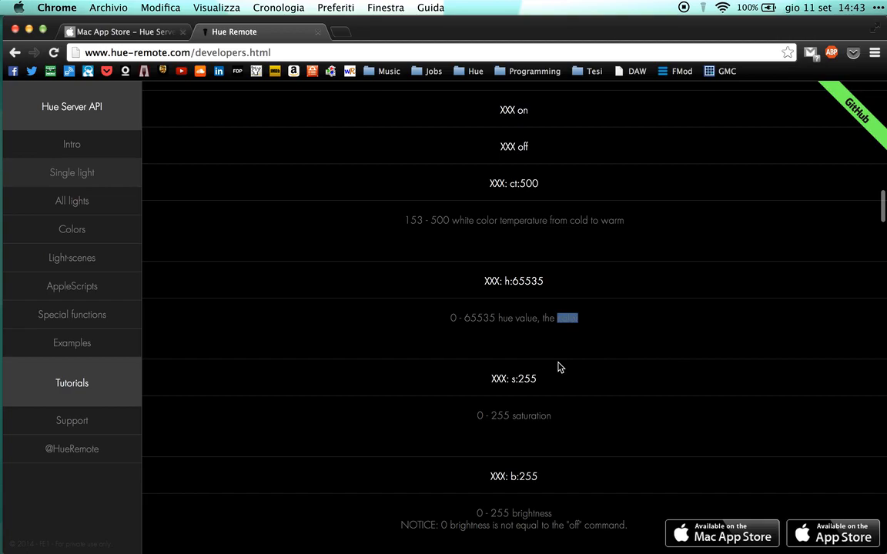
scroll(down, 3)
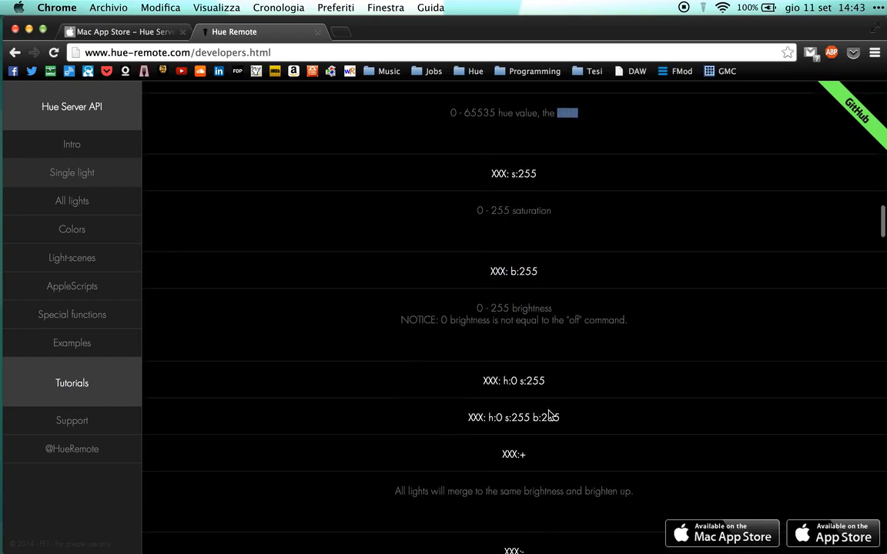
scroll(down, 3)
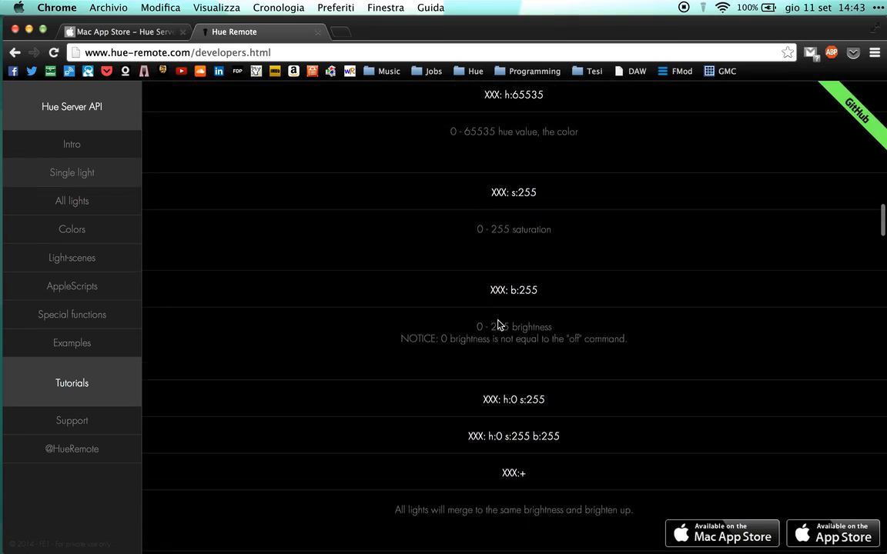
scroll(down, 3)
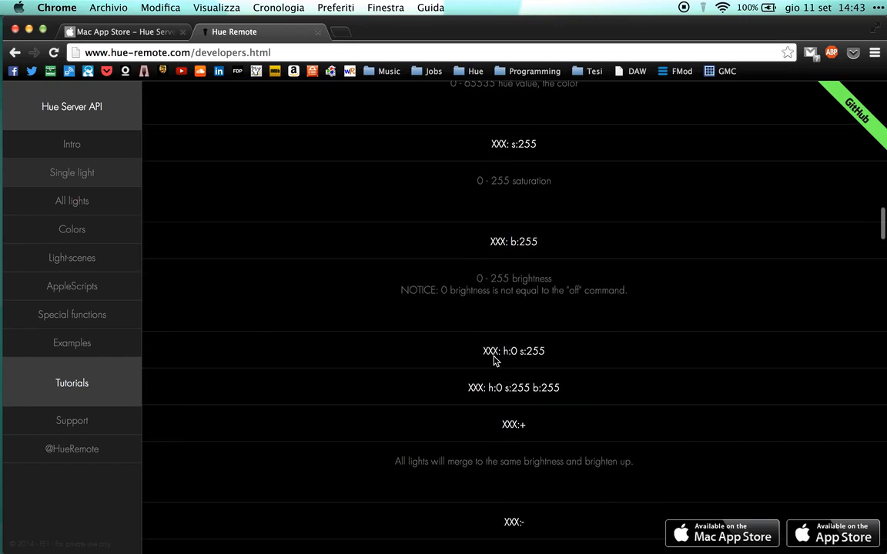
scroll(down, 3)
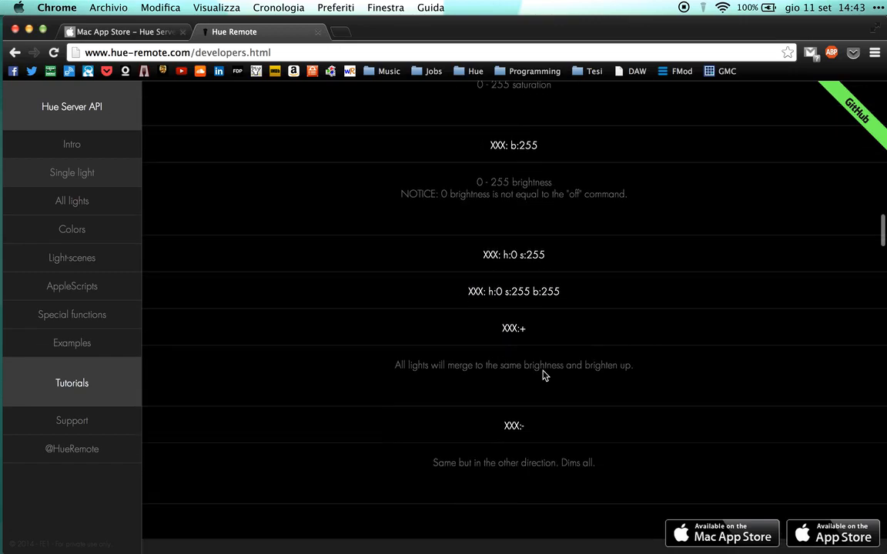
scroll(down, 3)
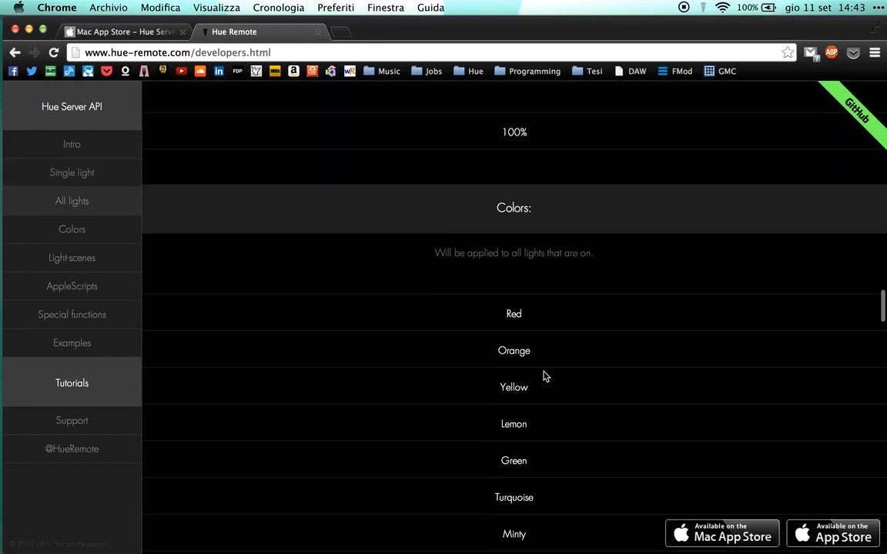
scroll(down, 3)
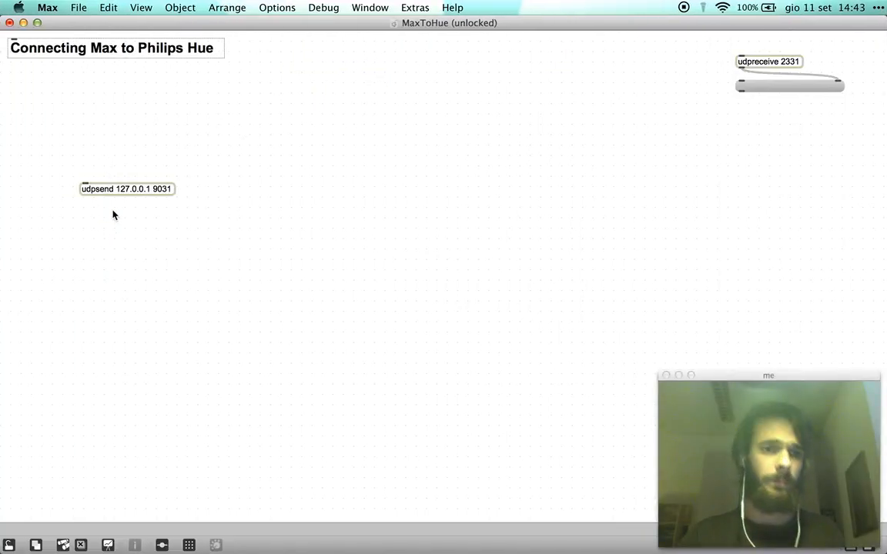
Lower udpsend, feed it /hue/cmd "All off" and "All on" messages, and send All on.
drag(127, 189, 116, 214)
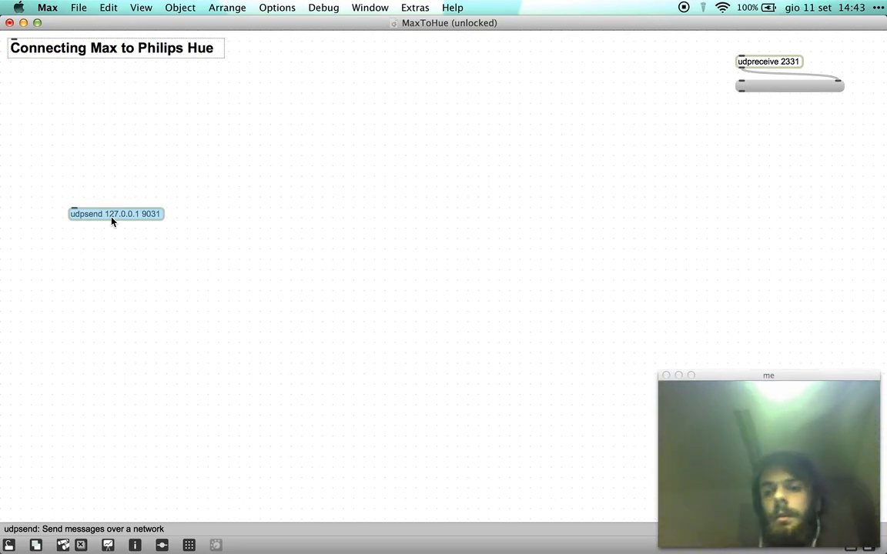
drag(116, 208, 115, 38)
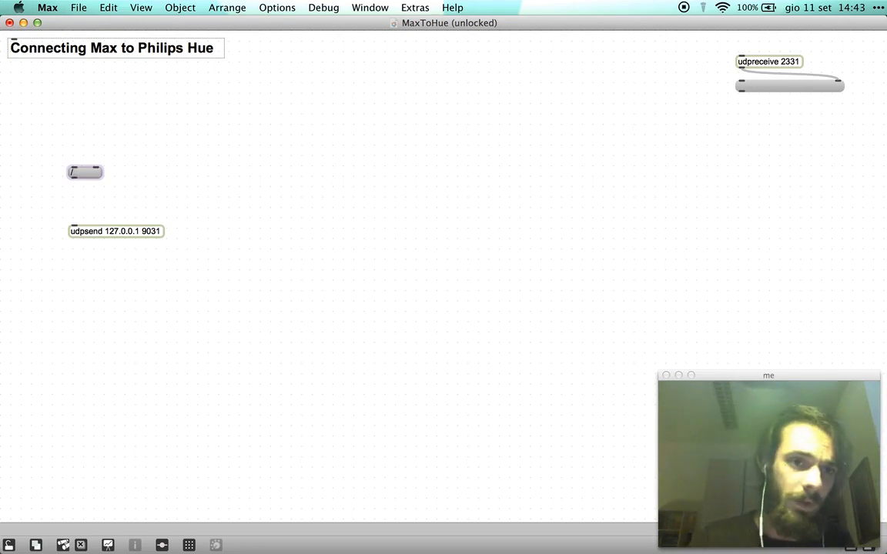
text(/hue/cmd "All o)
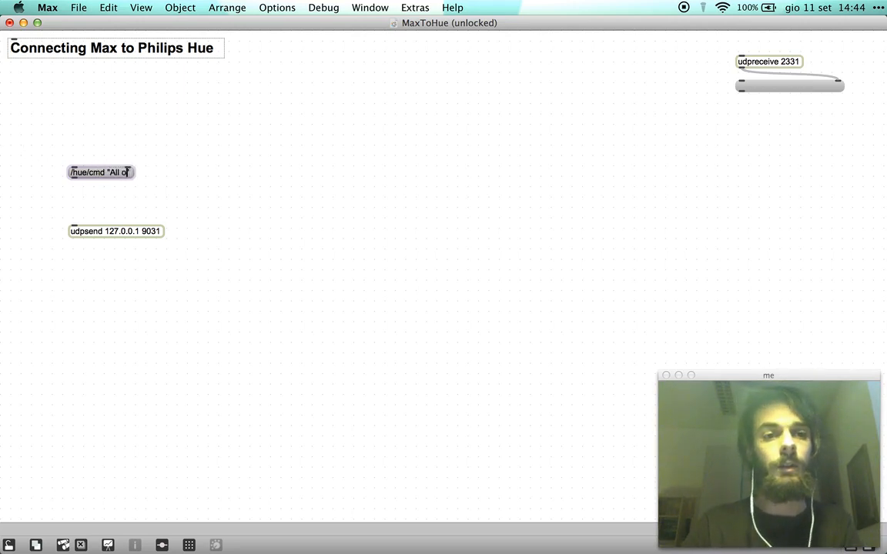
mouse_move(73, 182)
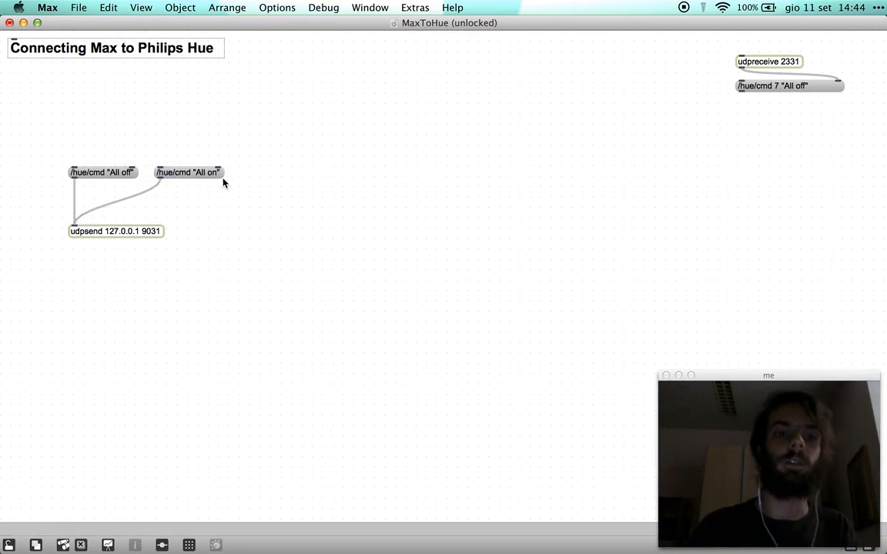
click(188, 172)
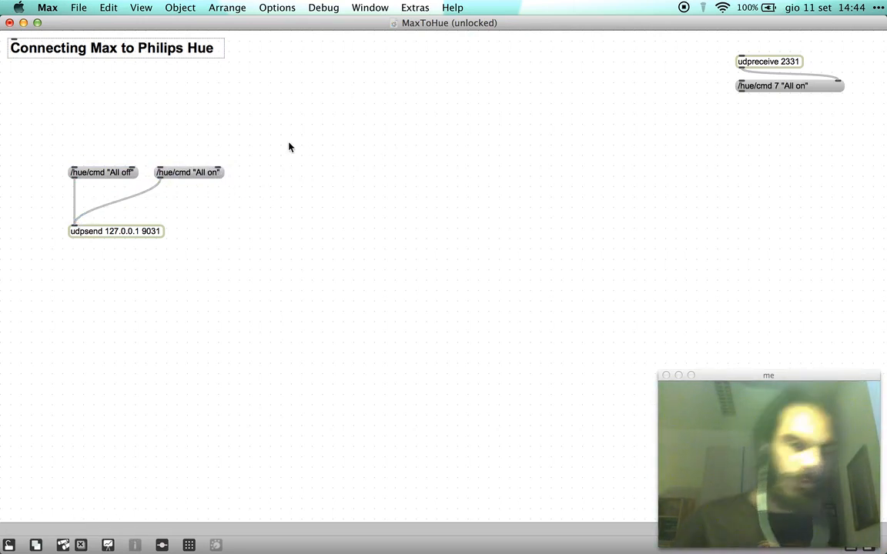
mouse_move(156, 141)
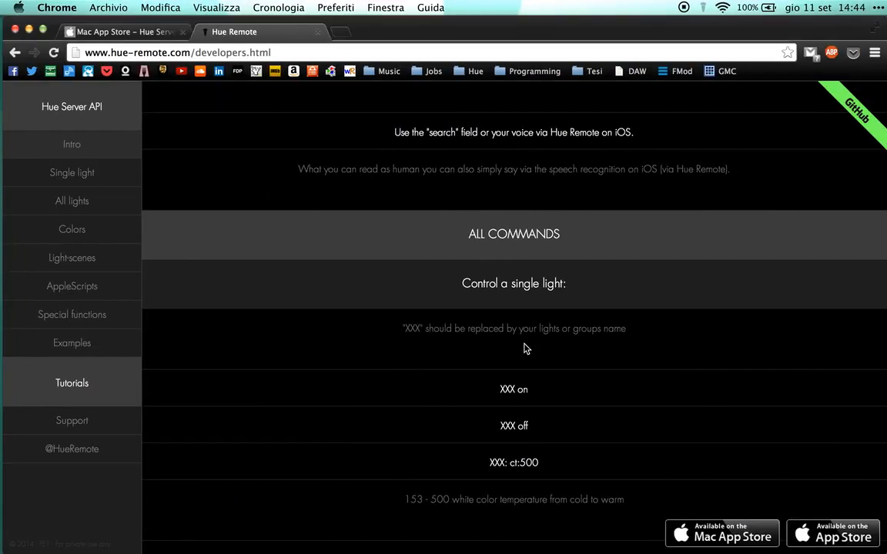
Scroll the Hue Remote page down to the Colors list, Red through Purple.
scroll(down, 3)
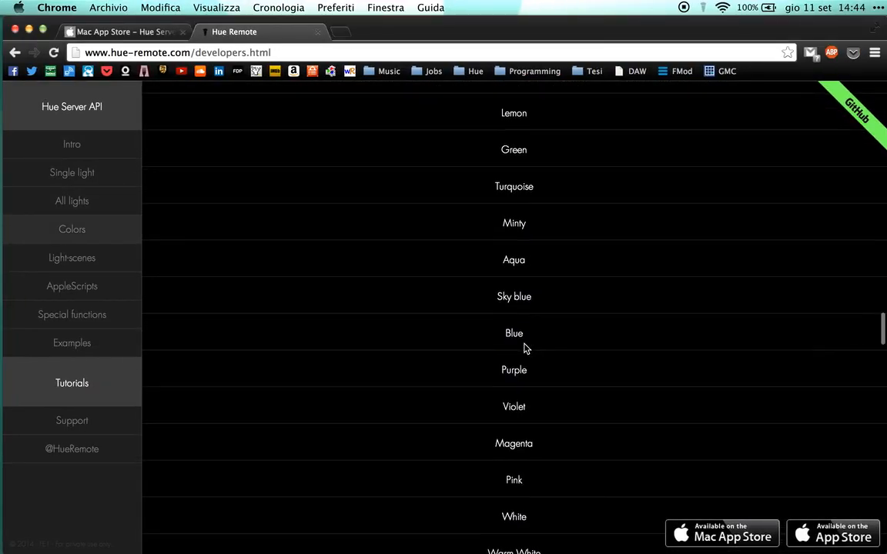
scroll(down, 3)
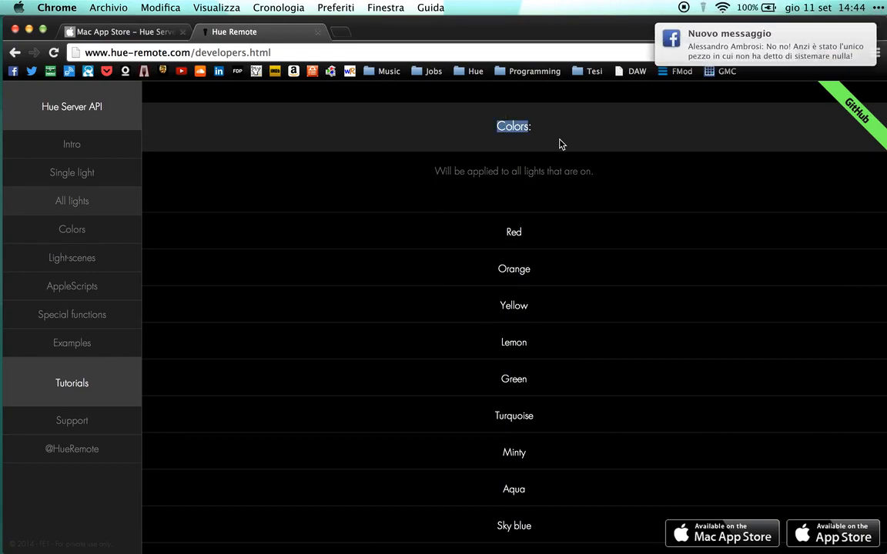
mouse_move(580, 125)
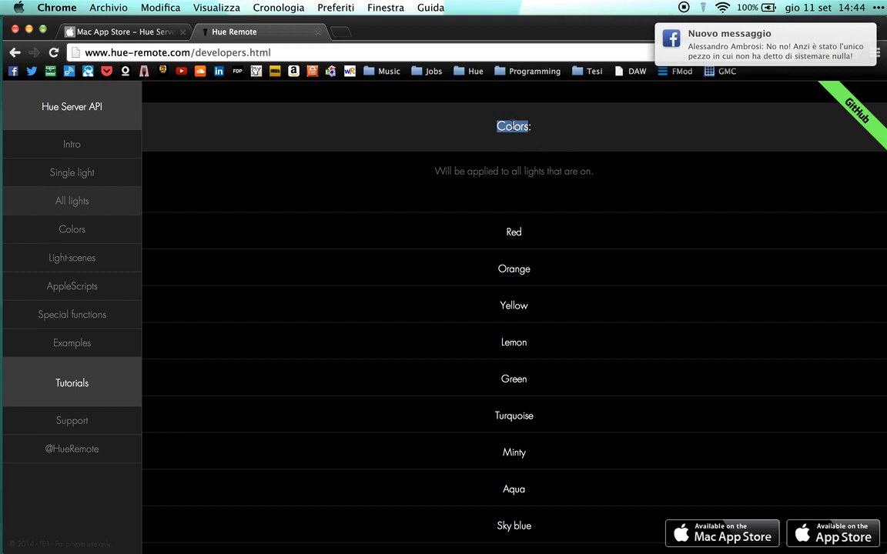
scroll(down, 3)
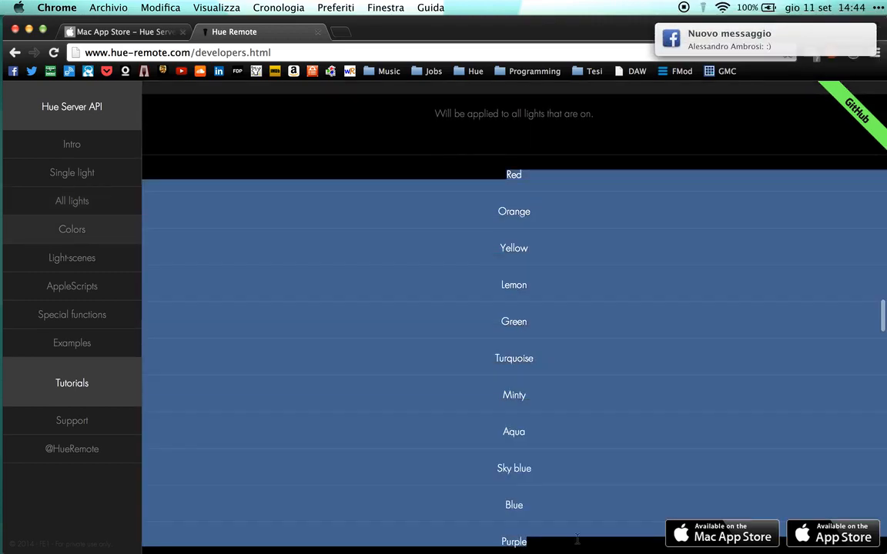
scroll(down, 3)
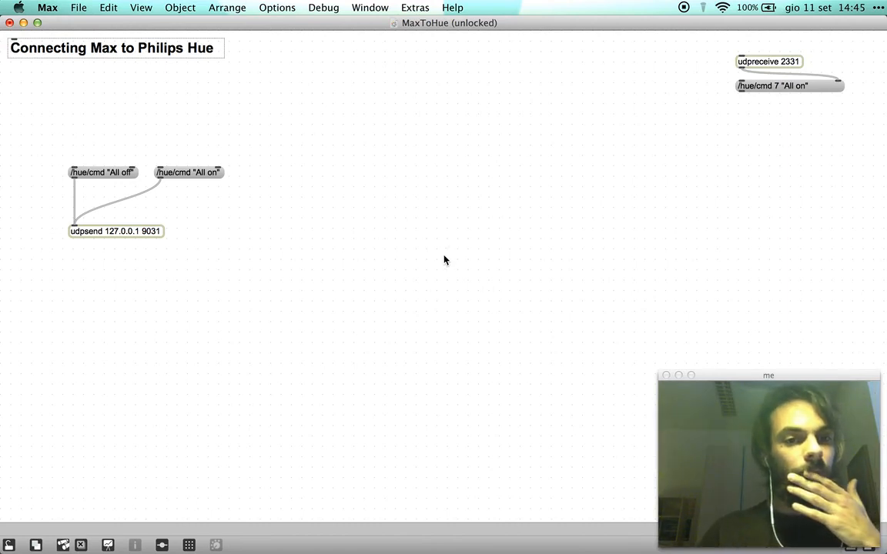
Add a umenu and fill its Menu Items with the Hue colour names, Red through Pink.
text(umenu)
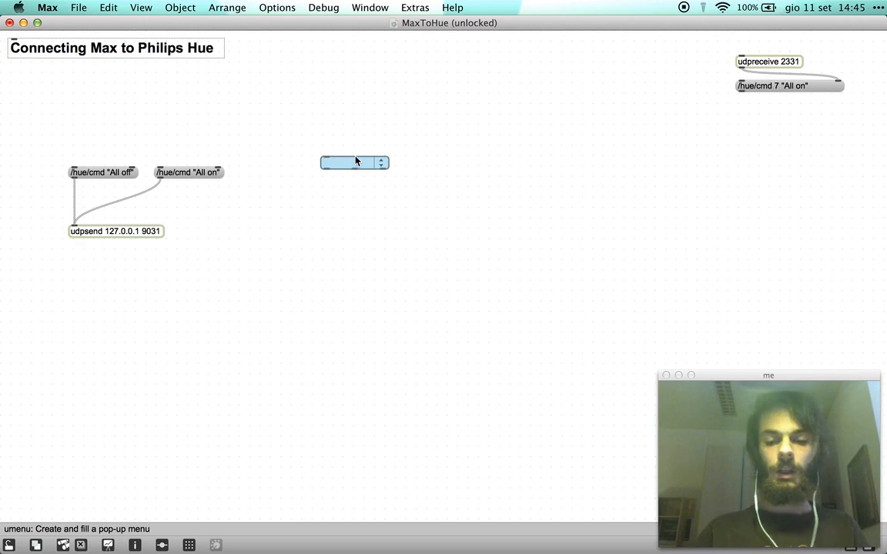
click(354, 162)
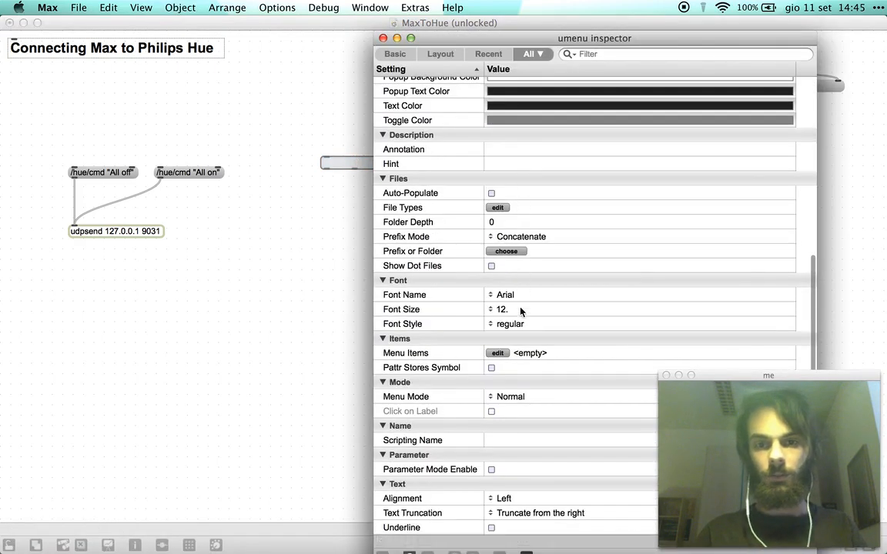
click(497, 353)
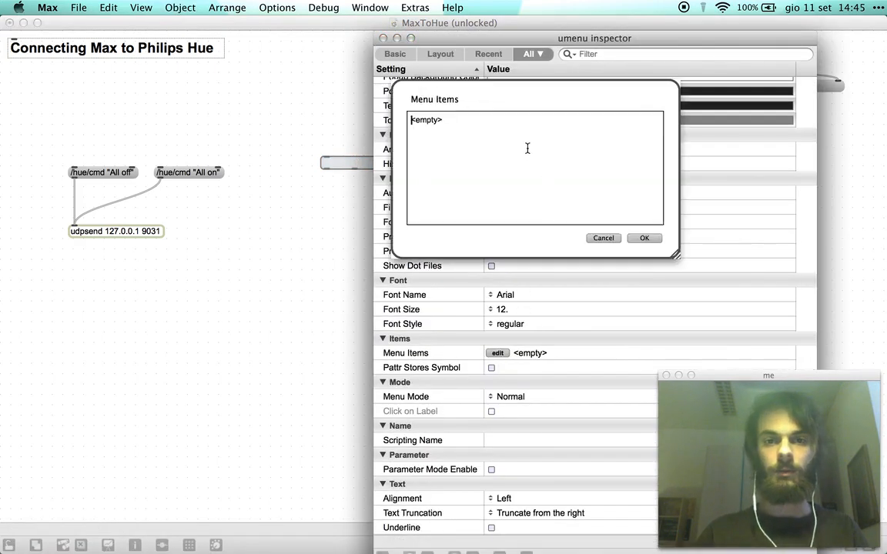
double_click(426, 119)
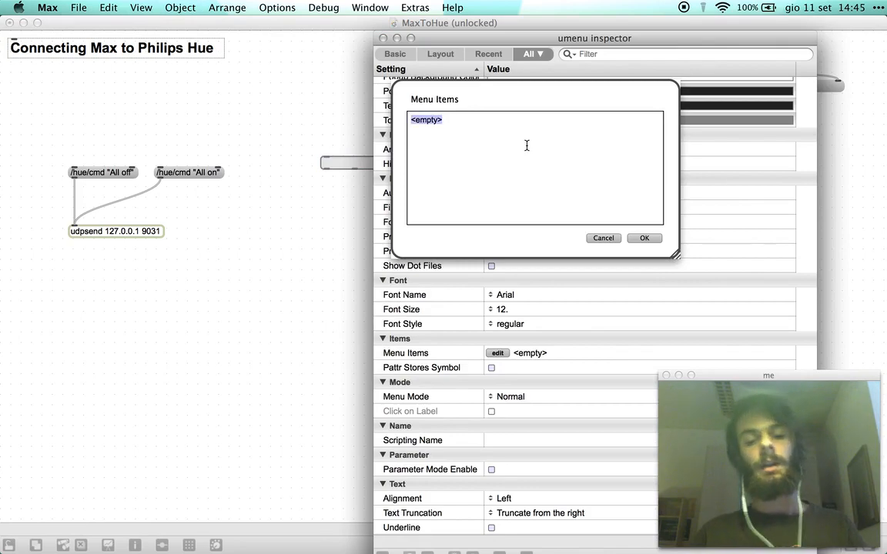
text(Red)
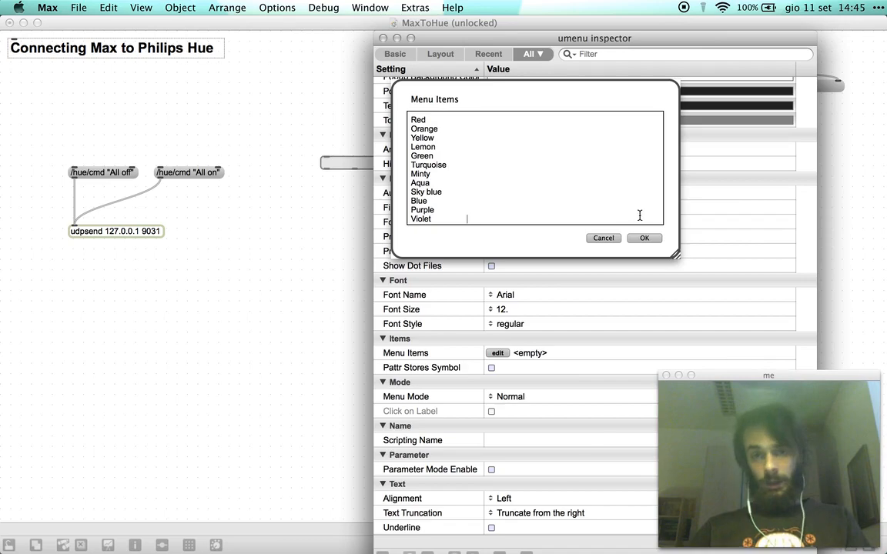
click(644, 237)
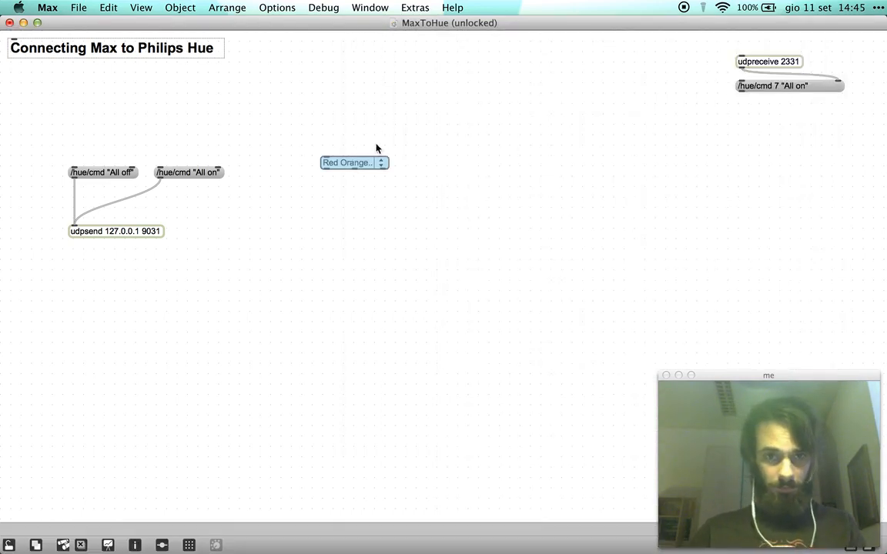
click(380, 163)
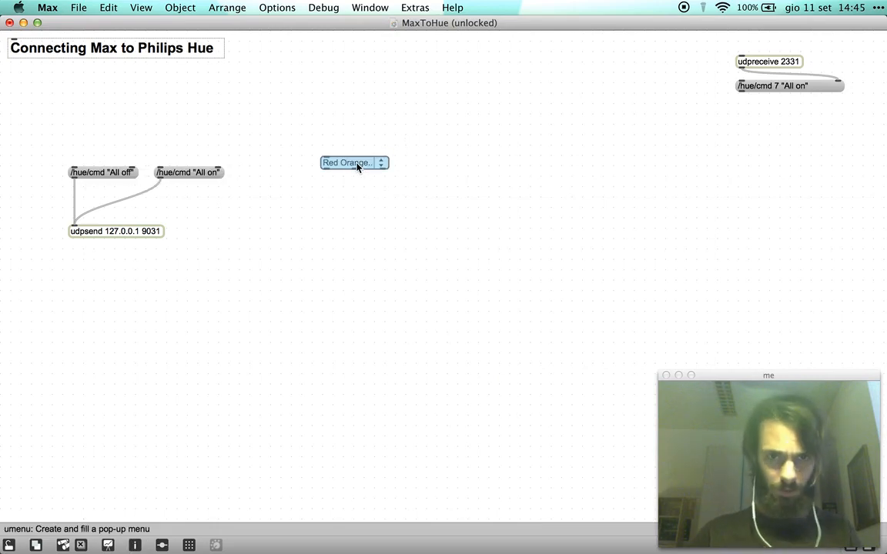
click(354, 162)
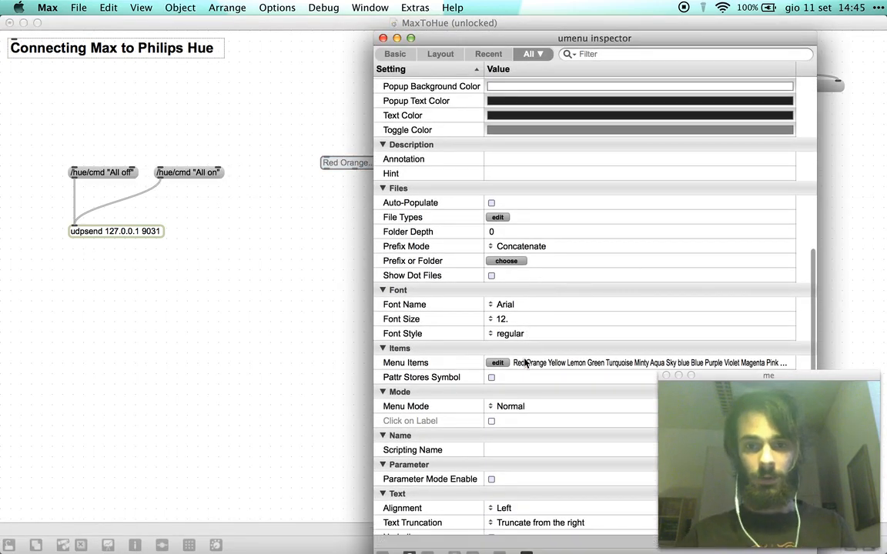
click(497, 362)
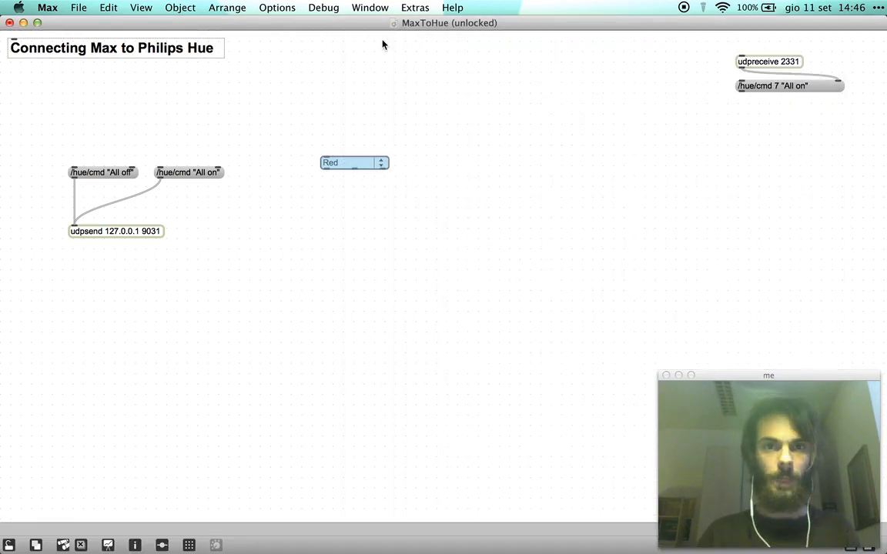
Move the colour menu below the title, delete the All off/All on messages, lower udpsend.
click(352, 162)
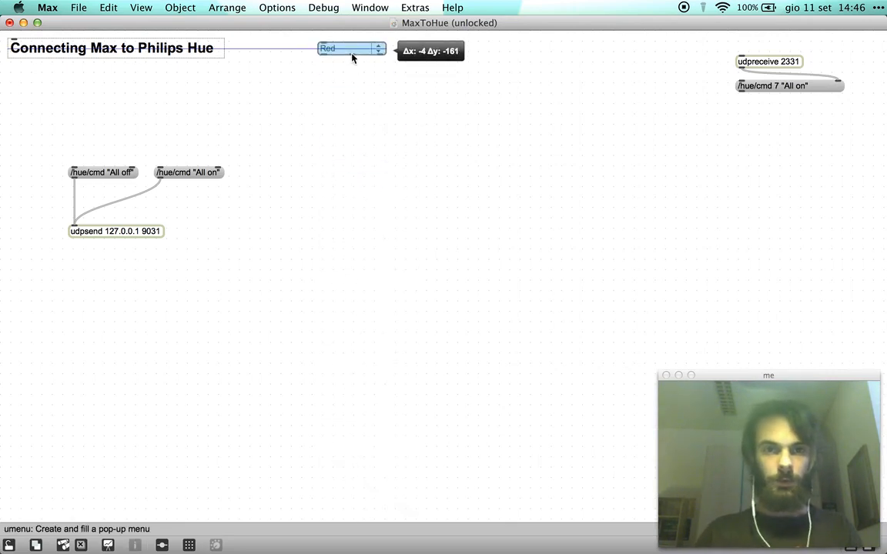
drag(351, 48, 355, 108)
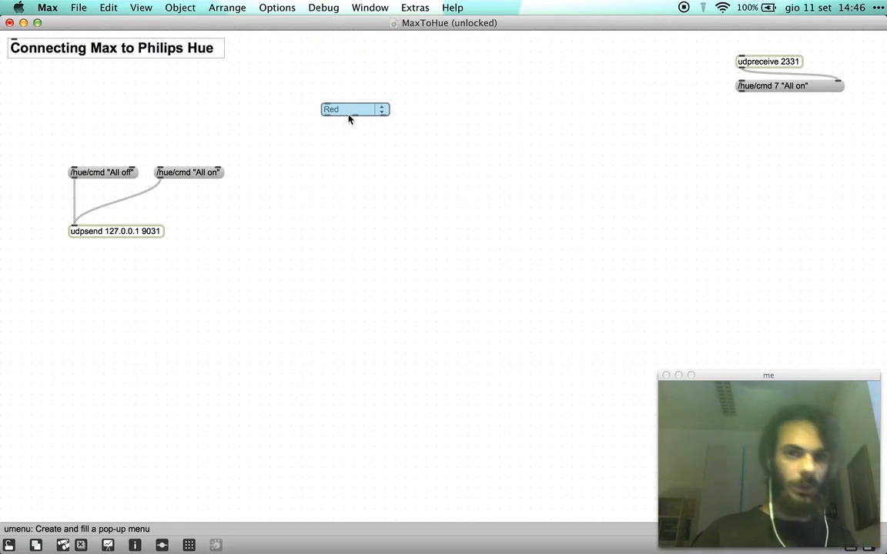
mouse_move(354, 118)
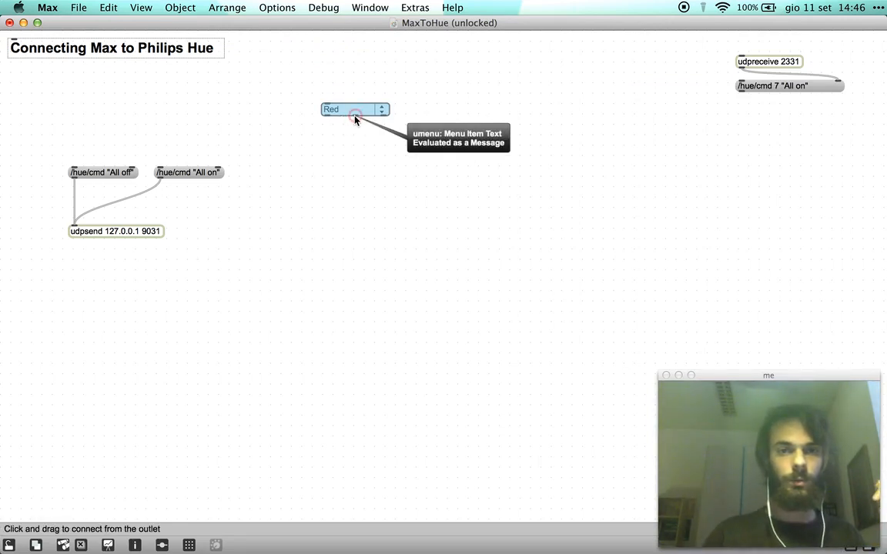
mouse_move(358, 129)
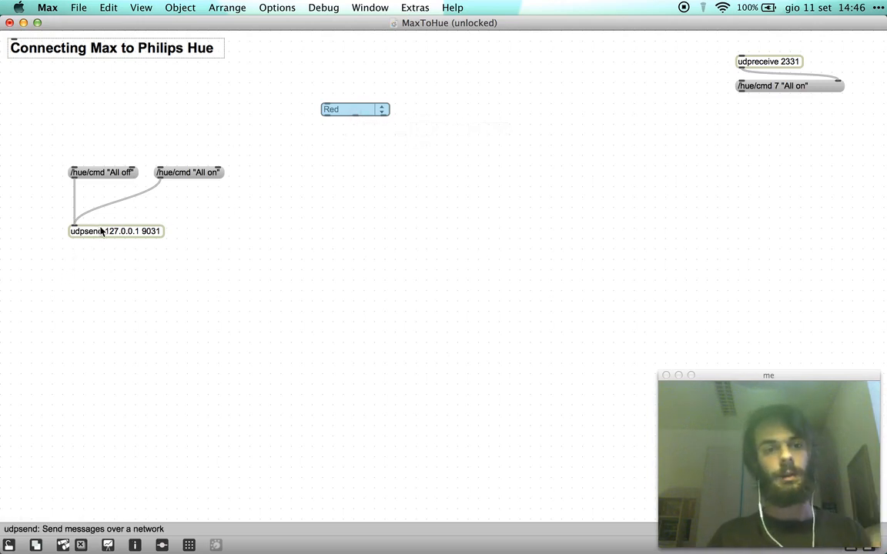
mouse_move(354, 120)
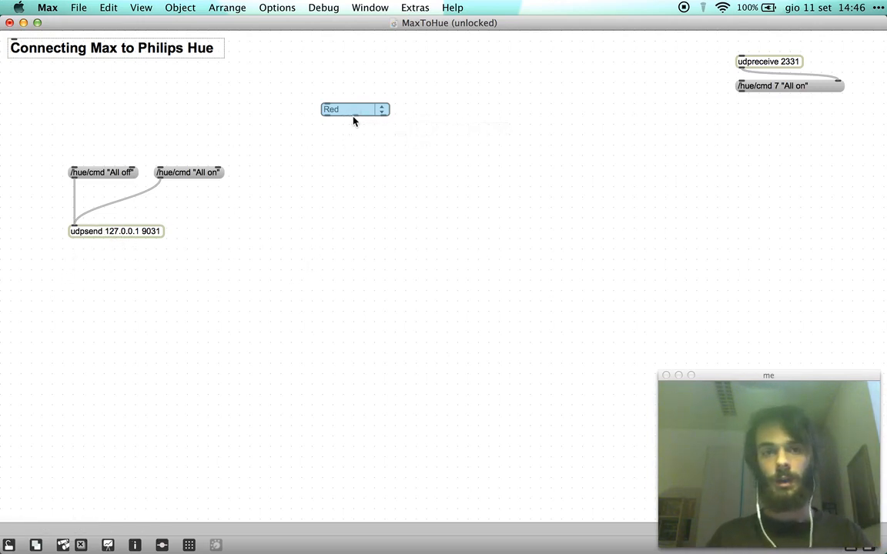
mouse_move(355, 118)
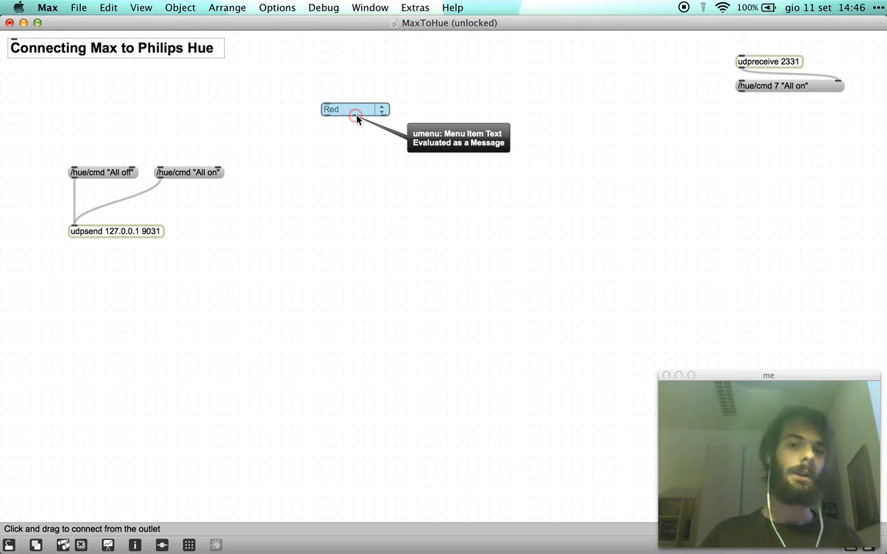
drag(354, 117, 76, 225)
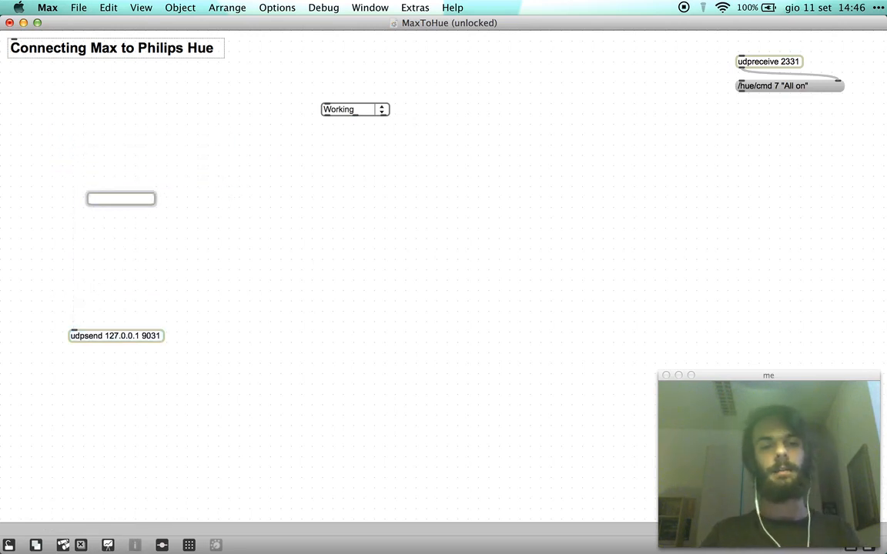
Add a prepend /hue/cmd object above udpsend, wired between it and the colour menu.
text(prepend)
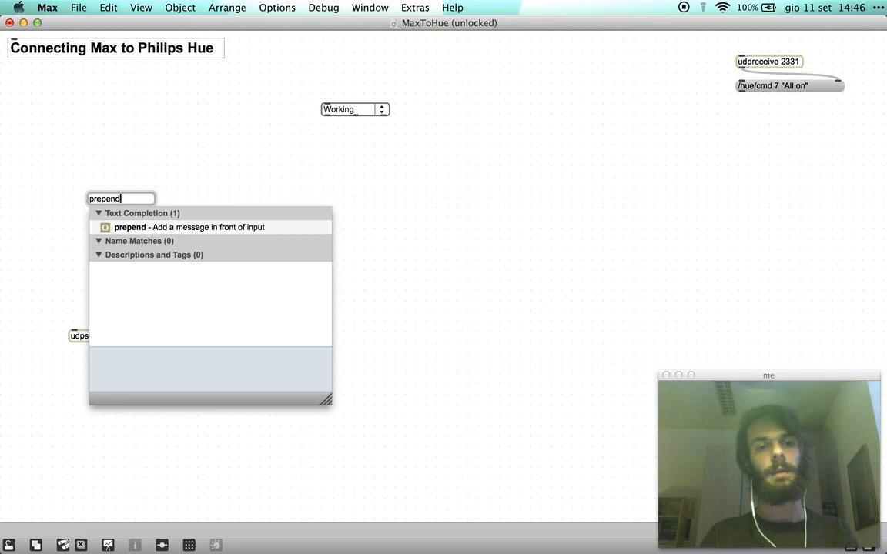
text(/hue/cmd)
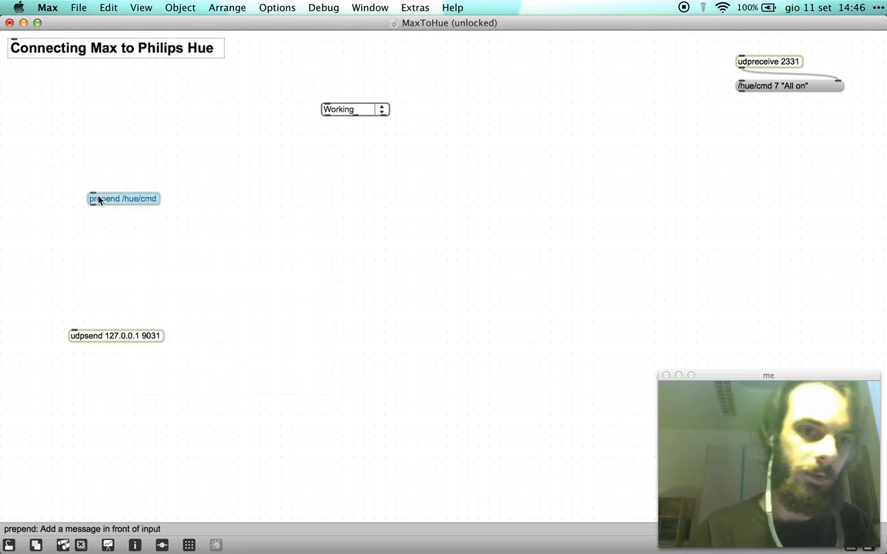
drag(123, 199, 104, 311)
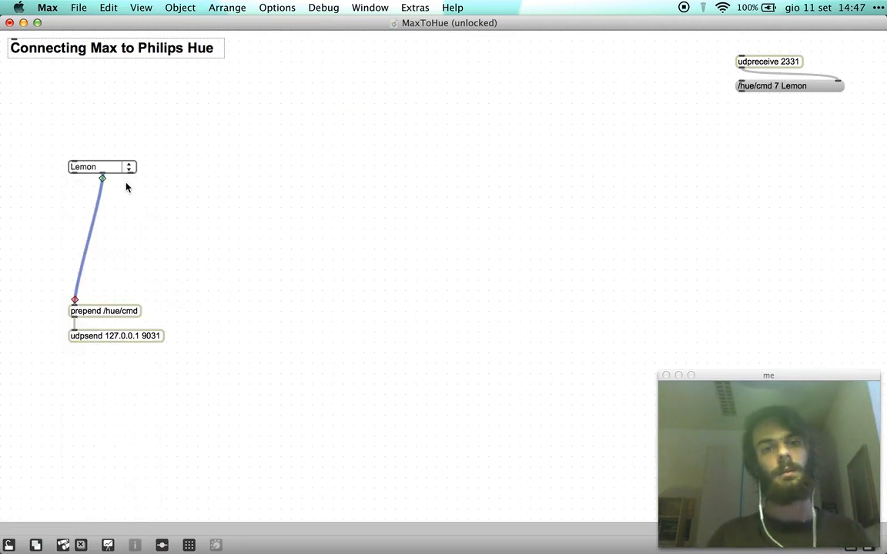
mouse_move(128, 175)
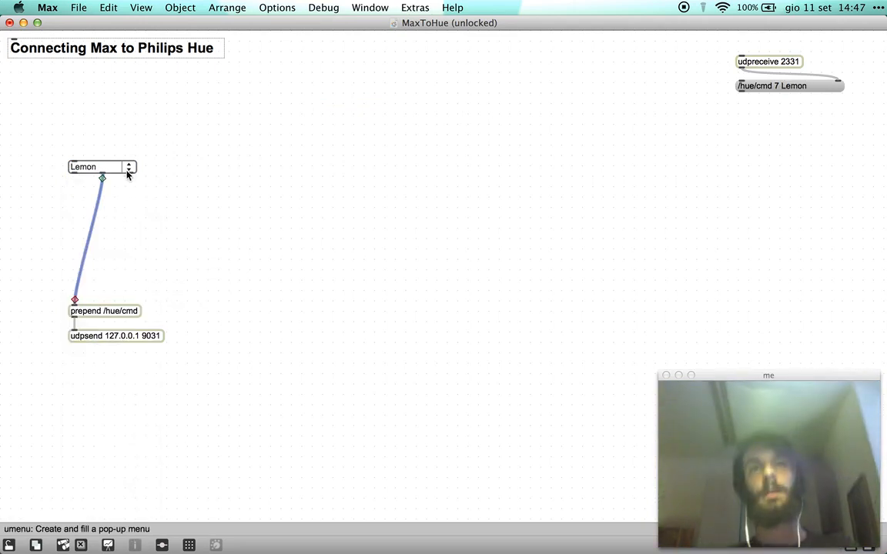
Test the menu by choosing Red, Purple, Romantic lights, then Sleepy white.
click(128, 167)
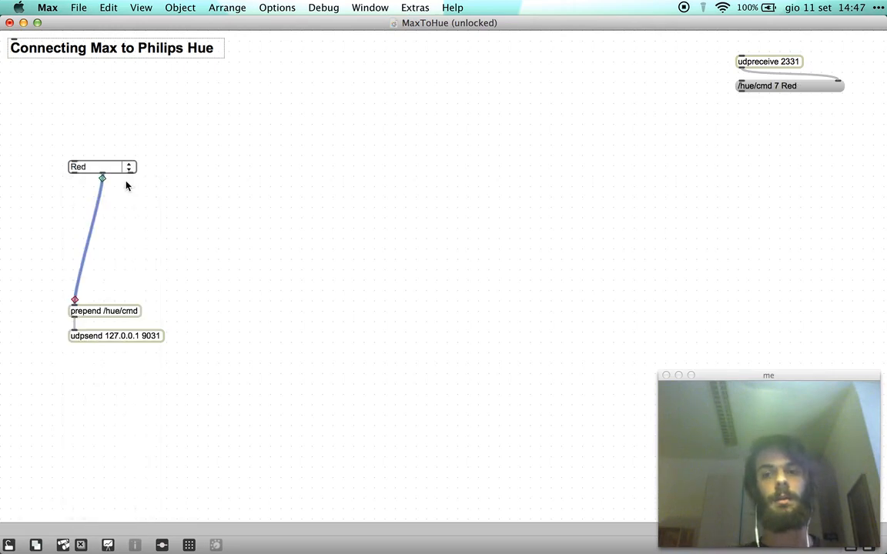
click(100, 167)
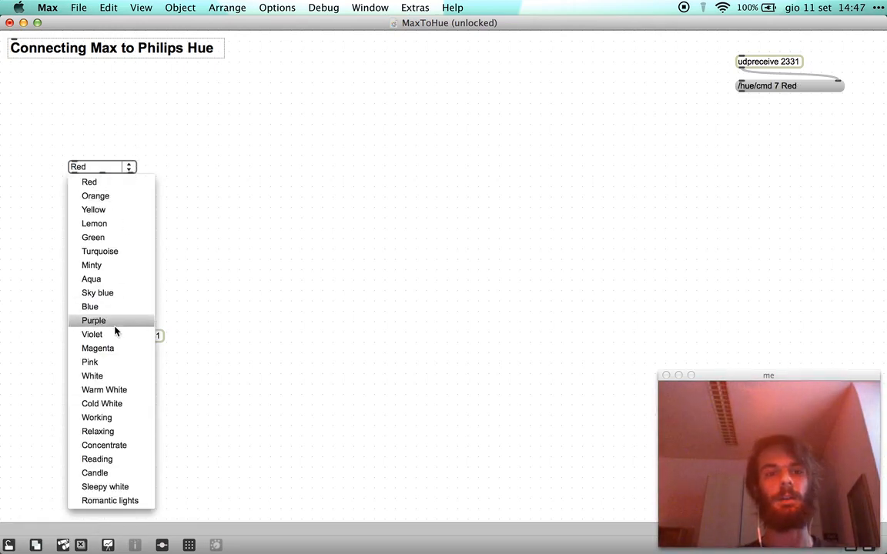
click(93, 320)
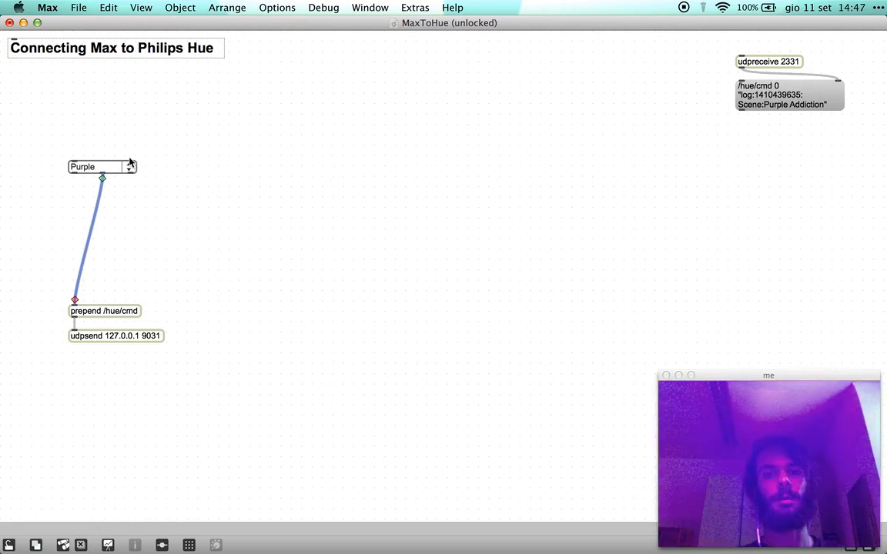
click(102, 167)
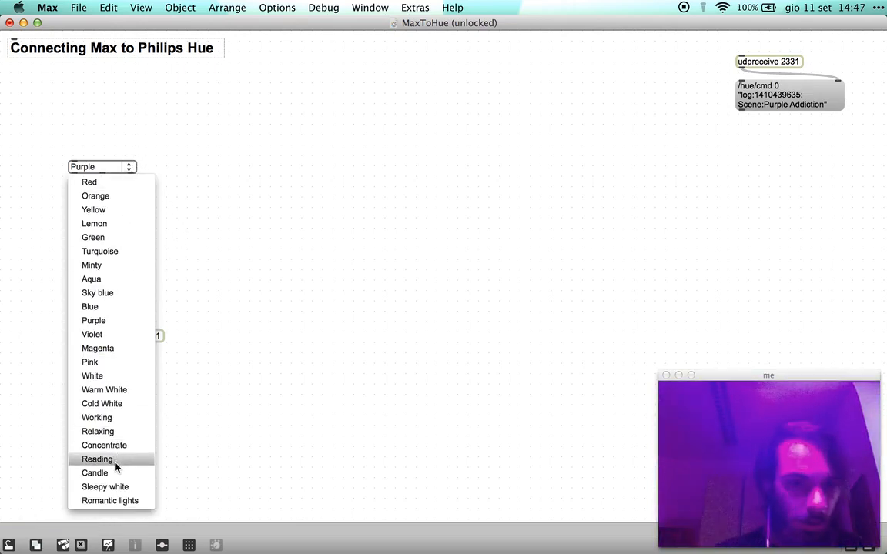
click(109, 500)
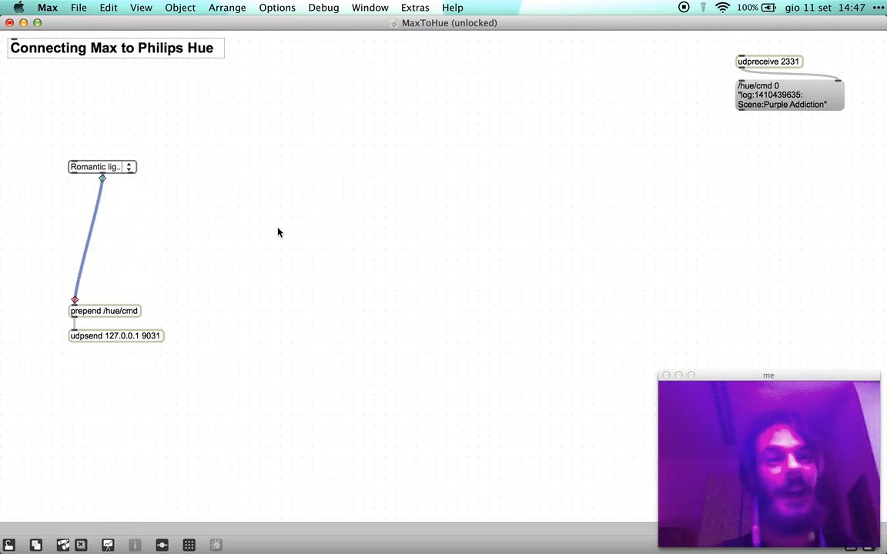
click(101, 166)
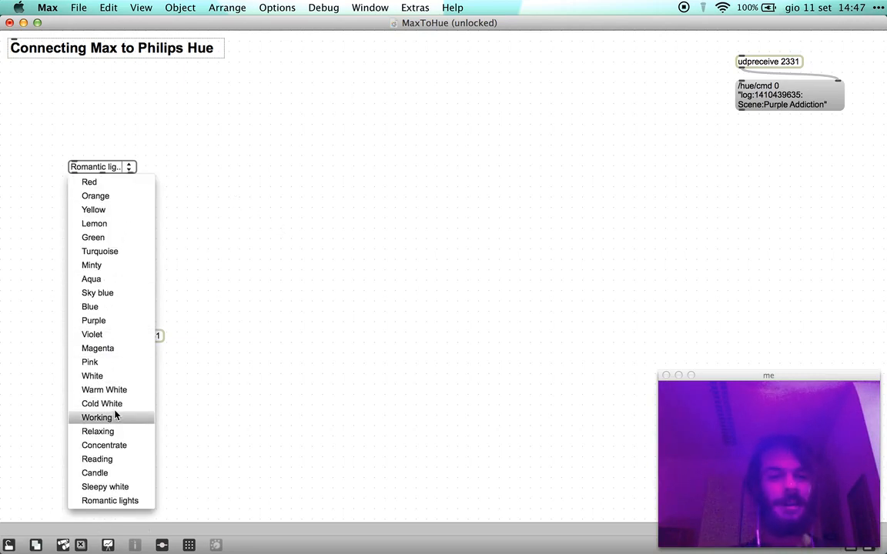
click(105, 486)
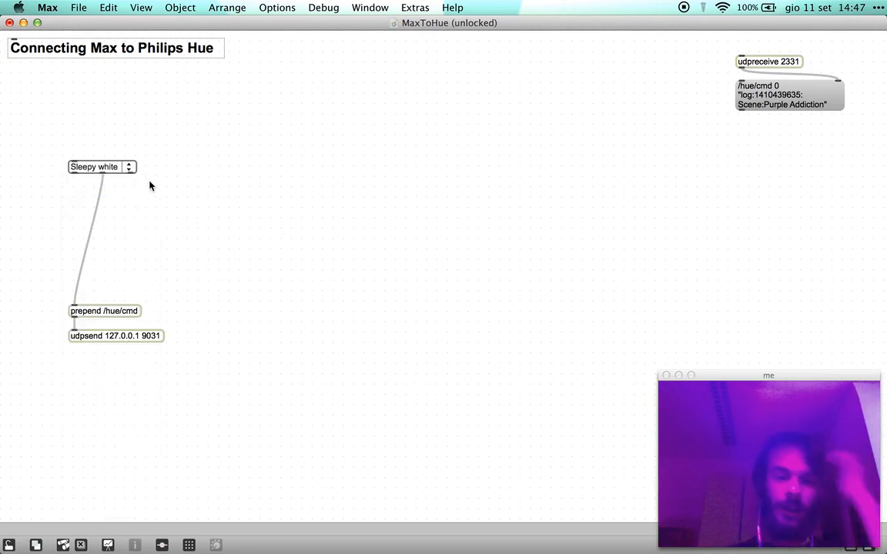
mouse_move(129, 213)
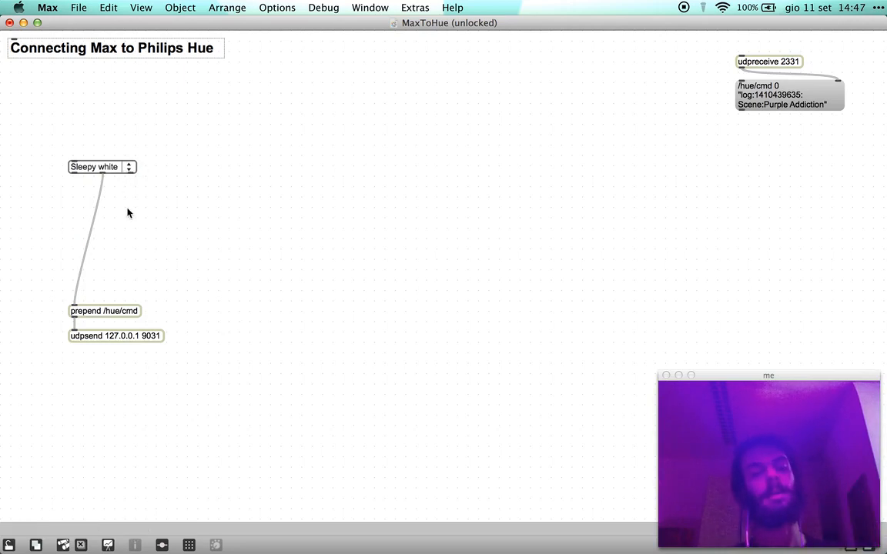
click(89, 239)
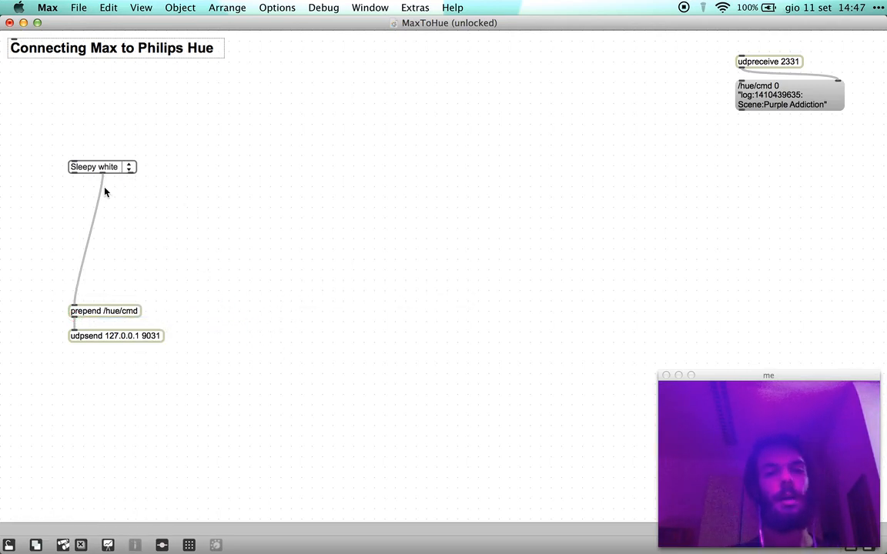
mouse_move(142, 219)
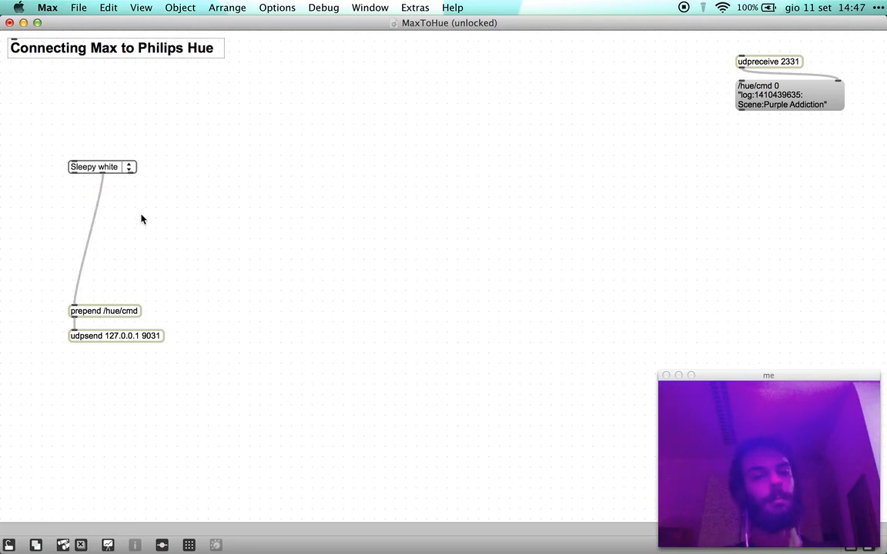
mouse_move(147, 277)
text(tosymbol)
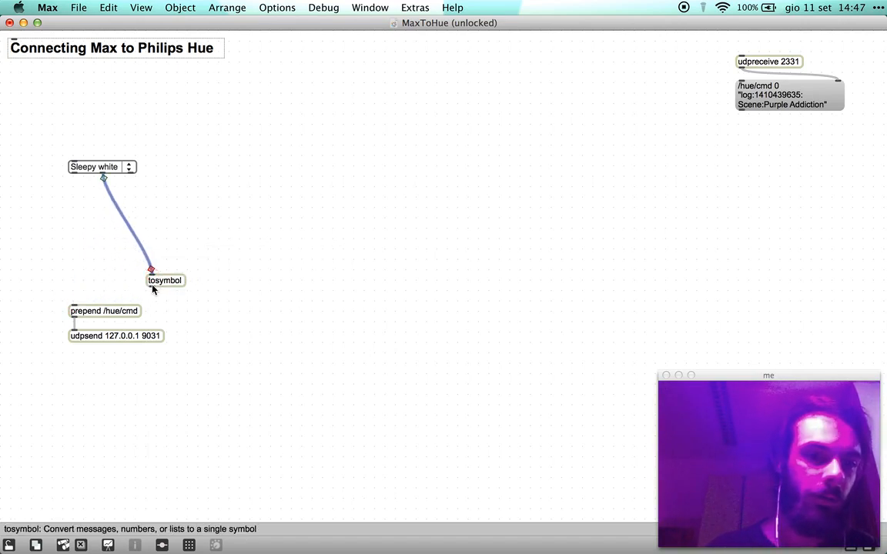
Route the menu through a tosymbol object into prepend /hue/cmd and test Magenta and Sleepy white.
drag(165, 280, 153, 280)
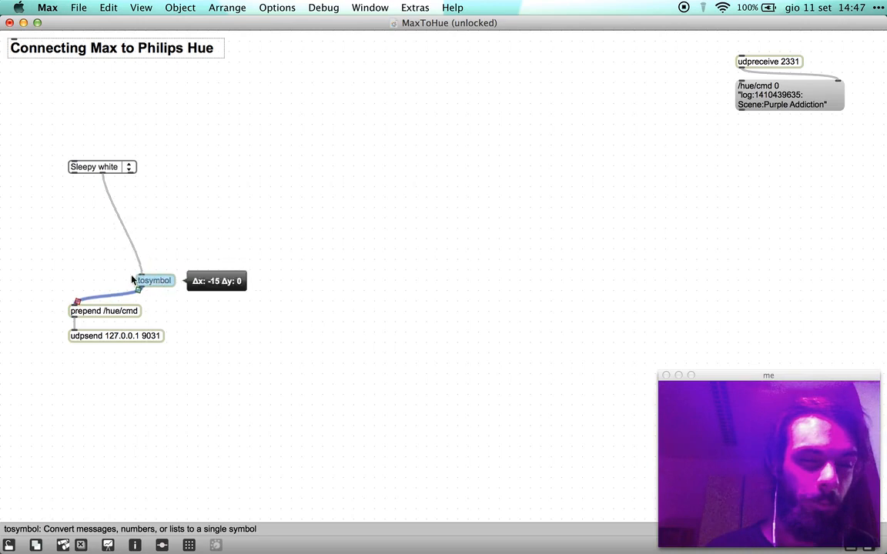
drag(152, 280, 87, 284)
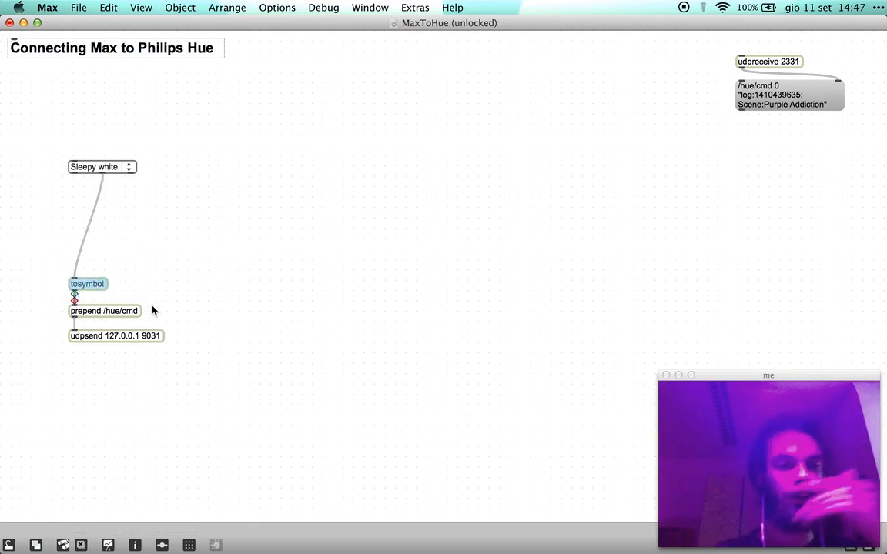
mouse_move(116, 242)
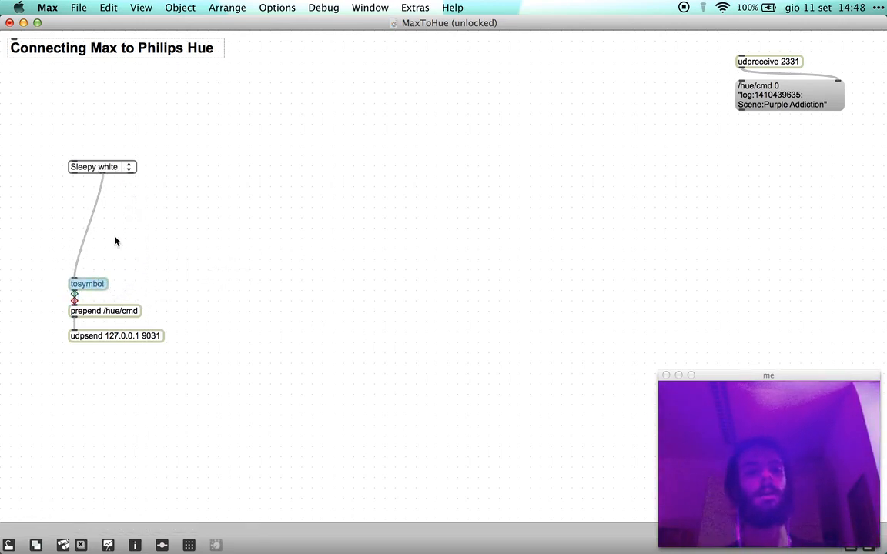
mouse_move(89, 290)
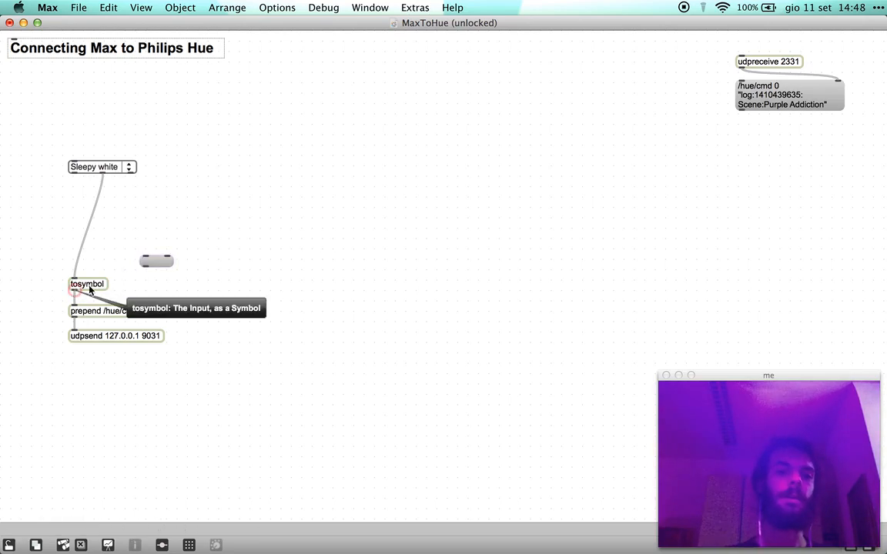
click(100, 166)
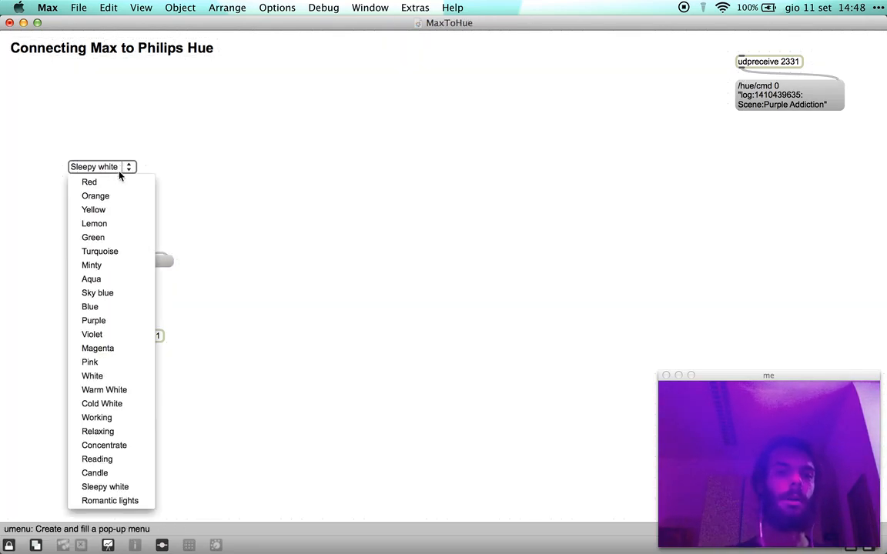
click(98, 348)
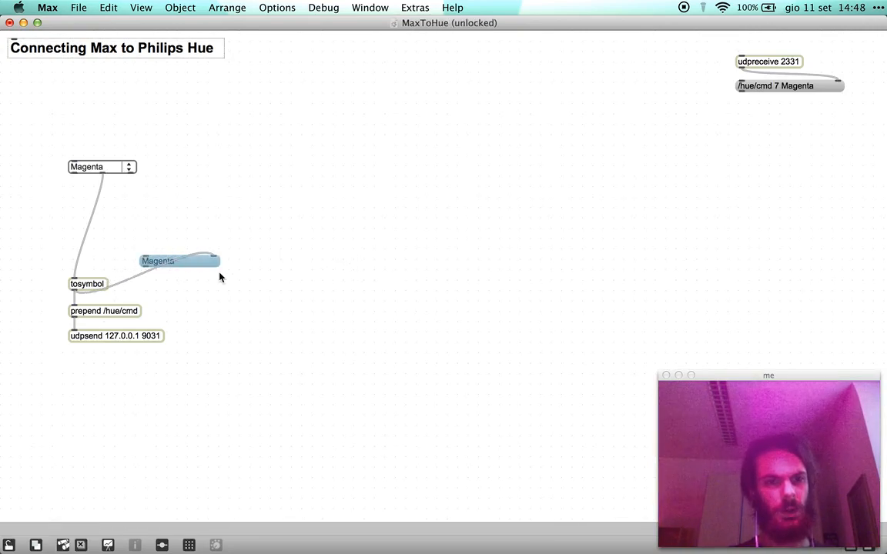
click(101, 167)
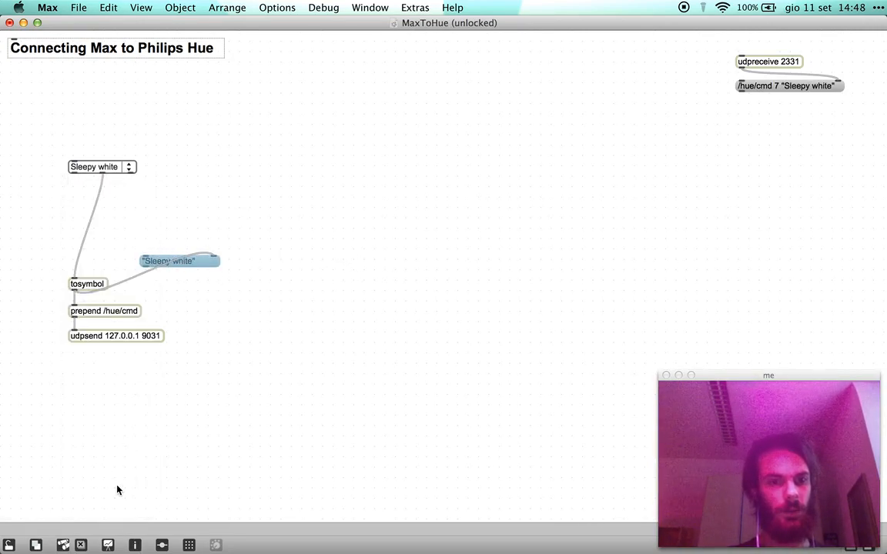
drag(179, 260, 249, 328)
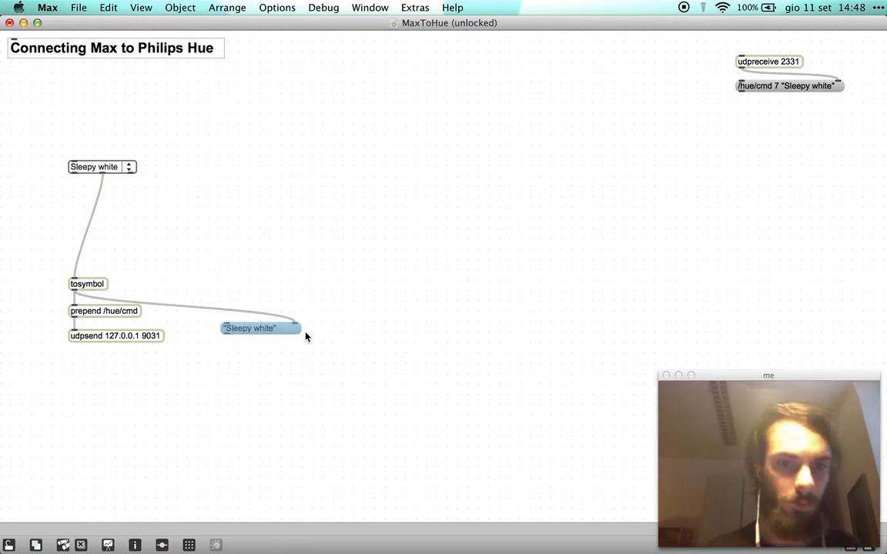
Choose Romantic lights, Warm White, Red and Sleepy white to confirm multi-word scenes arrive intact.
click(101, 166)
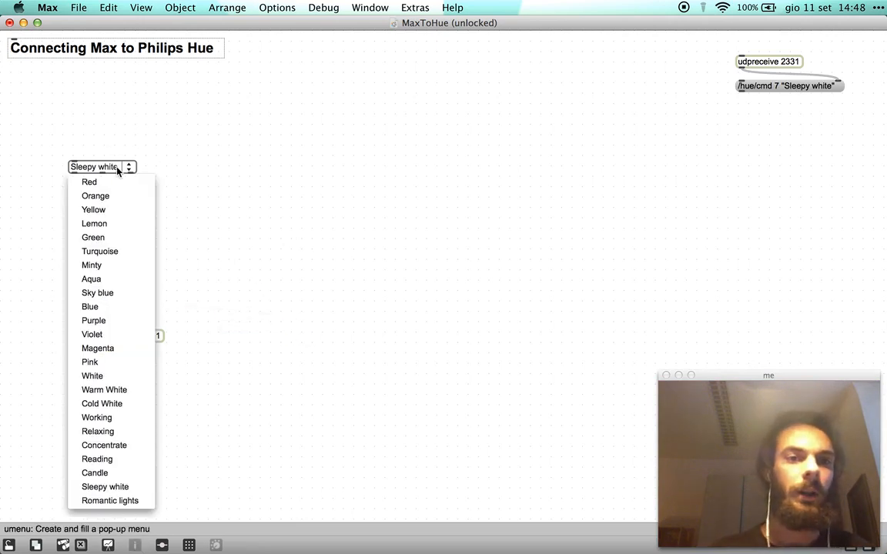
click(111, 501)
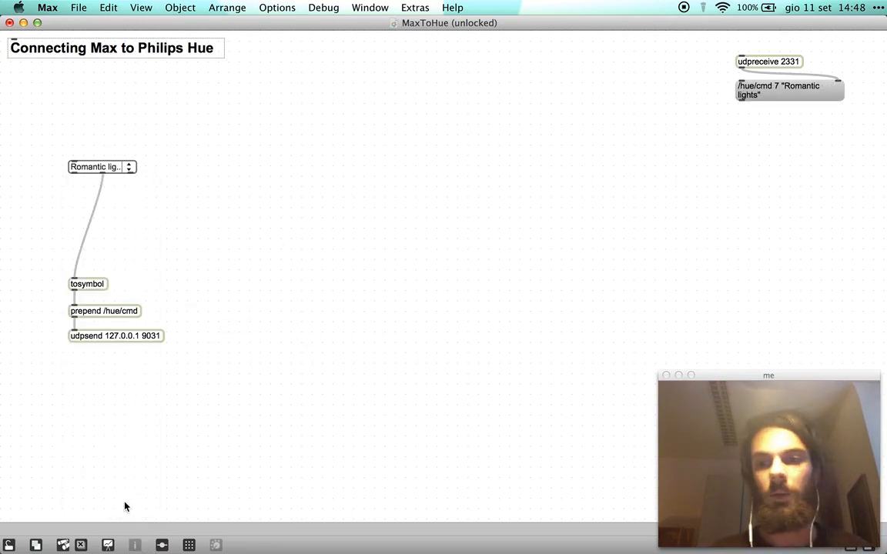
click(102, 167)
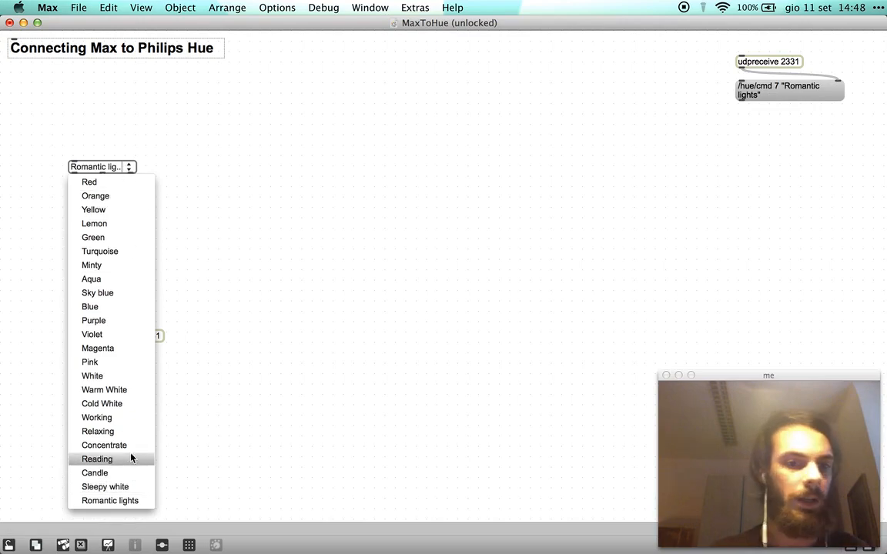
click(104, 390)
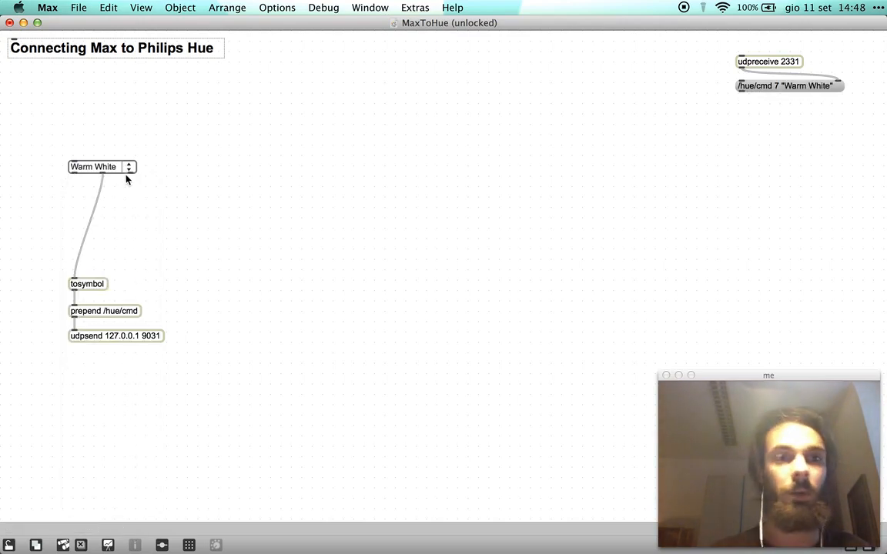
click(129, 168)
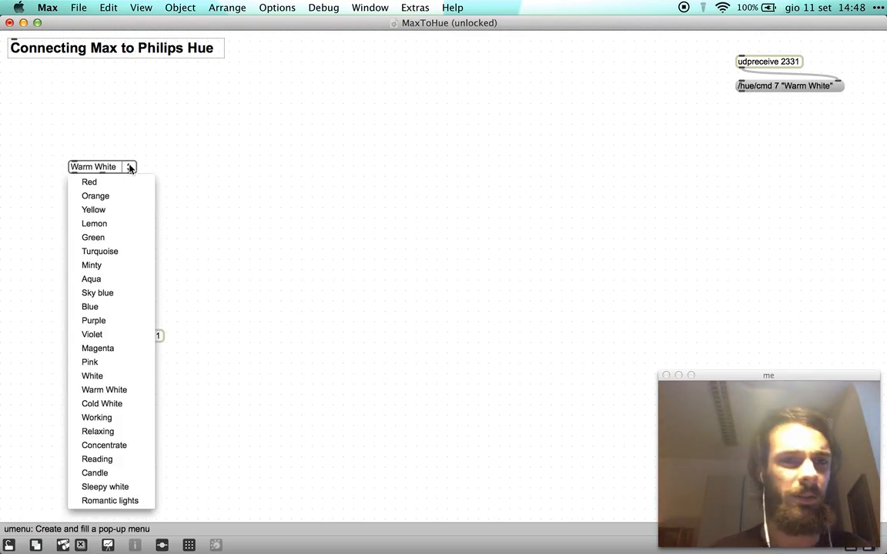
click(89, 182)
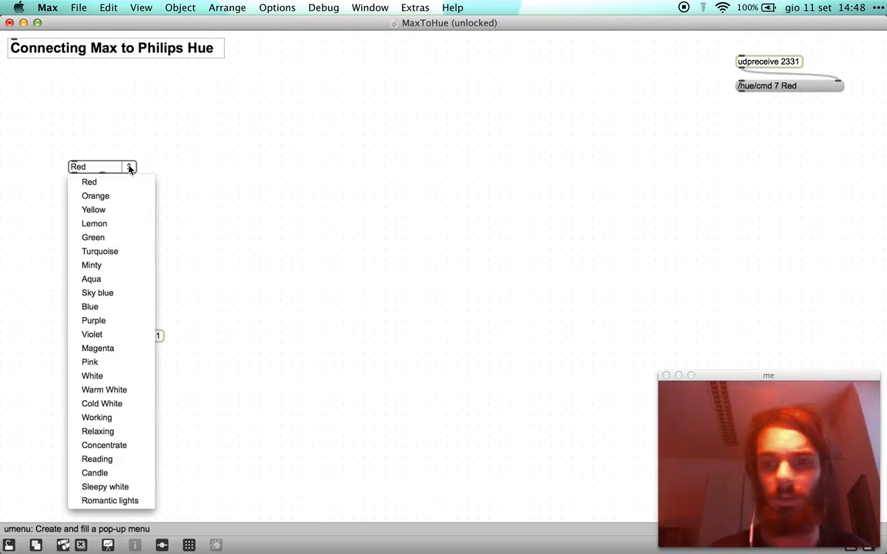
click(105, 486)
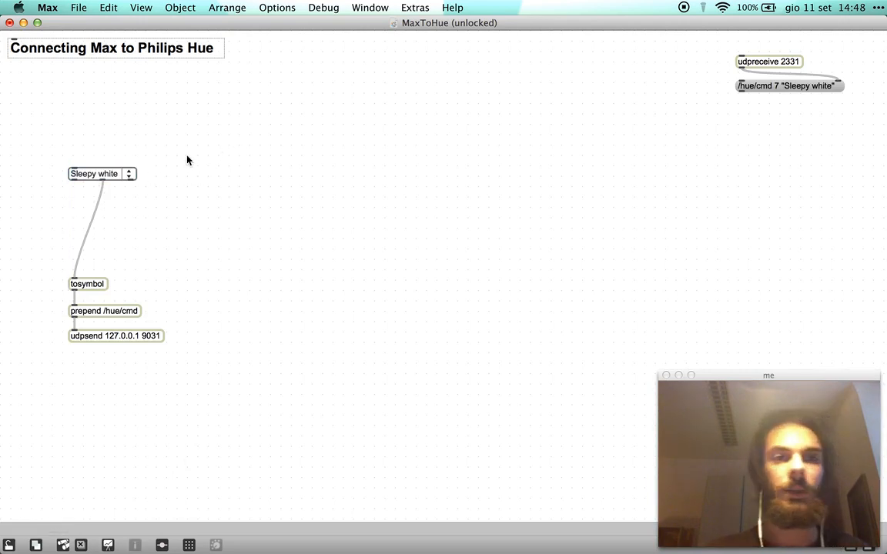
mouse_move(146, 171)
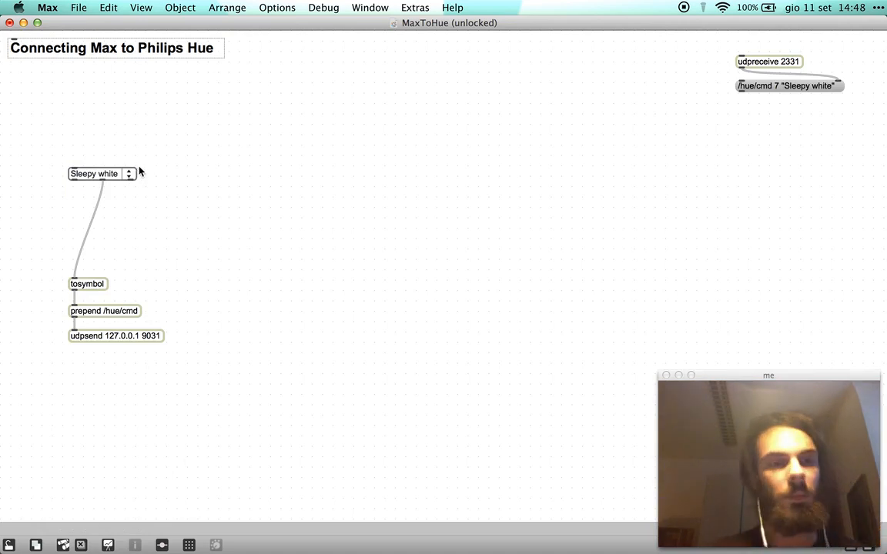
mouse_move(215, 182)
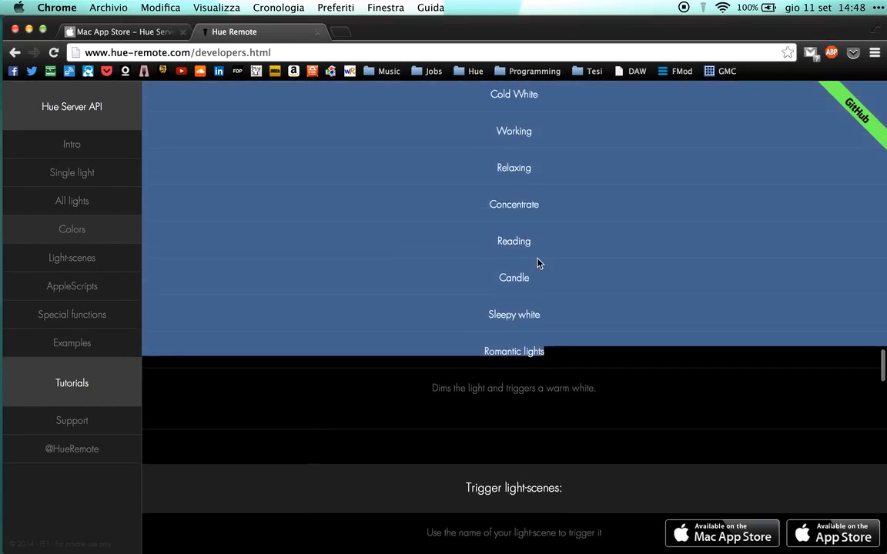
Scroll to the single-light commands and select the h:65535 hue command.
scroll(down, 3)
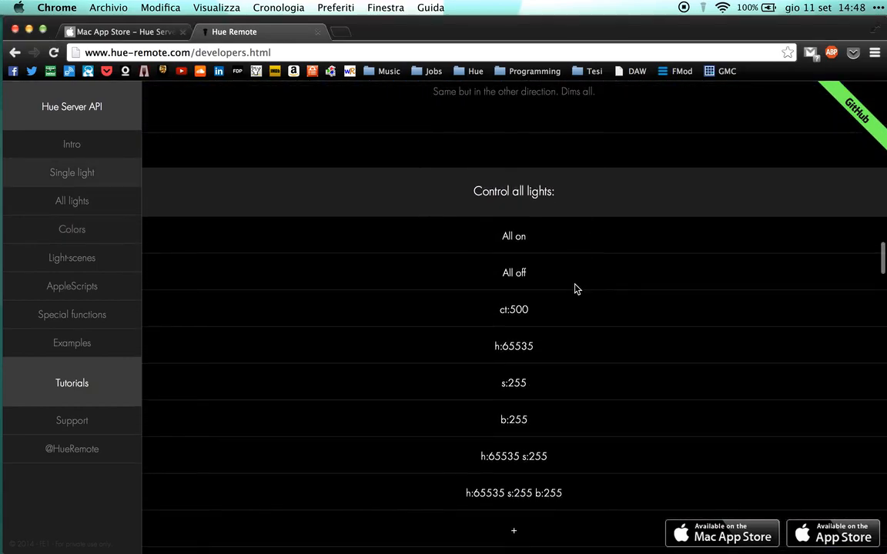
scroll(down, 3)
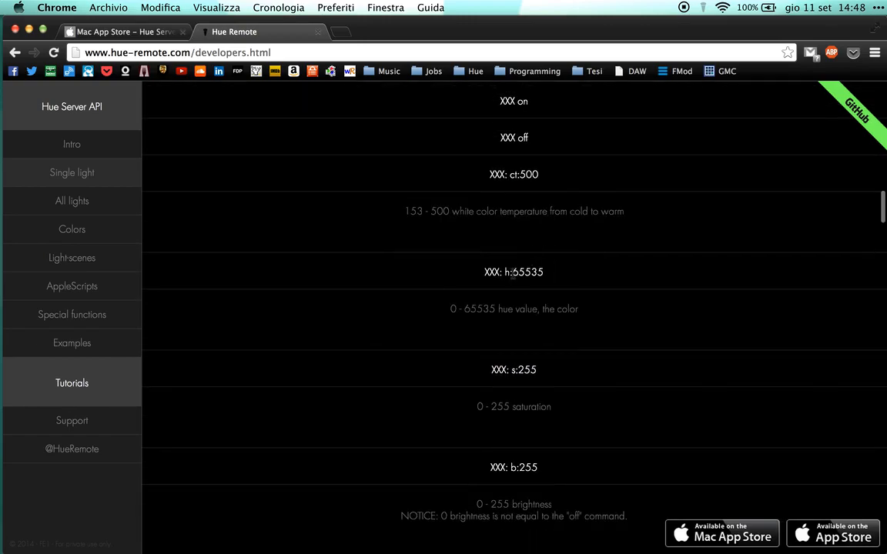
double_click(526, 272)
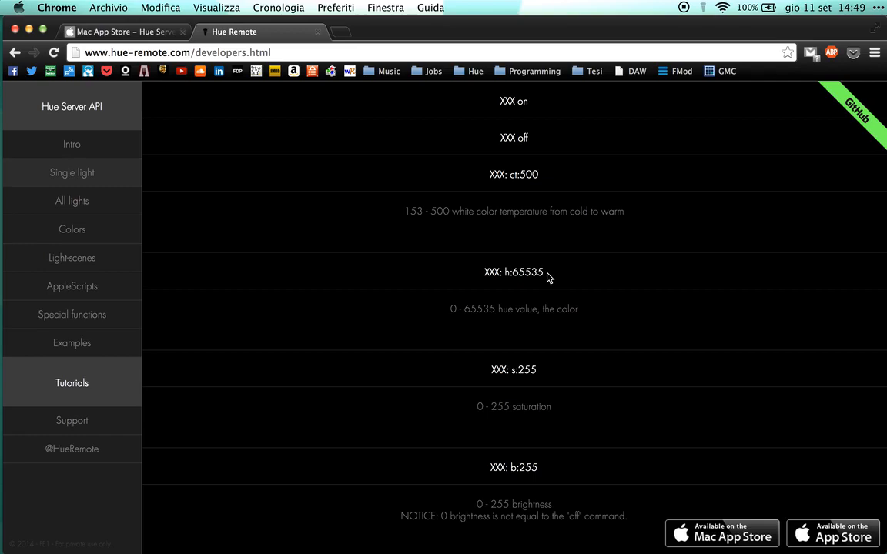
double_click(532, 272)
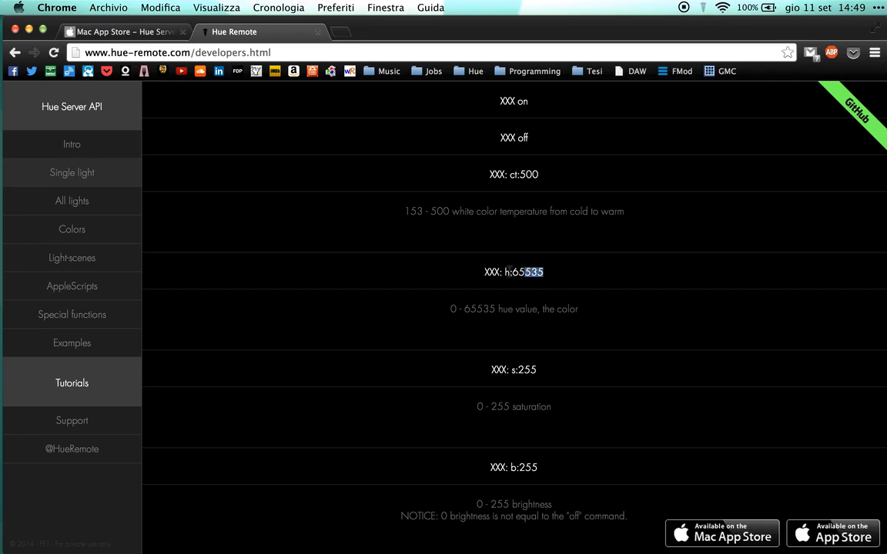
click(513, 272)
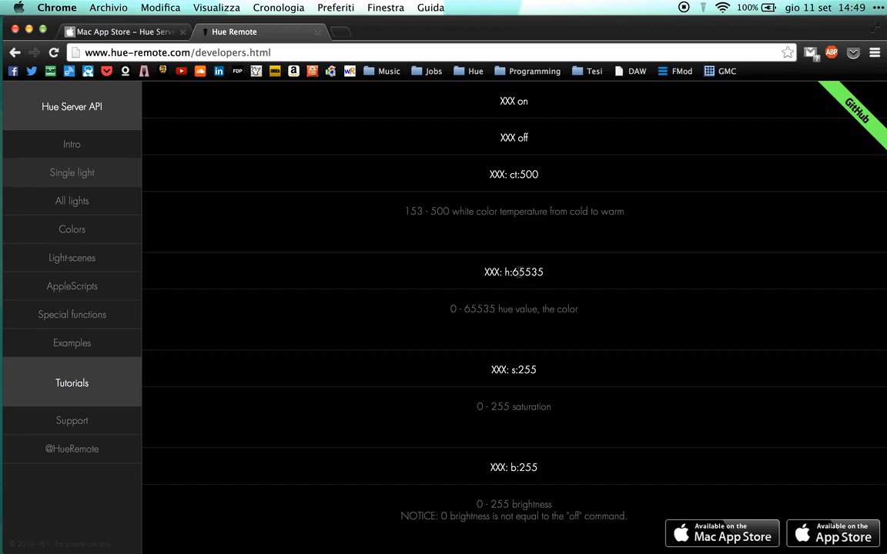
double_click(525, 272)
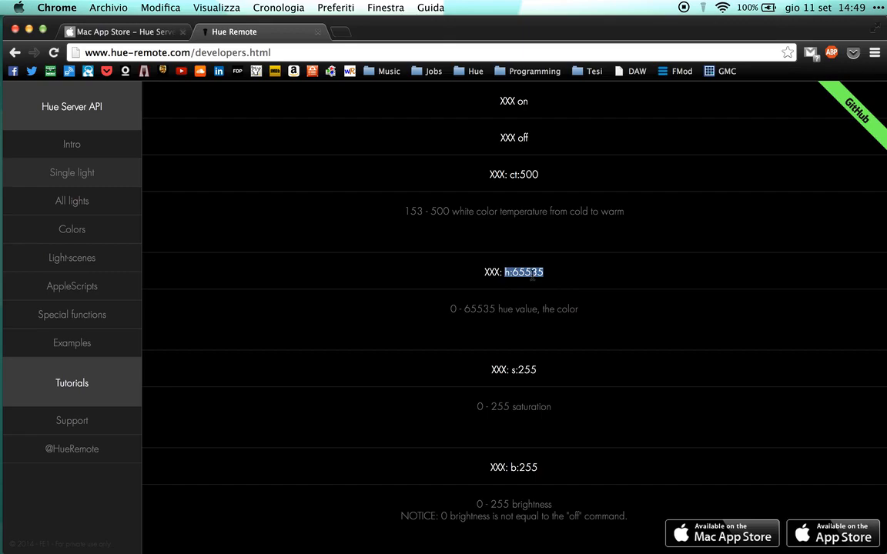
mouse_move(590, 268)
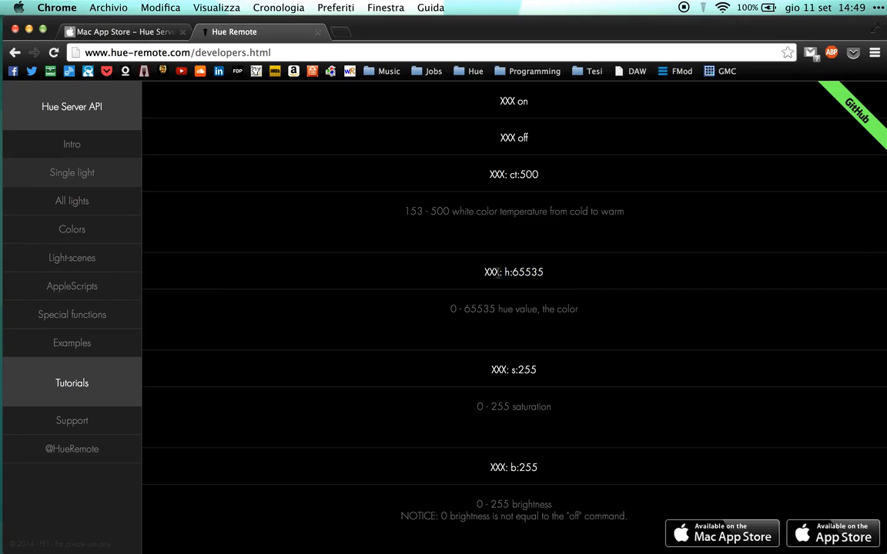
double_click(489, 272)
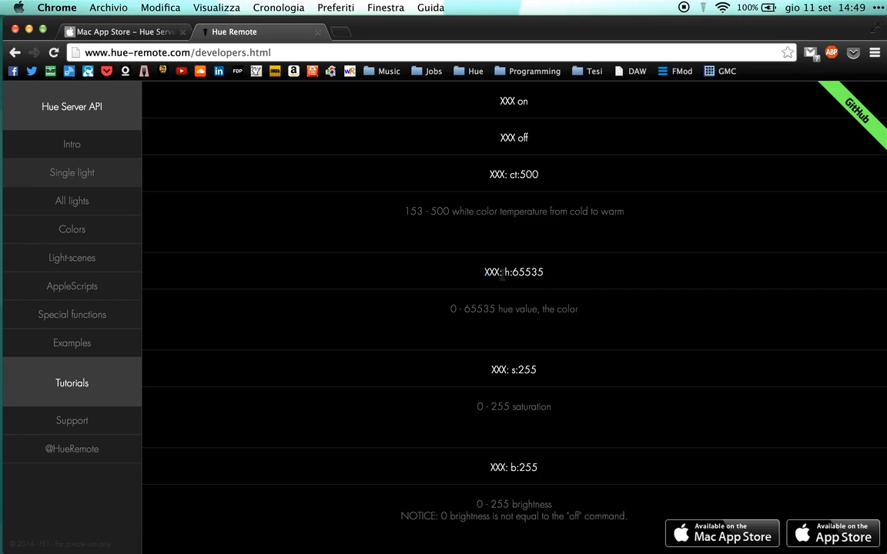
mouse_move(592, 281)
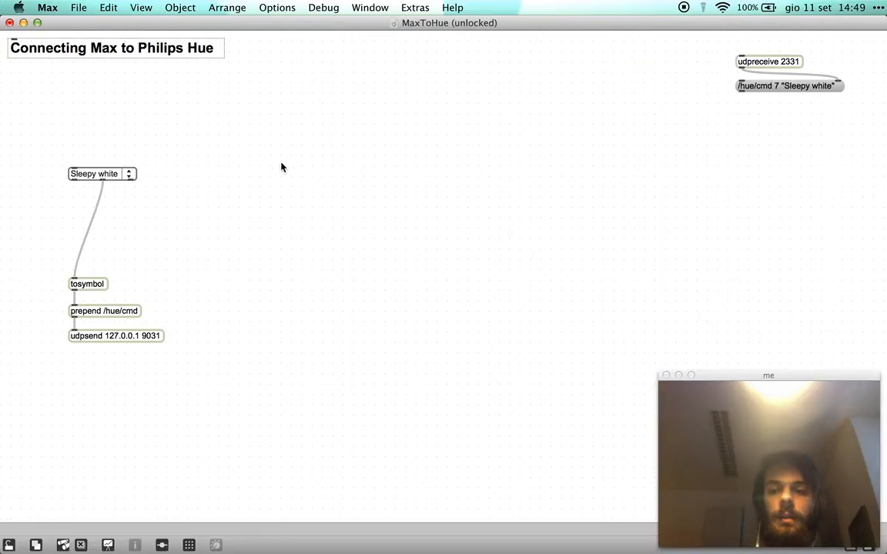
Add a vertical slider to the patch and edit its Range value to 69.
click(281, 167)
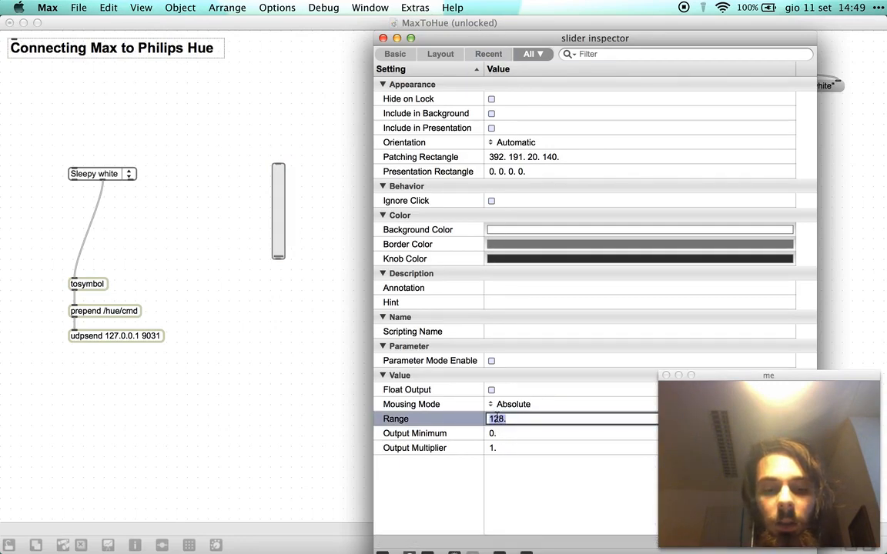
text(69)
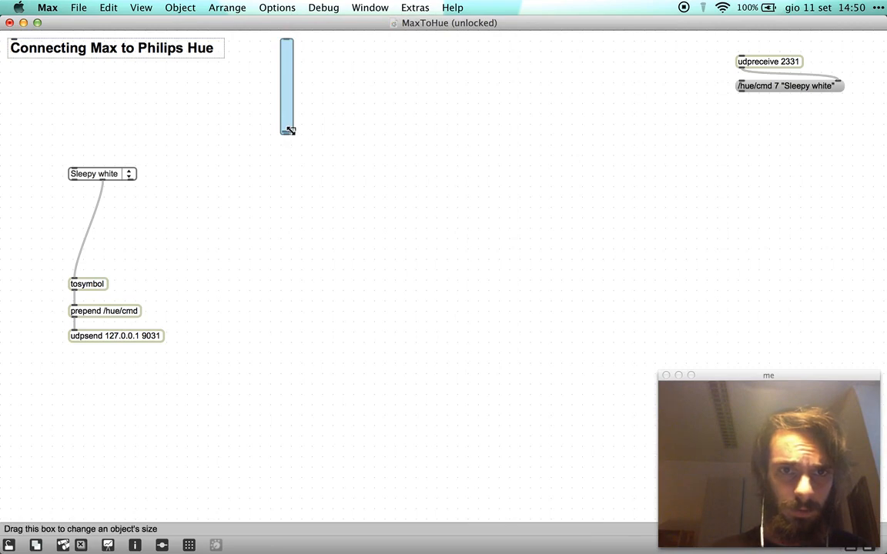
Stretch the slider tall and wire it through a new prepend h: into tosymbol.
drag(289, 129, 292, 456)
text(prepend)
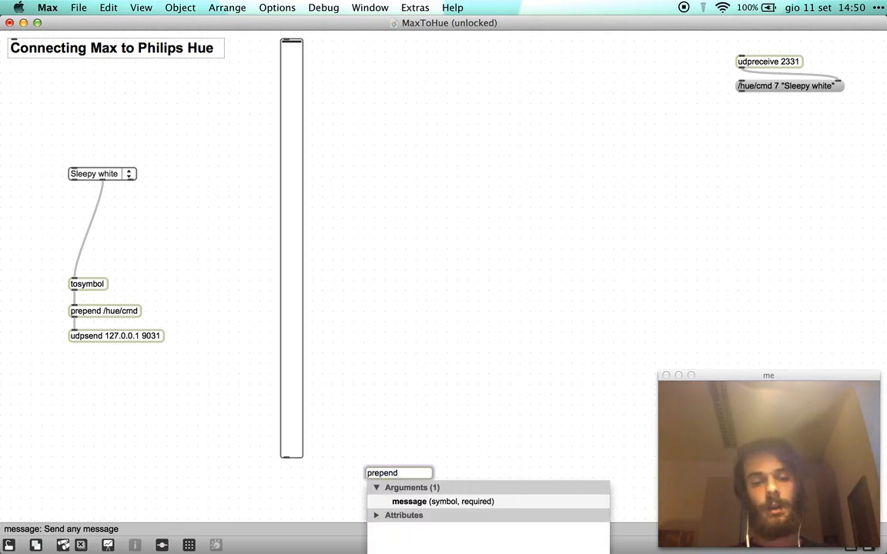
text(h:)
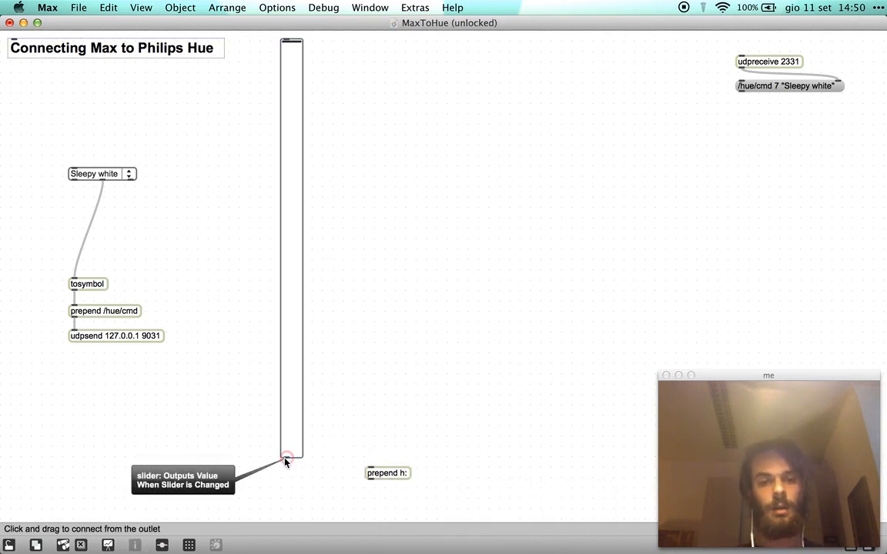
drag(287, 458, 368, 466)
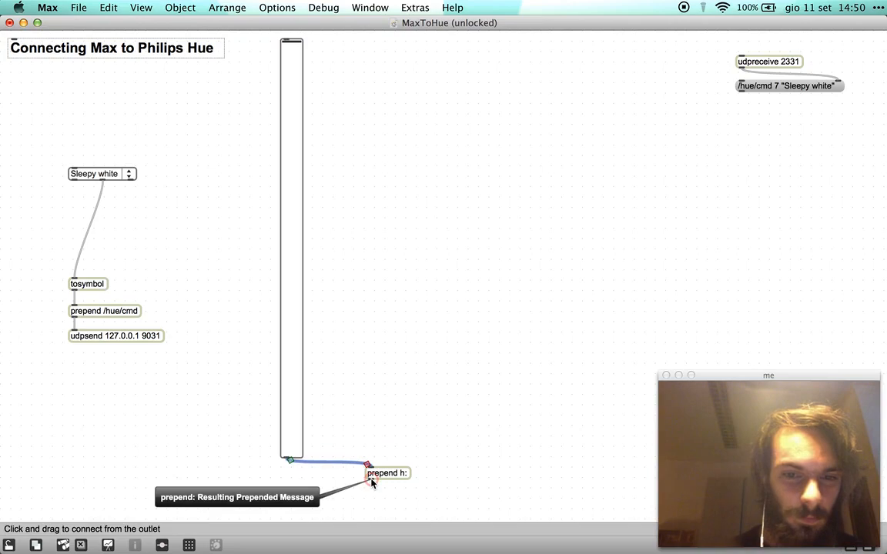
drag(387, 473, 303, 477)
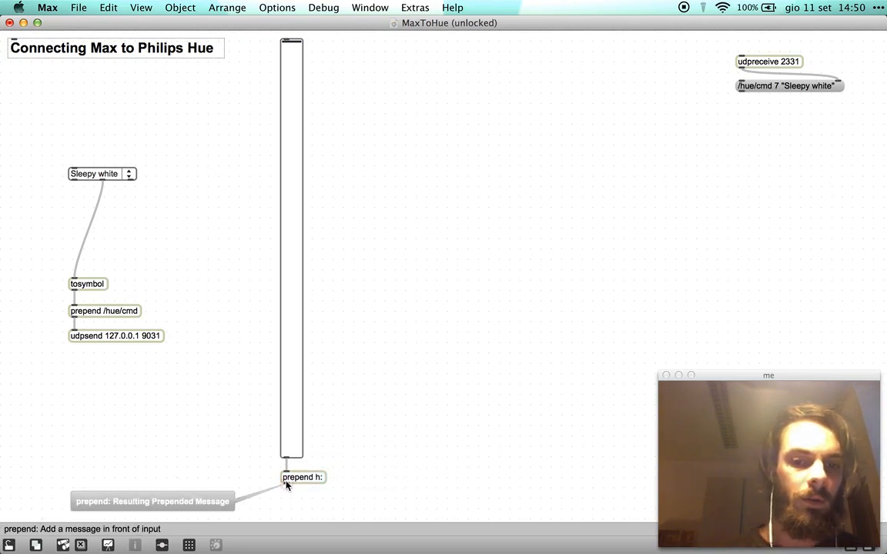
drag(285, 485, 74, 277)
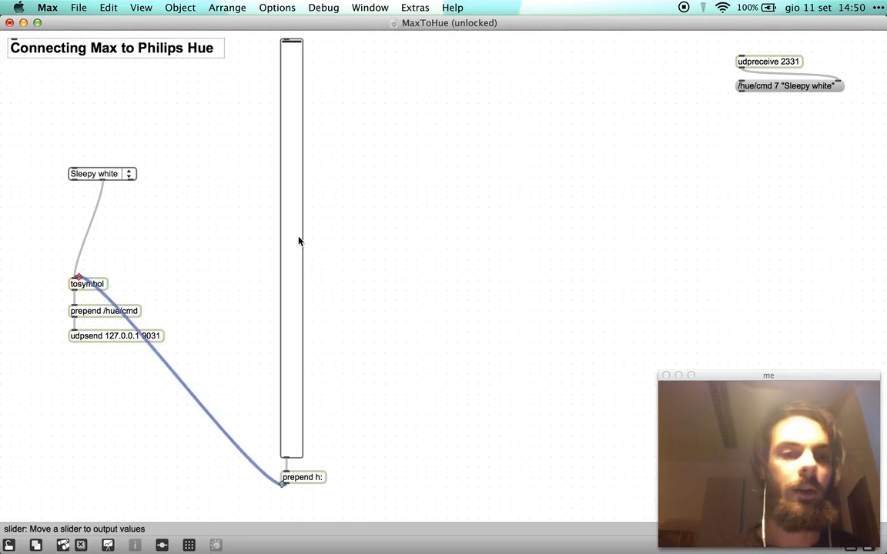
mouse_move(293, 206)
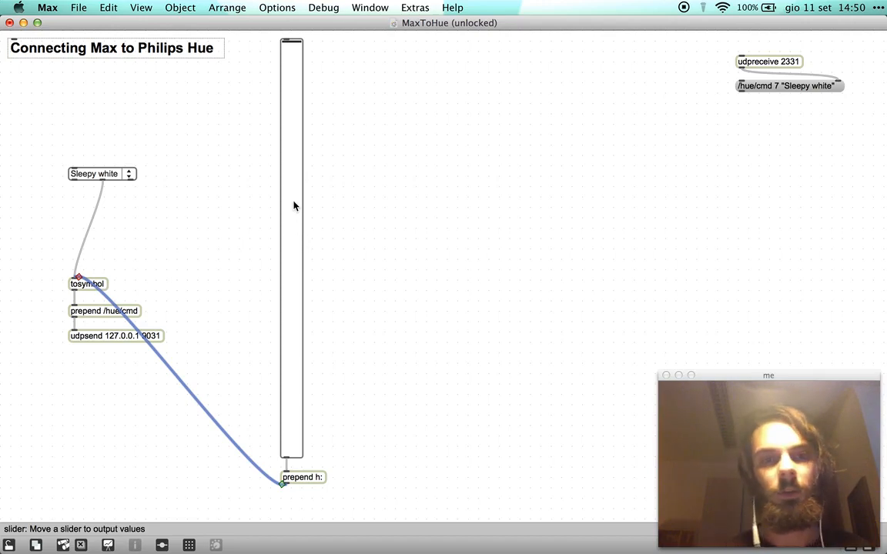
mouse_move(293, 149)
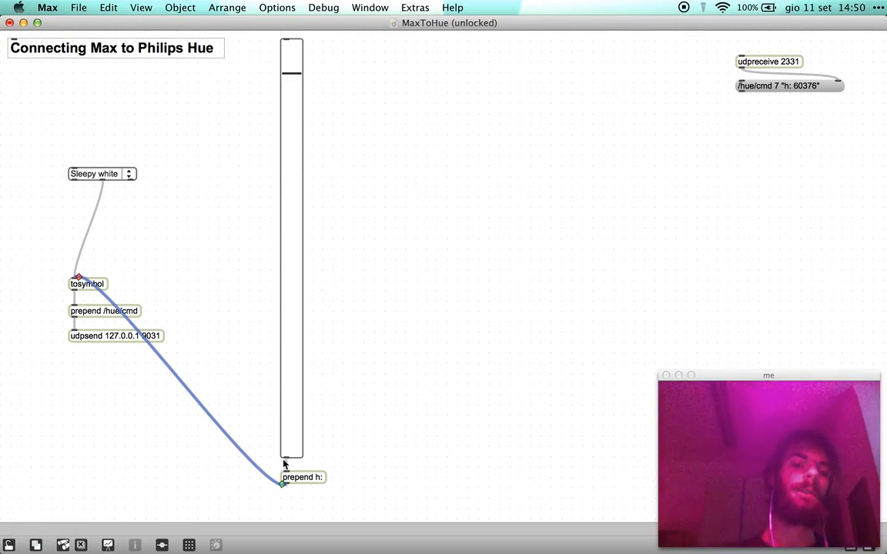
Drag the slider to mid-range, sending h: 29968 to the light.
drag(291, 73, 291, 131)
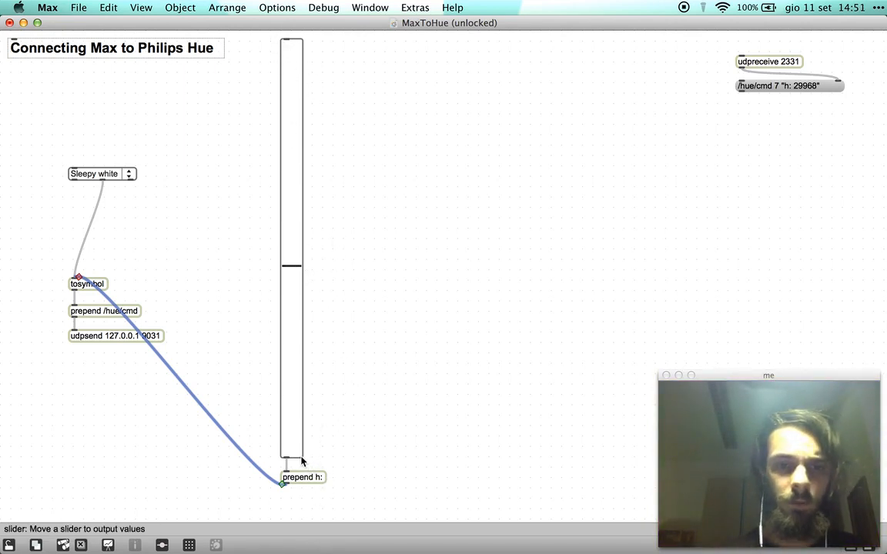
click(291, 247)
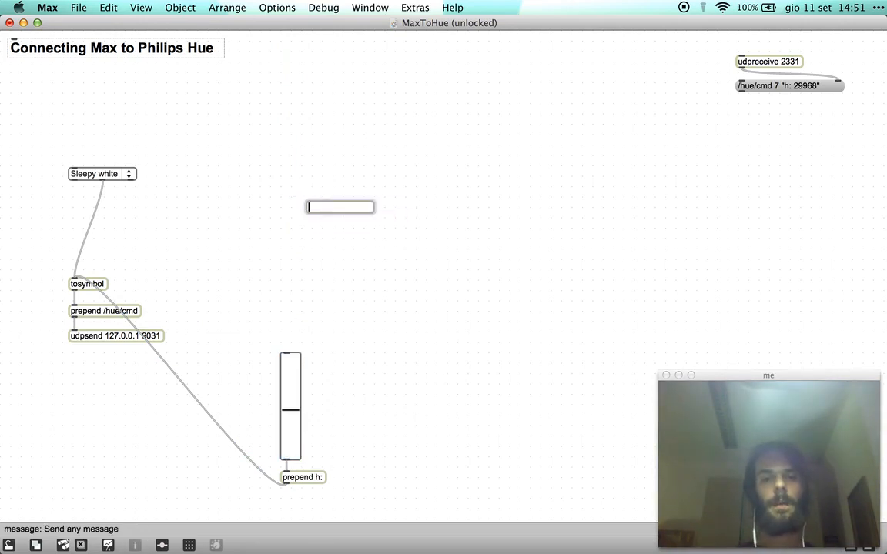
Create metro 1000 and random 65536 objects, aligning random directly under the metro.
text(metro)
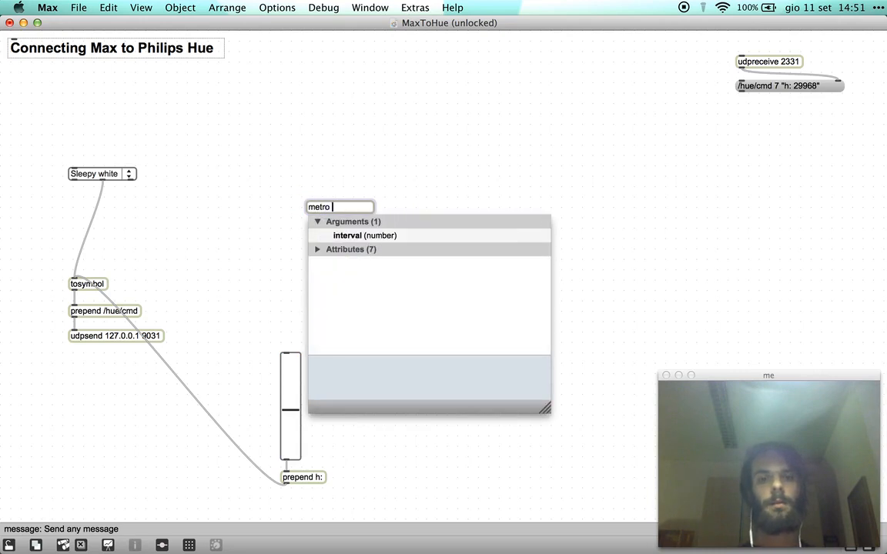
text(1000)
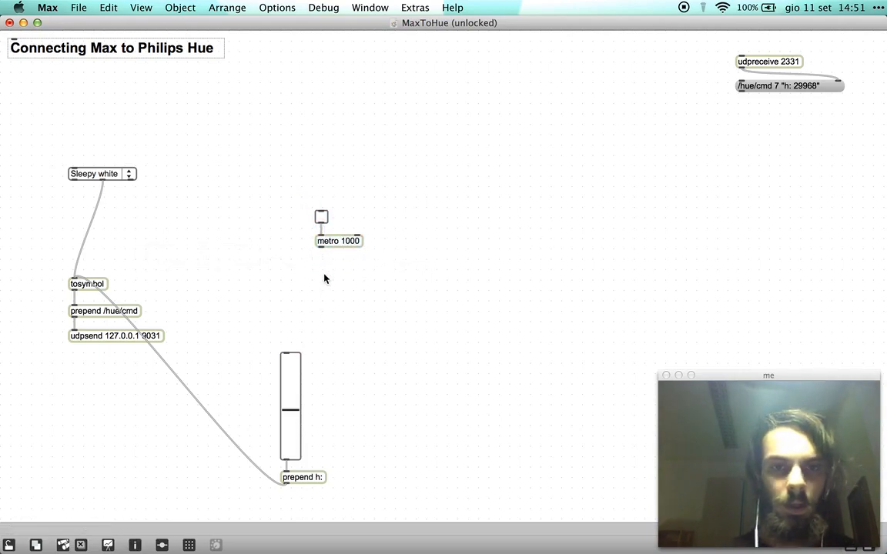
text(random 6)
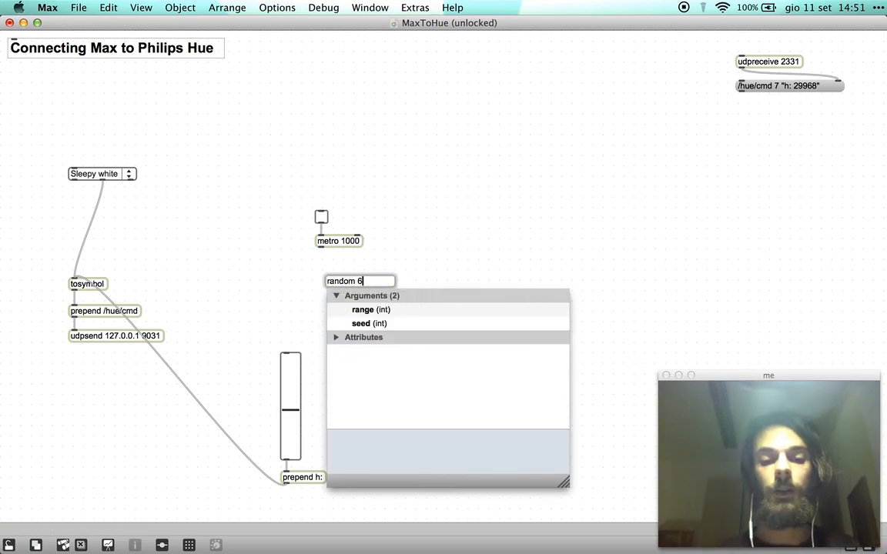
text(5536)
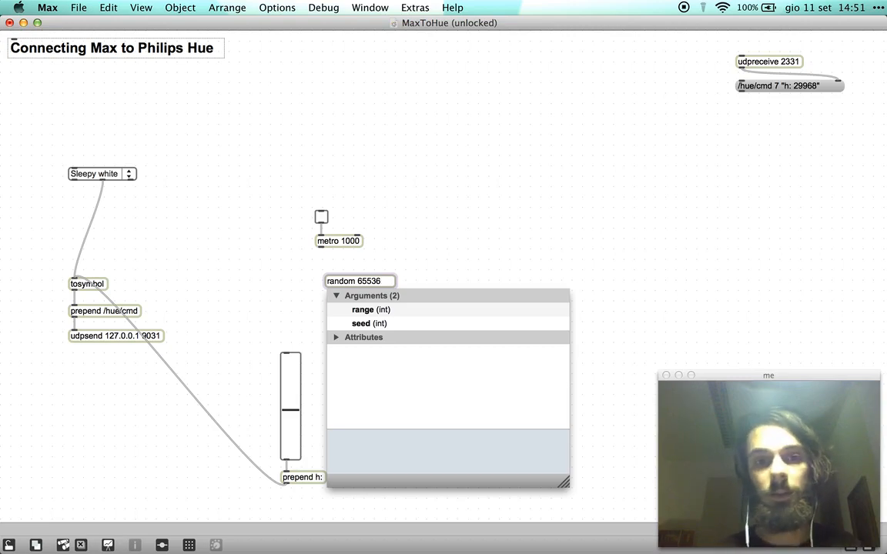
drag(360, 281, 348, 268)
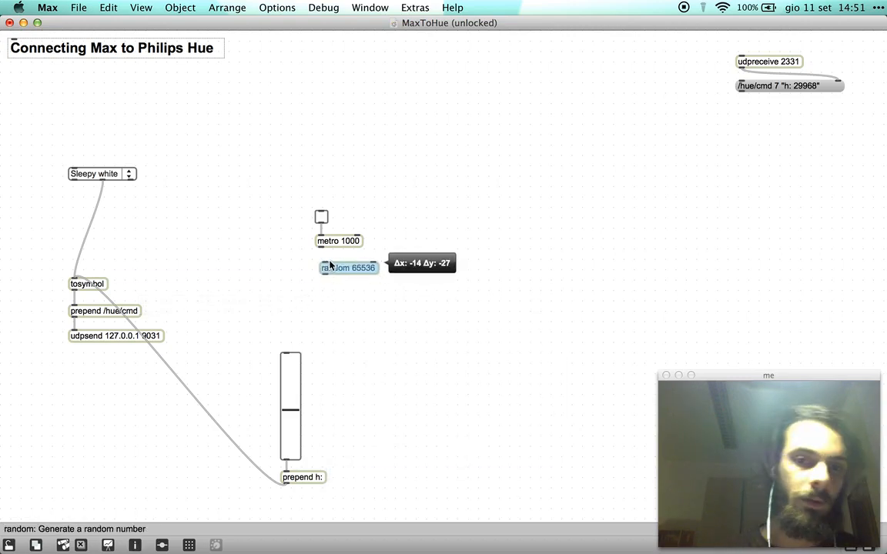
drag(349, 267, 345, 264)
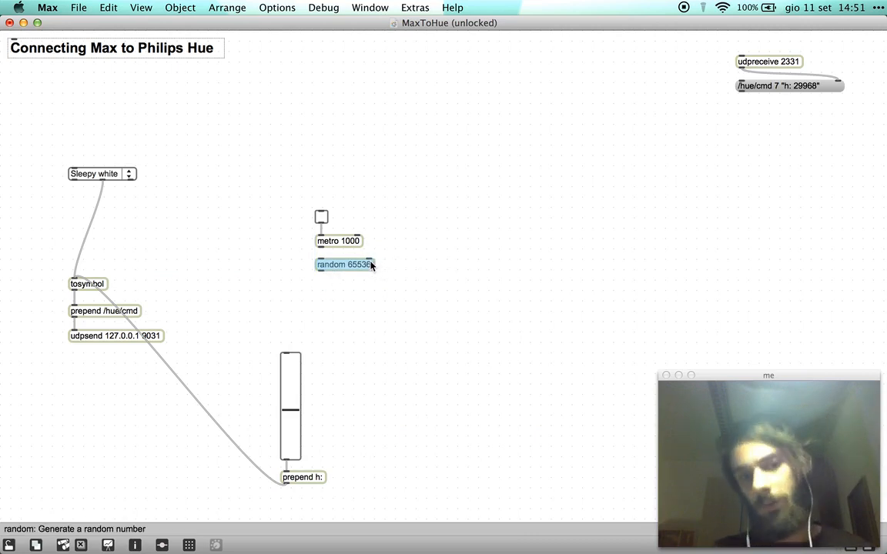
mouse_move(320, 251)
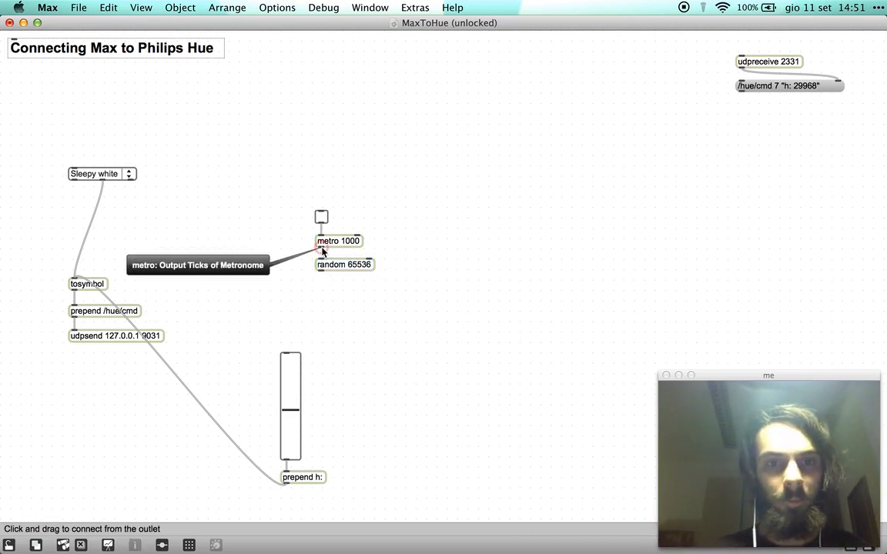
mouse_move(321, 277)
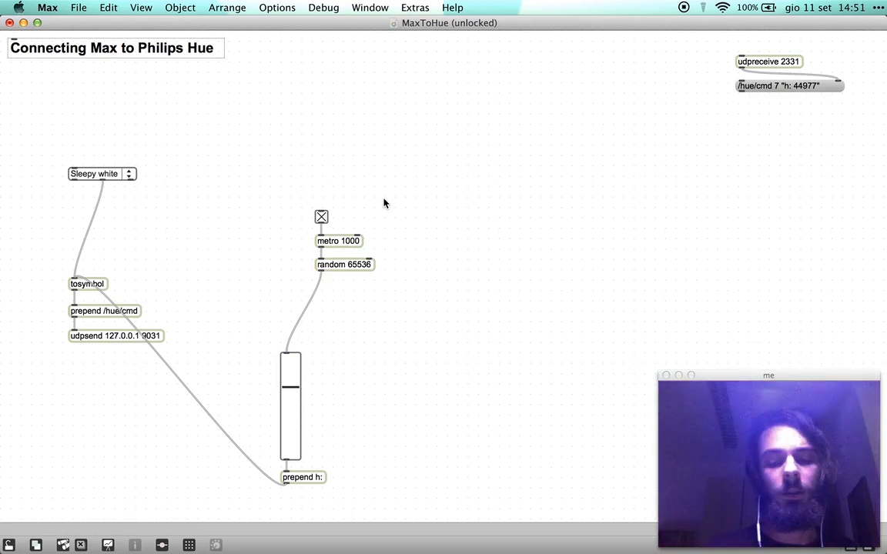
Add a live.dial object feeding random 65536 and dismiss the Hue Server message.
text(live.arrows)
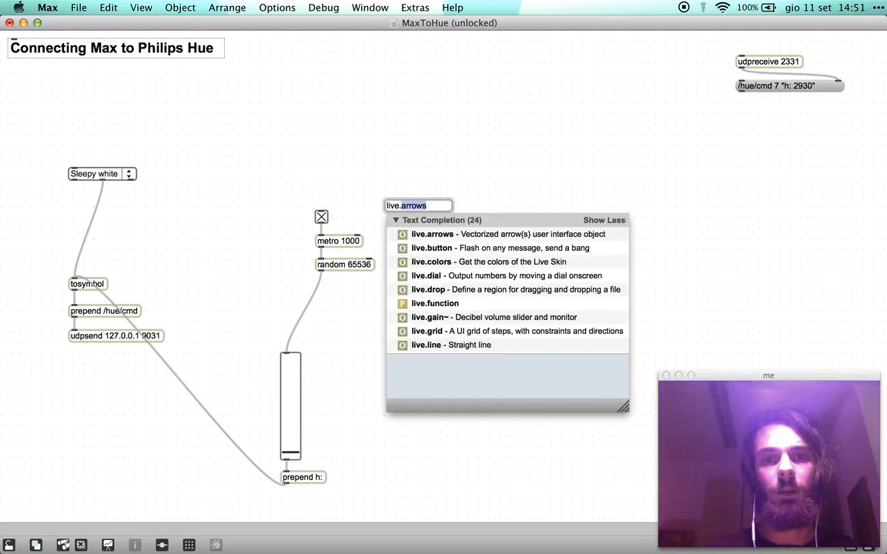
click(425, 276)
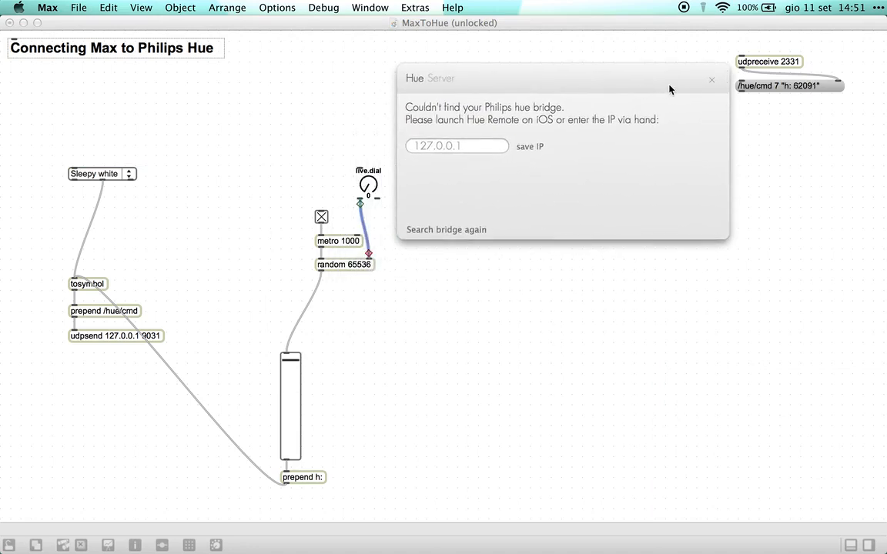
click(710, 79)
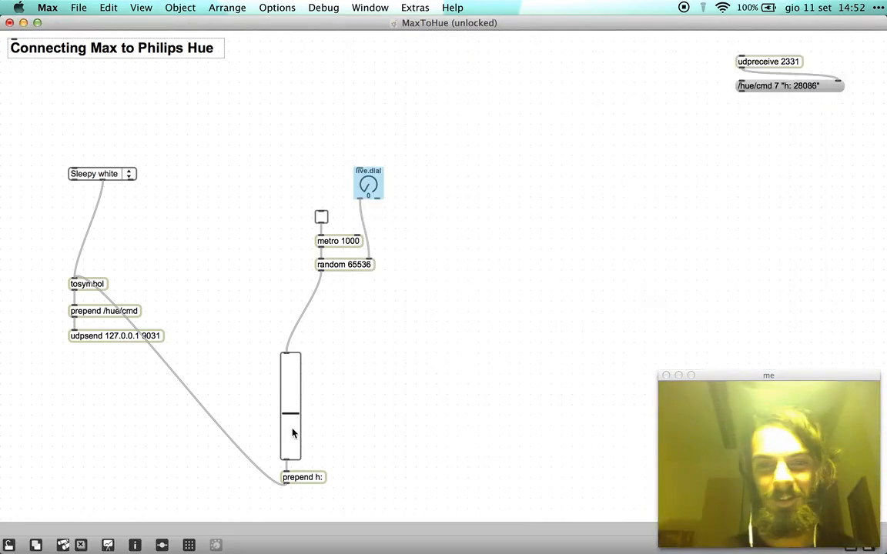
mouse_move(368, 184)
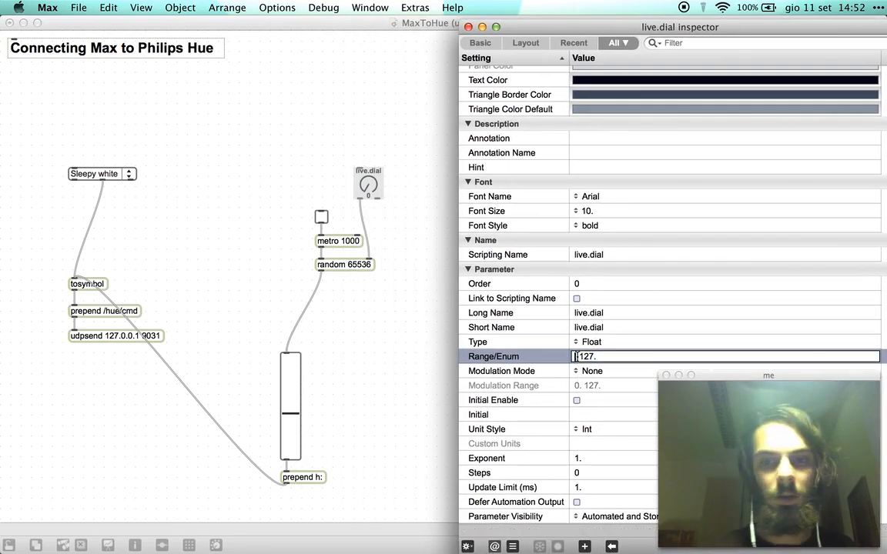
Give the live.dial range 500–20000, exponent 2, time units, and long name Time Interval.
text(500.)
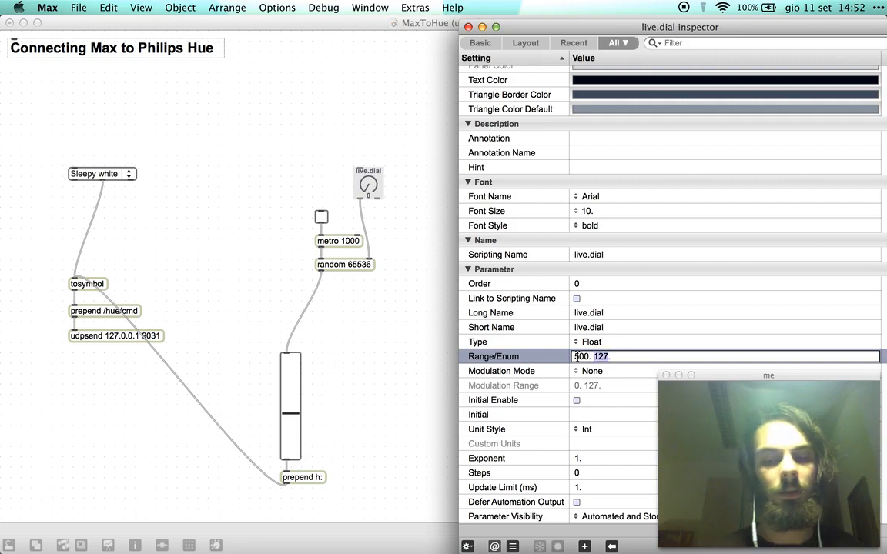
text(20000)
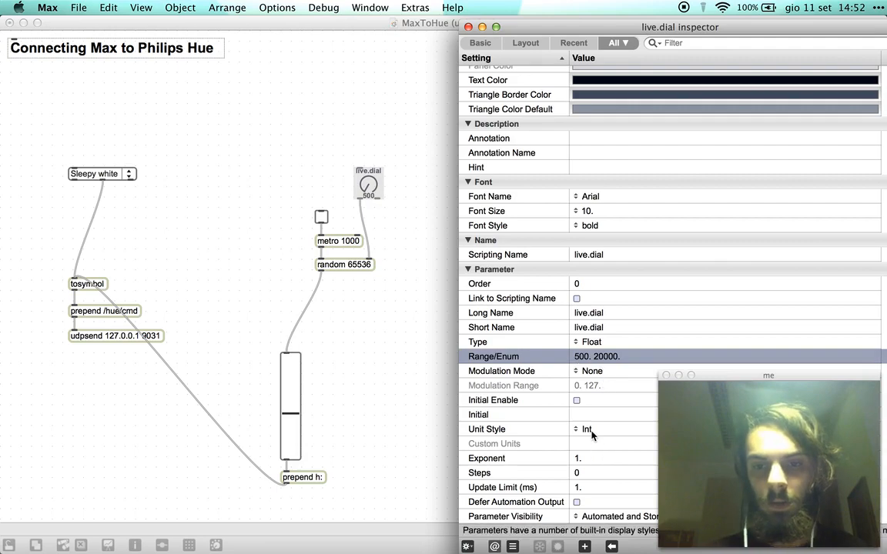
click(616, 458)
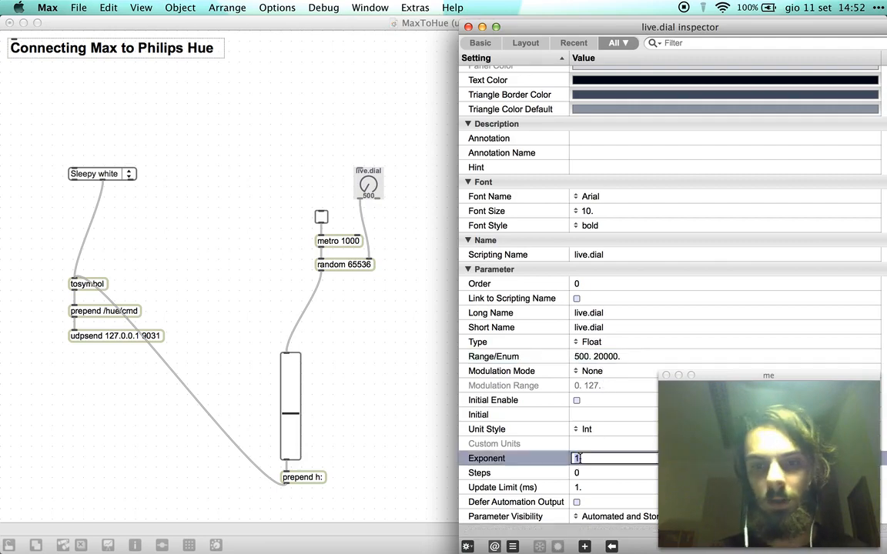
text(2.)
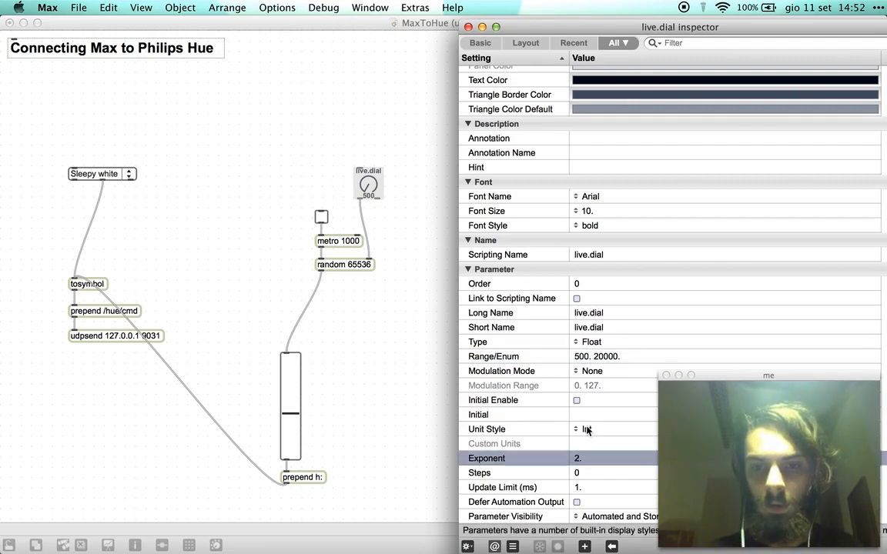
click(608, 429)
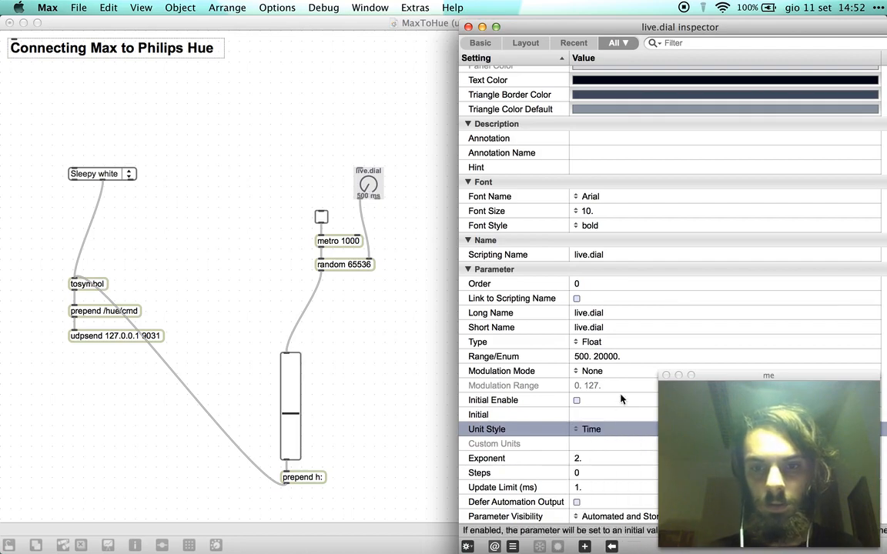
click(526, 43)
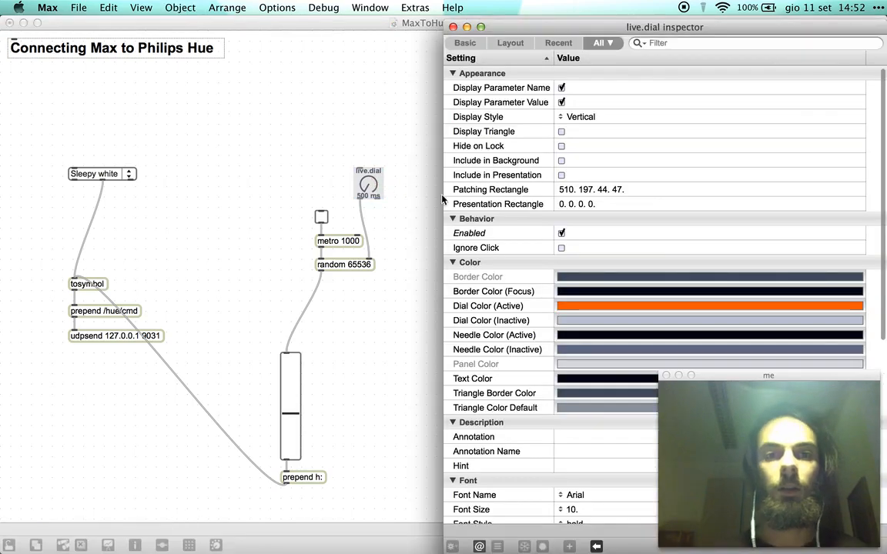
mouse_move(395, 238)
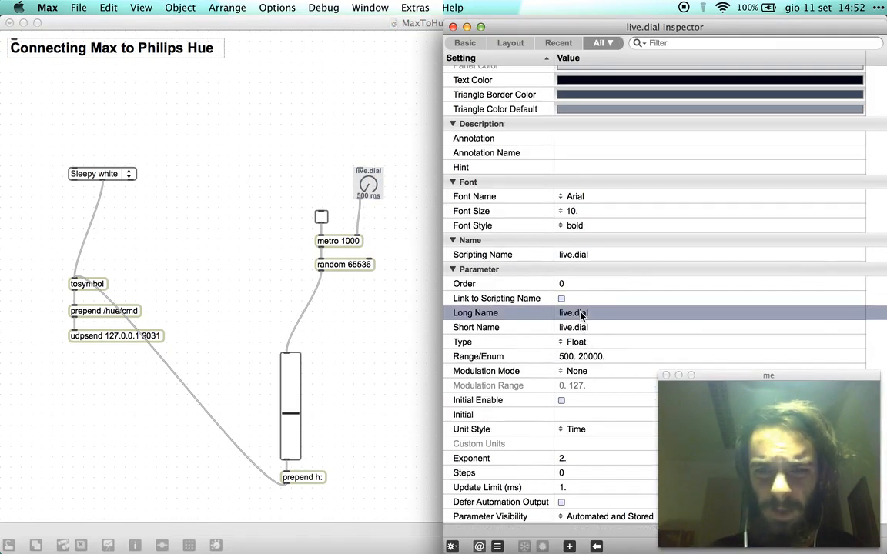
text(Time)
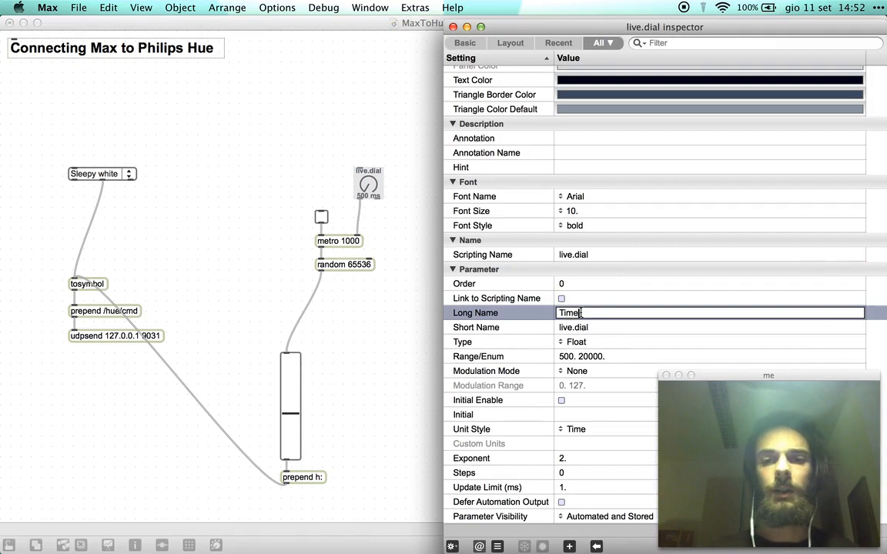
text(interval")
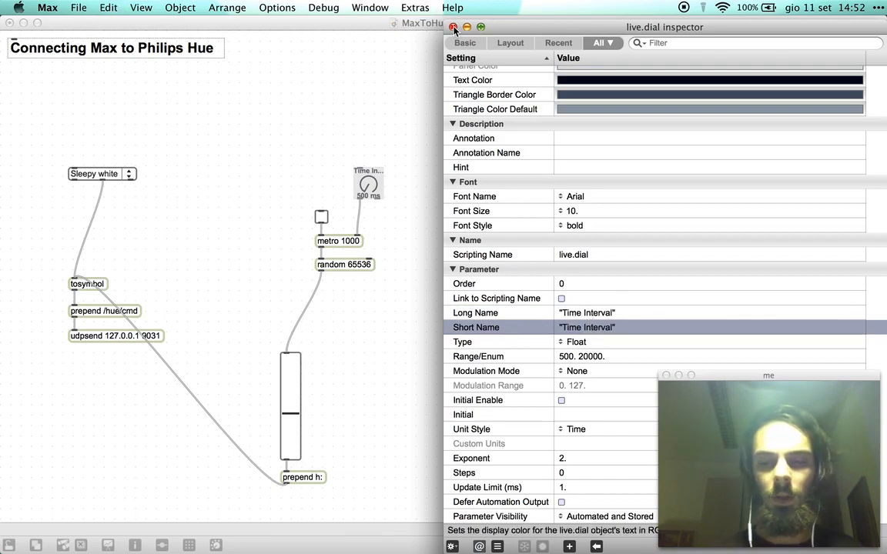
click(464, 42)
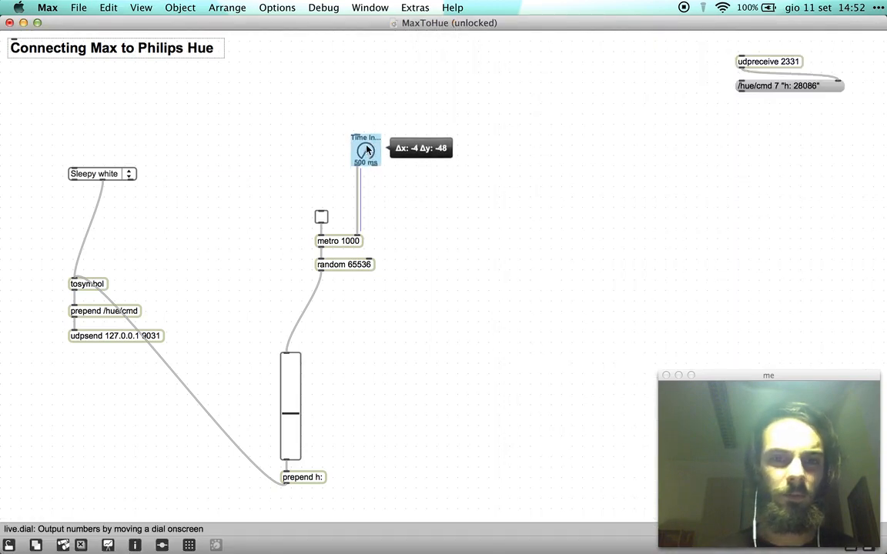
Insert a [/ 1] object between the dial and metro's interval inlet, checking values with number boxes.
right_click(356, 192)
text(/ 1)
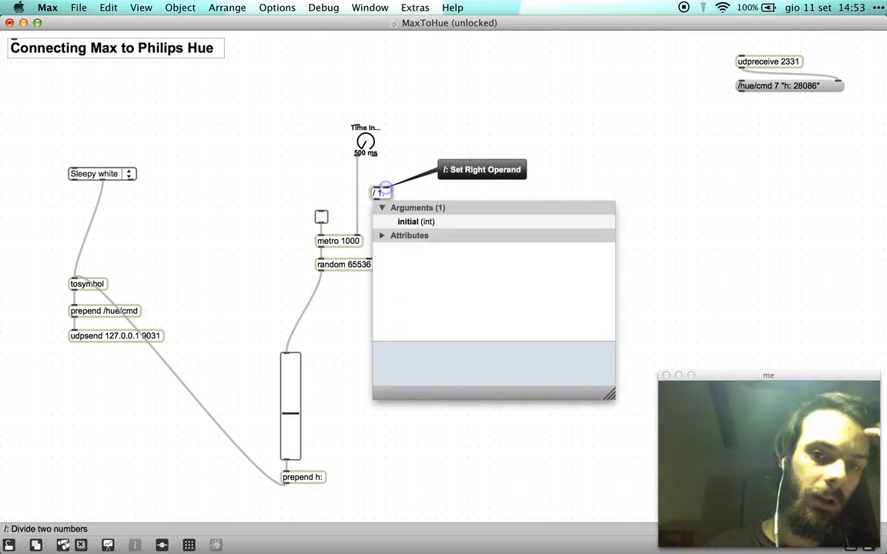
click(381, 191)
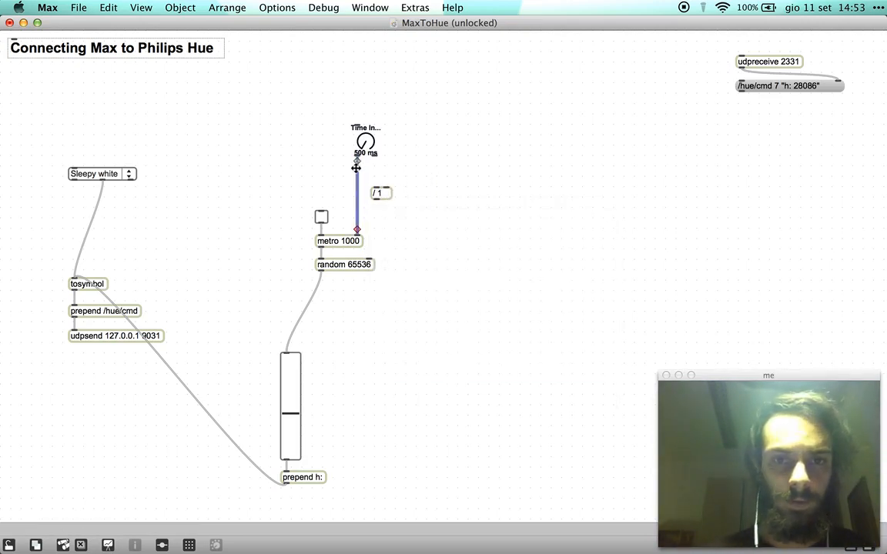
drag(381, 193, 365, 190)
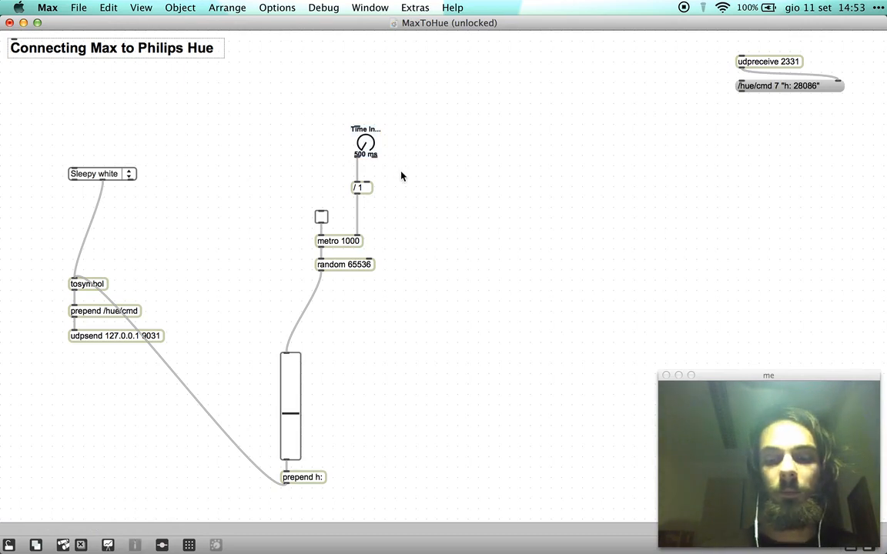
drag(366, 162, 419, 177)
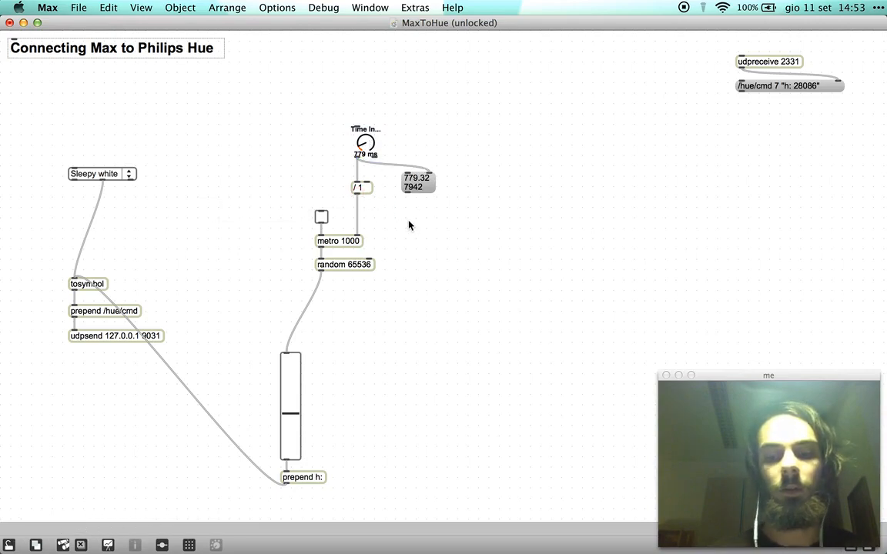
drag(358, 196, 437, 224)
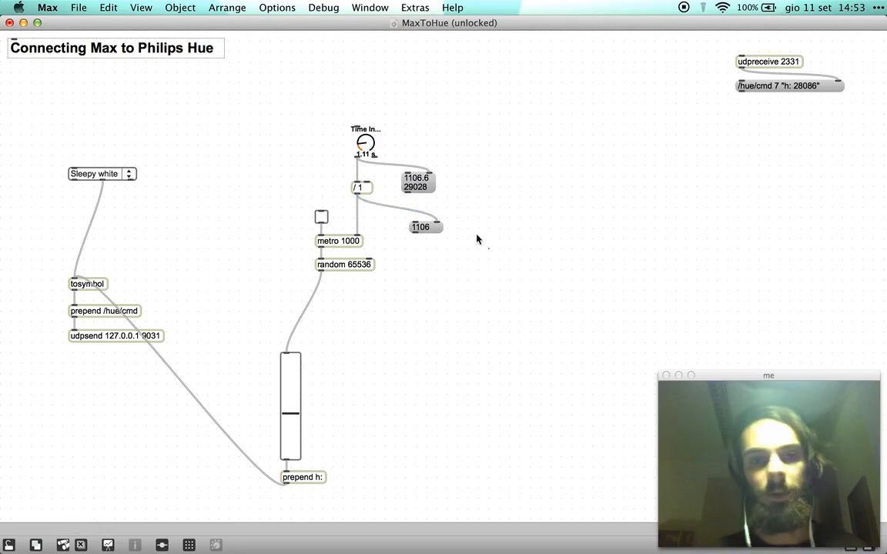
drag(361, 187, 360, 219)
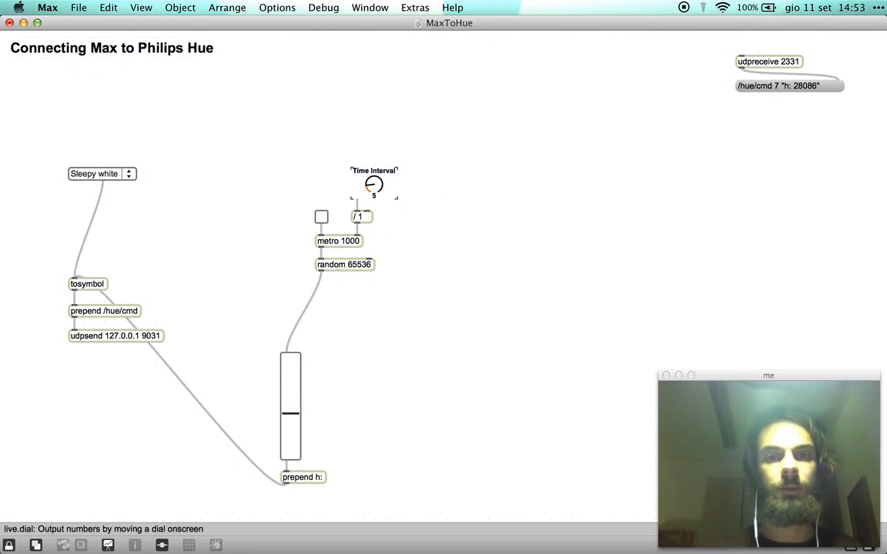
Adjust the Time Interval dial and switch on the metro to send random hues.
drag(373, 188, 378, 181)
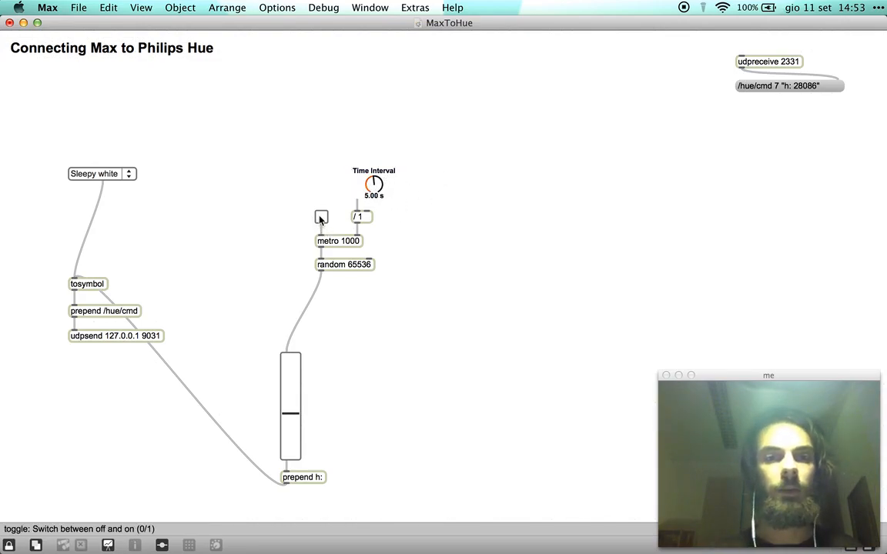
click(321, 216)
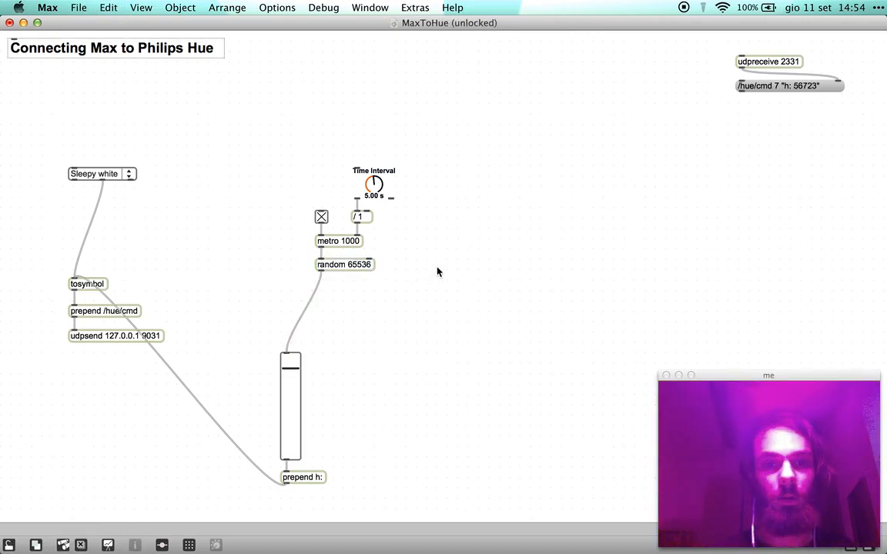
mouse_move(443, 226)
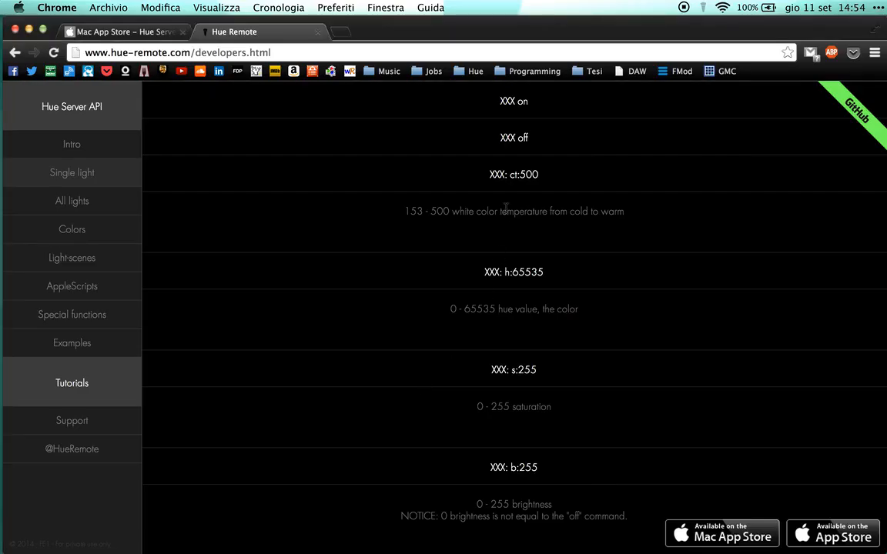
Scroll the developer page down to the AppleScripts section and its -t: transition-time note.
scroll(down, 3)
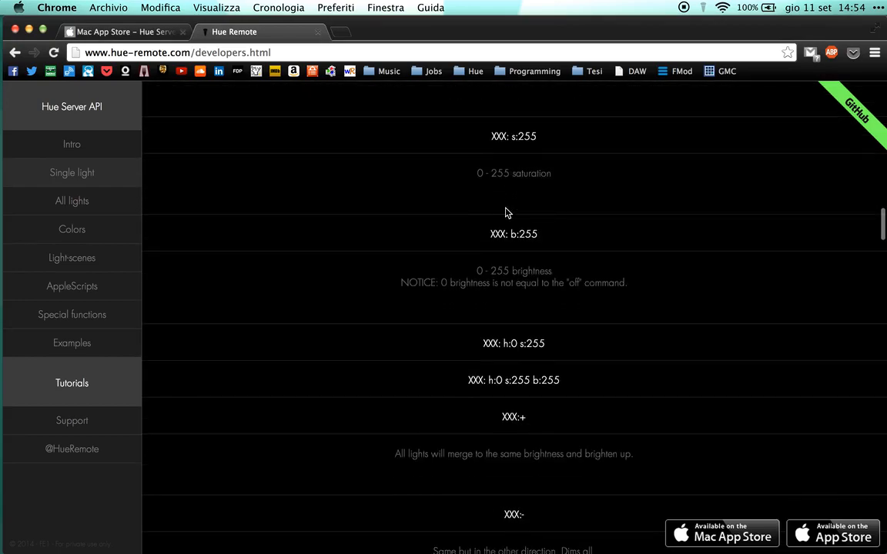
scroll(down, 3)
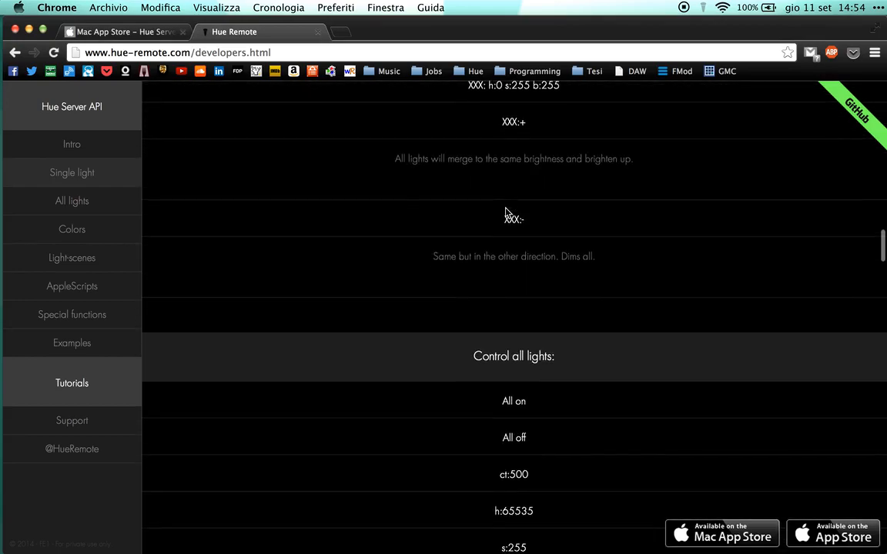
scroll(down, 3)
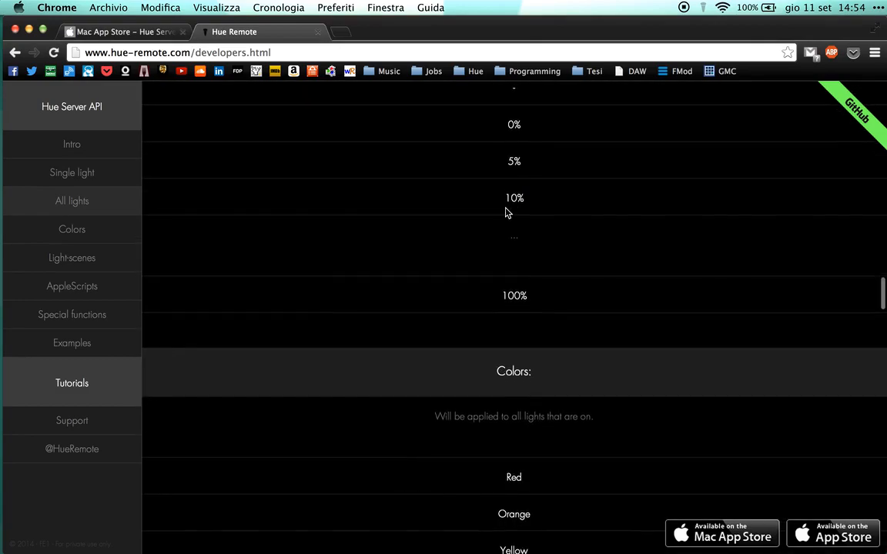
scroll(down, 3)
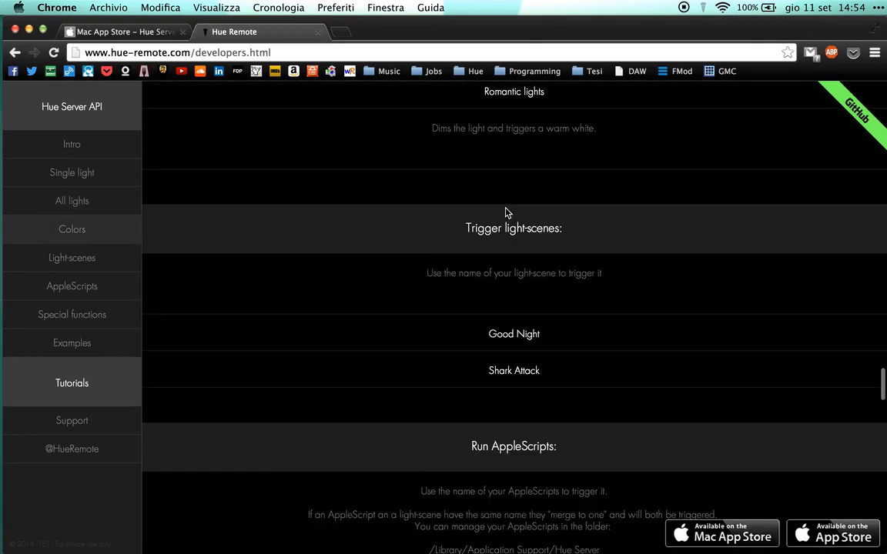
scroll(down, 3)
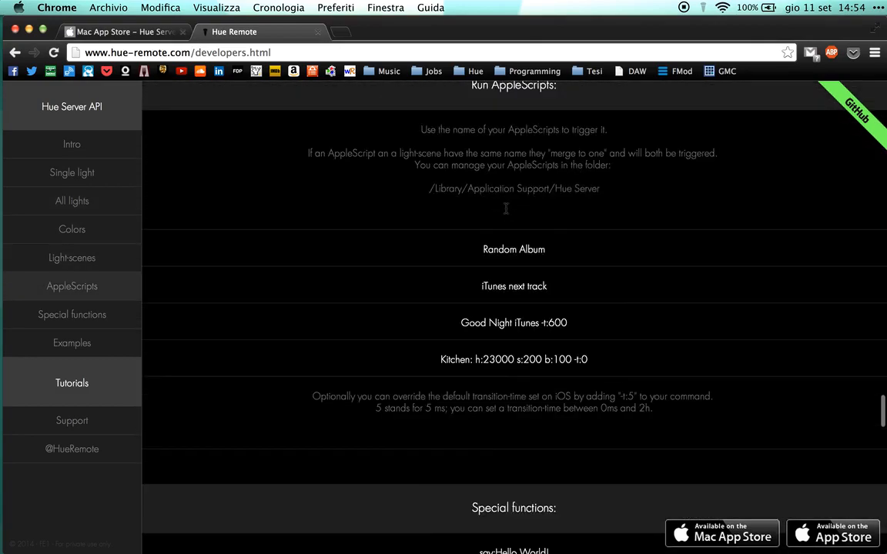
scroll(down, 3)
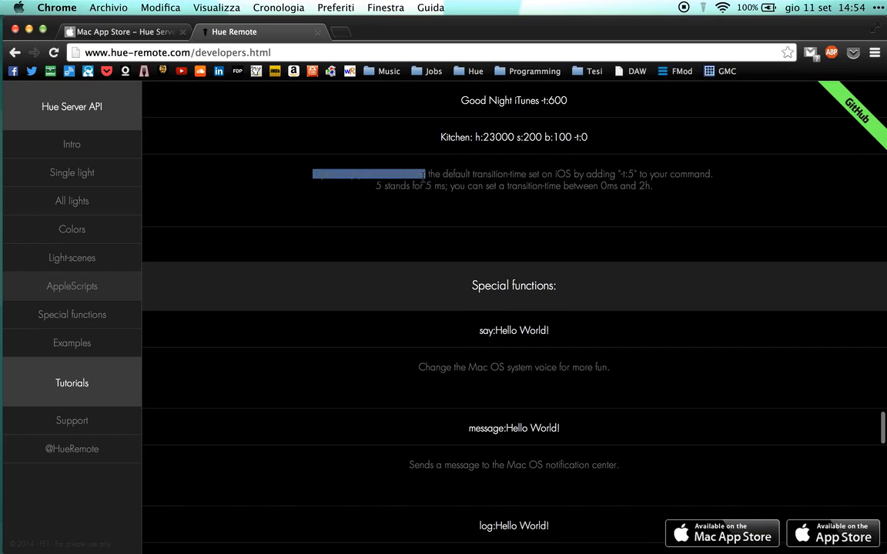
mouse_move(610, 168)
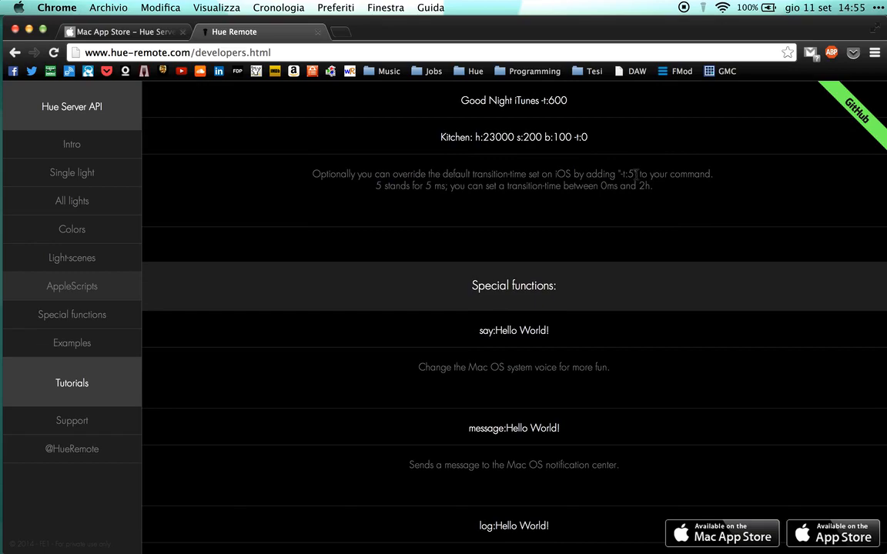
mouse_move(659, 175)
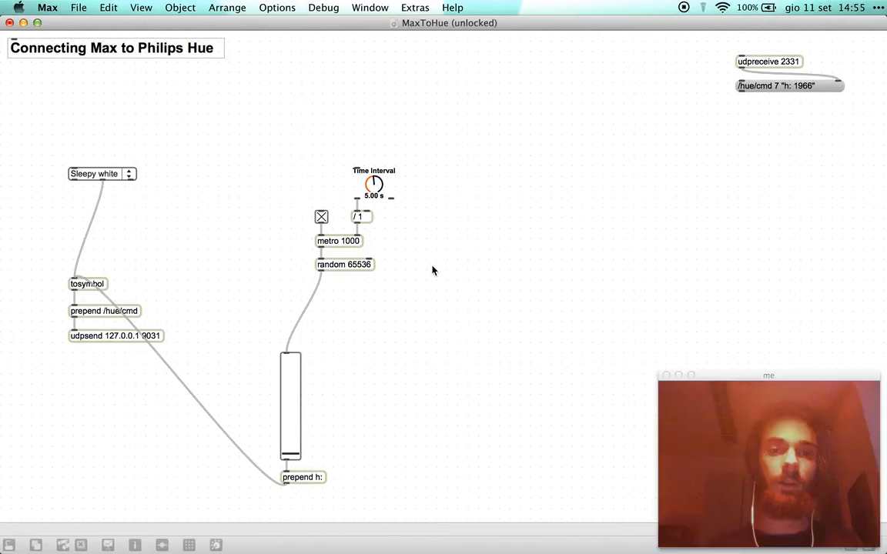
mouse_move(321, 248)
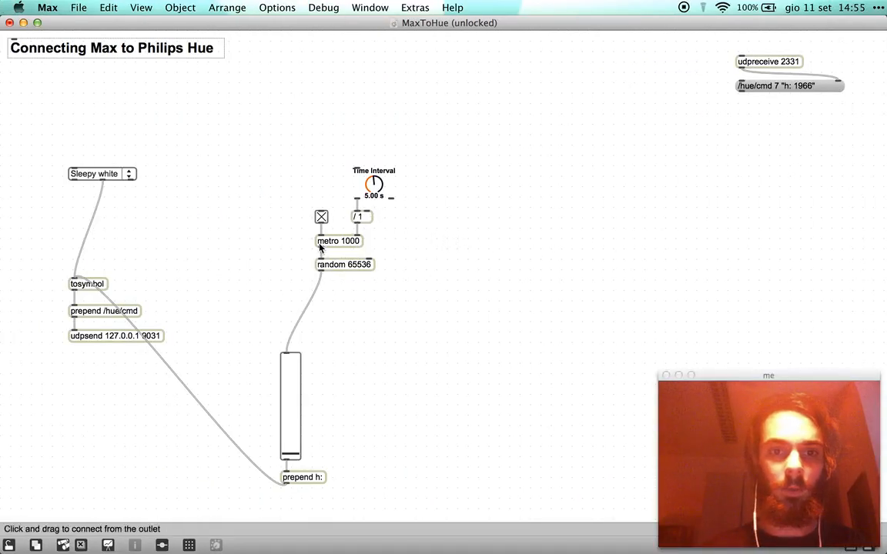
Switch off the metro toggle so random hue values stop sending.
click(321, 216)
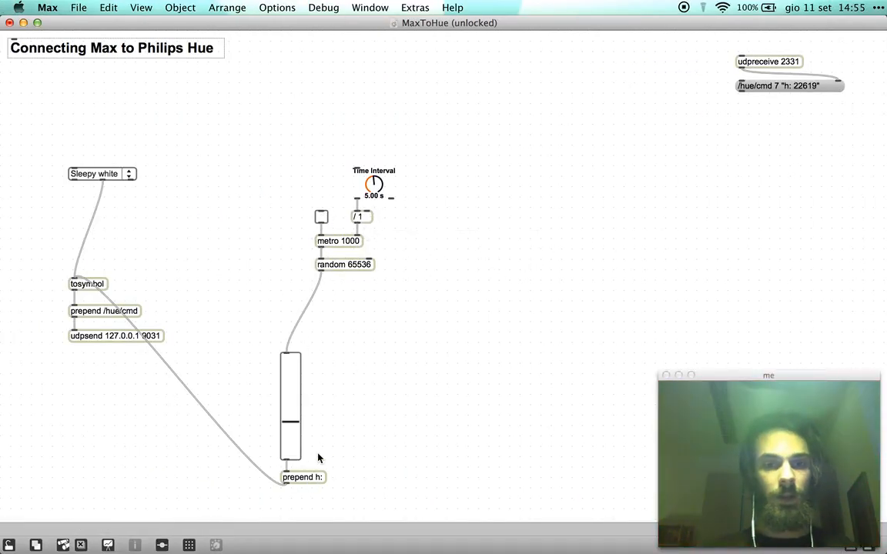
mouse_move(364, 474)
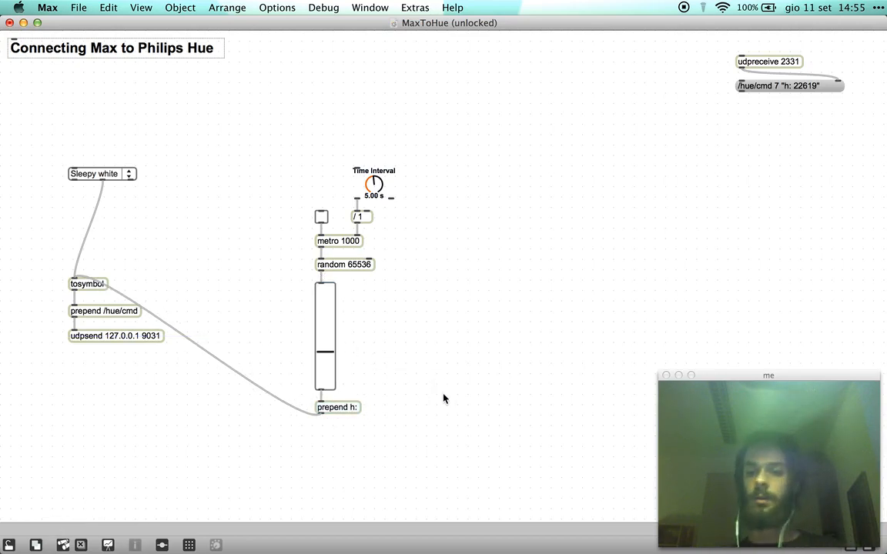
mouse_move(386, 380)
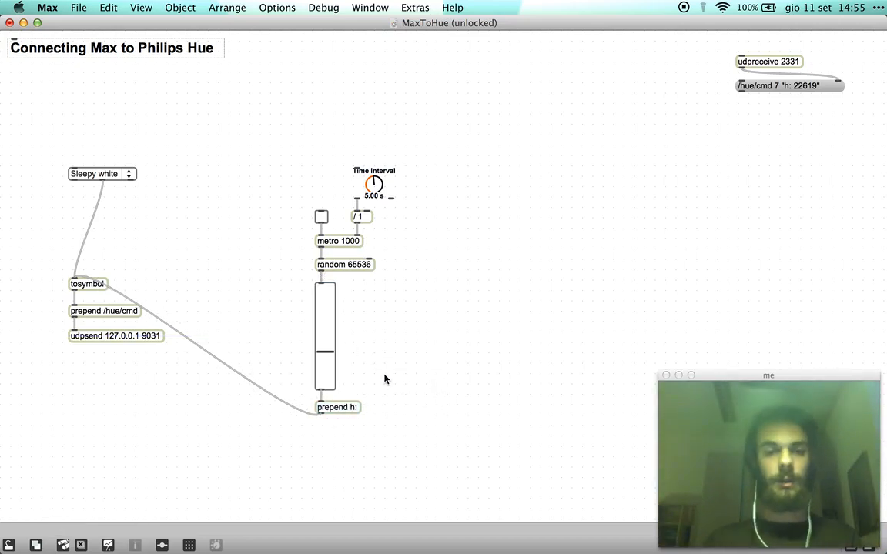
mouse_move(464, 261)
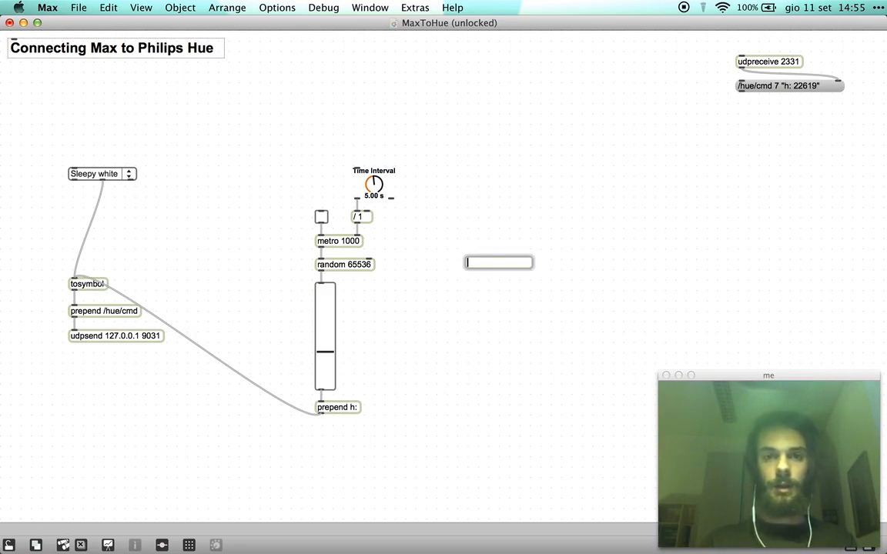
Add a live.dial named 'Transition Time', set to Int type with an initial value enabled.
text(live.dial[1)
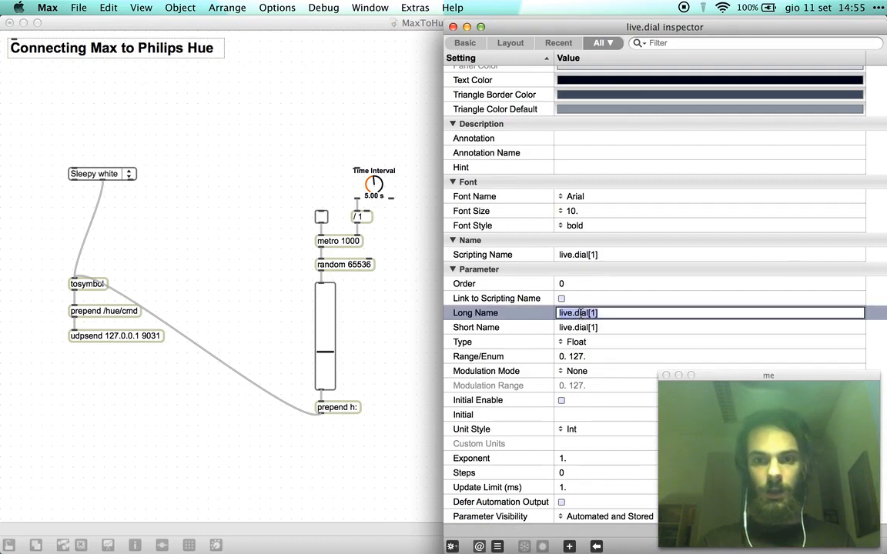
text(Transition Time")
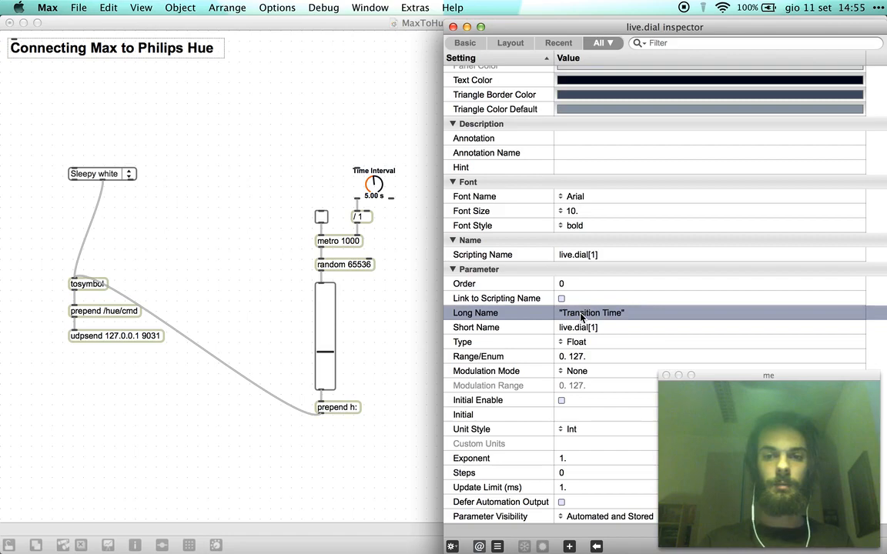
text(Transition Time")
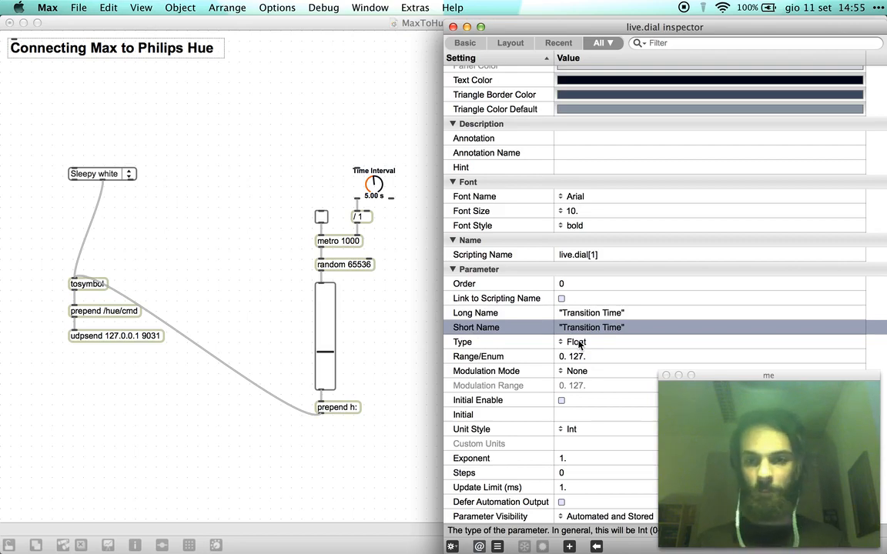
click(576, 341)
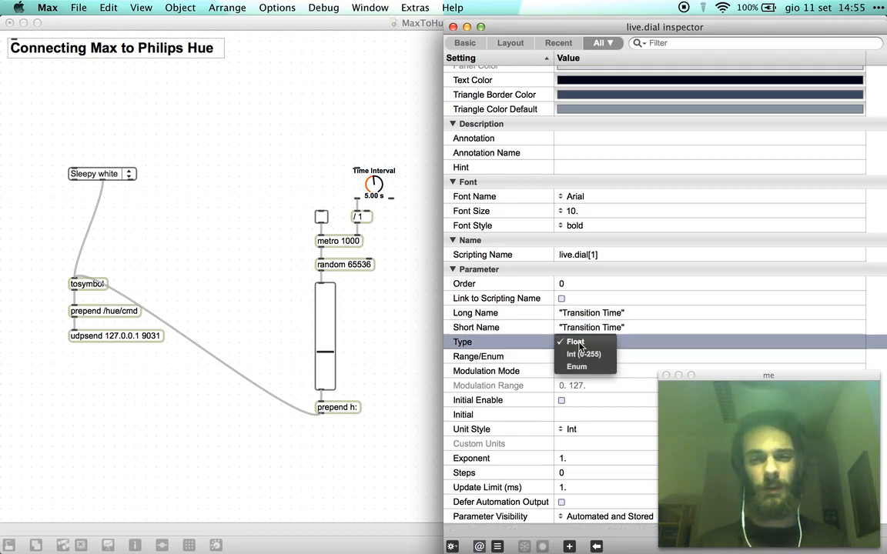
click(585, 354)
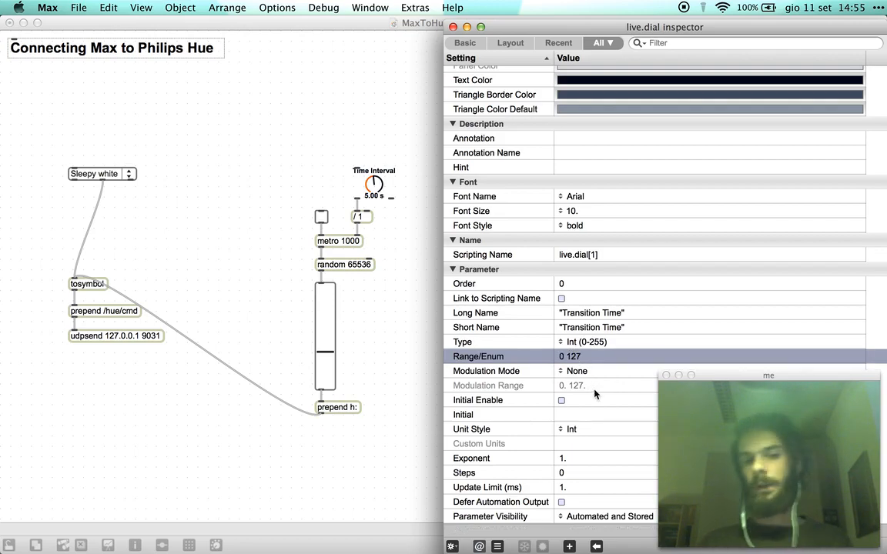
mouse_move(577, 364)
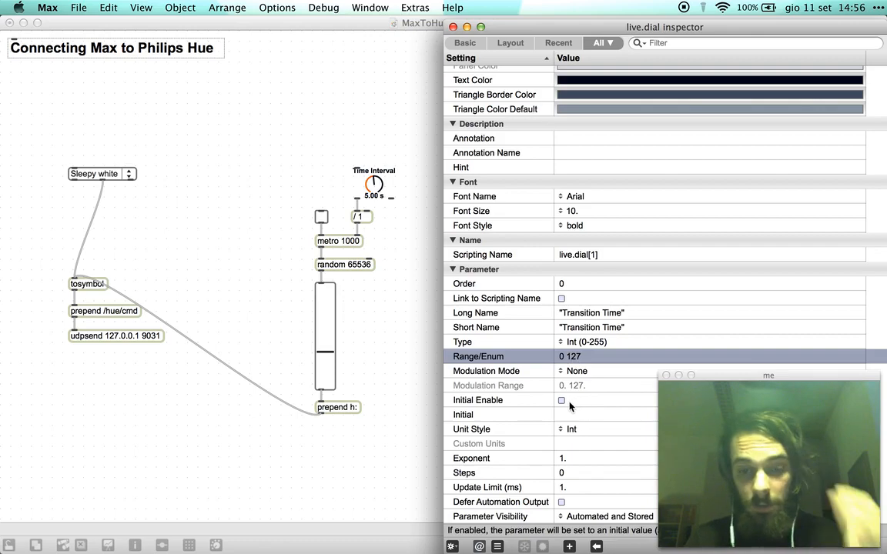
click(562, 399)
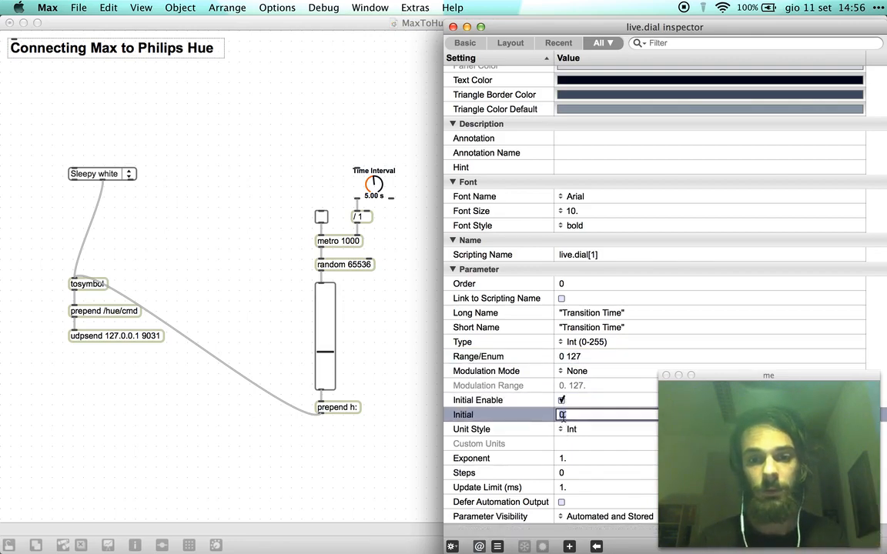
text(5)
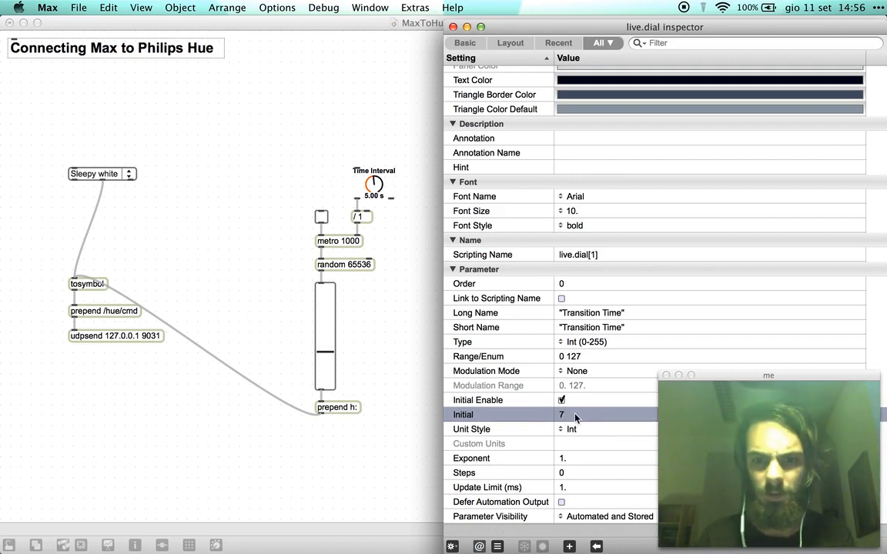
mouse_move(585, 483)
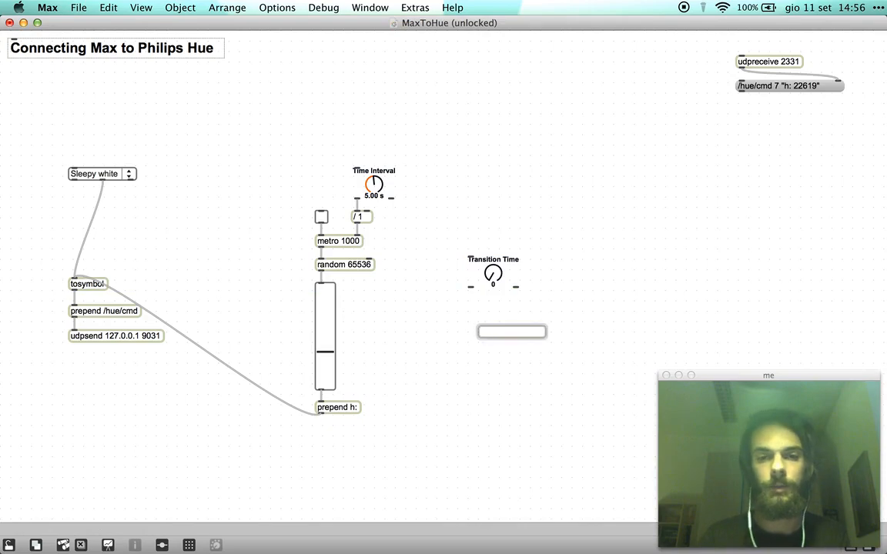
click(512, 331)
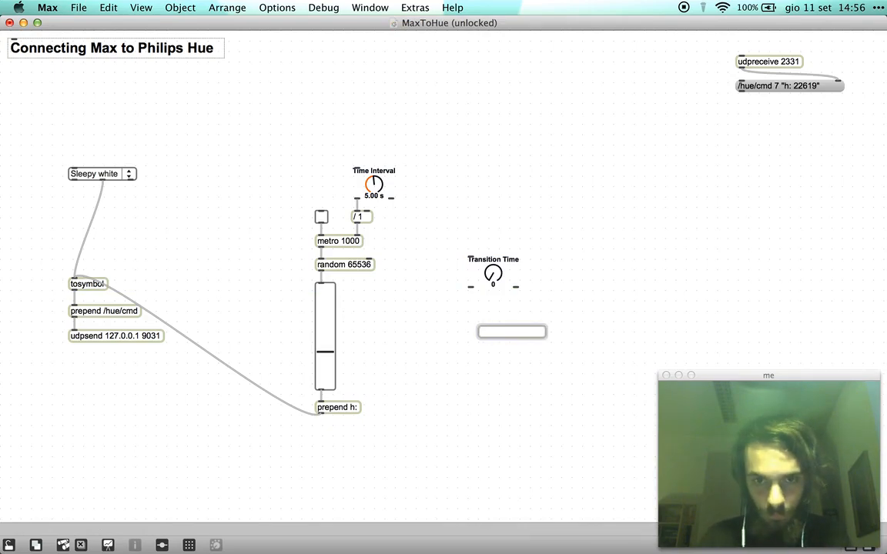
text(prepend)
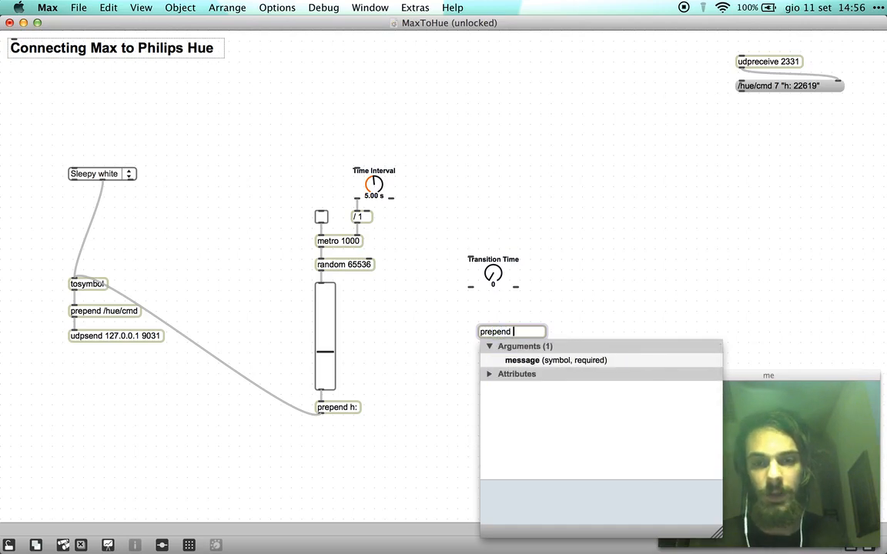
text(-t:)
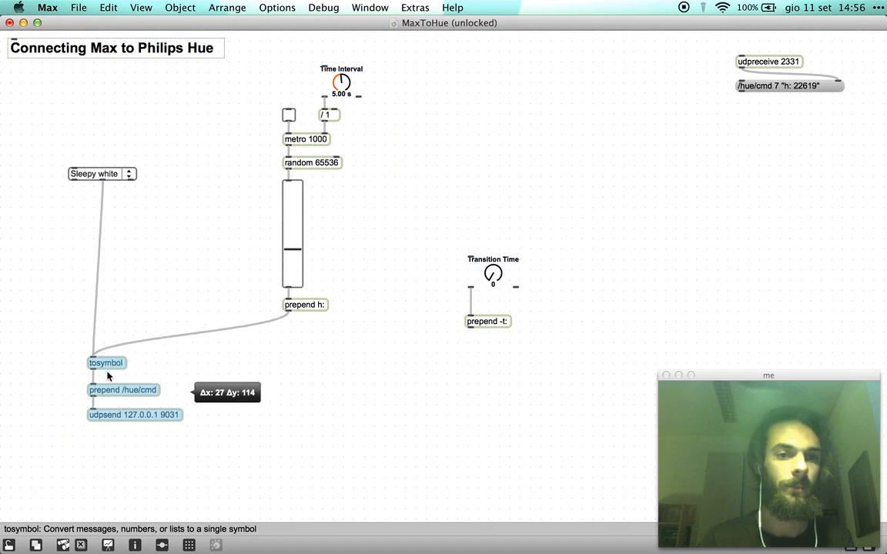
drag(107, 362, 116, 399)
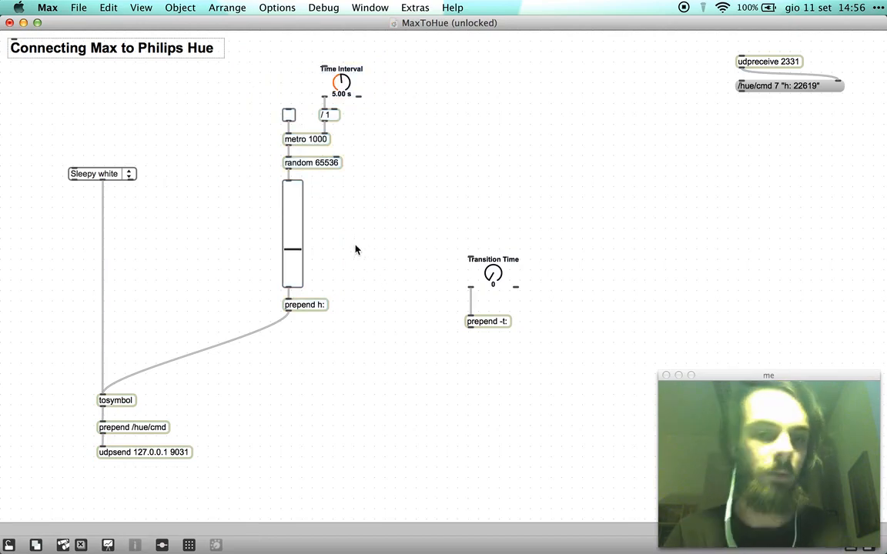
mouse_move(488, 341)
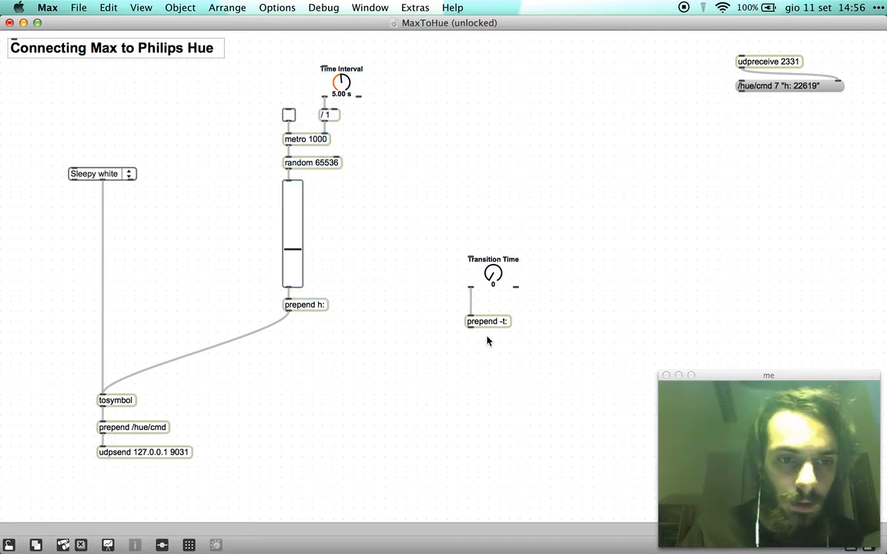
mouse_move(226, 387)
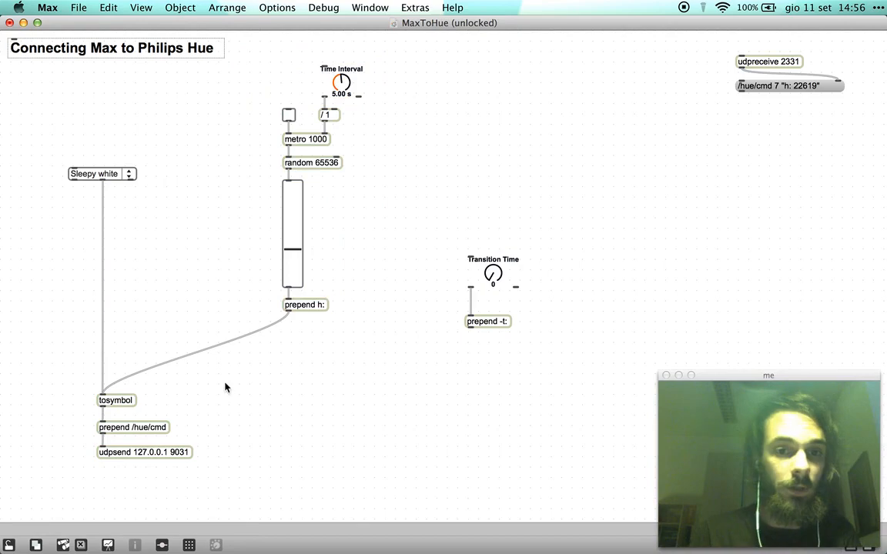
mouse_move(215, 353)
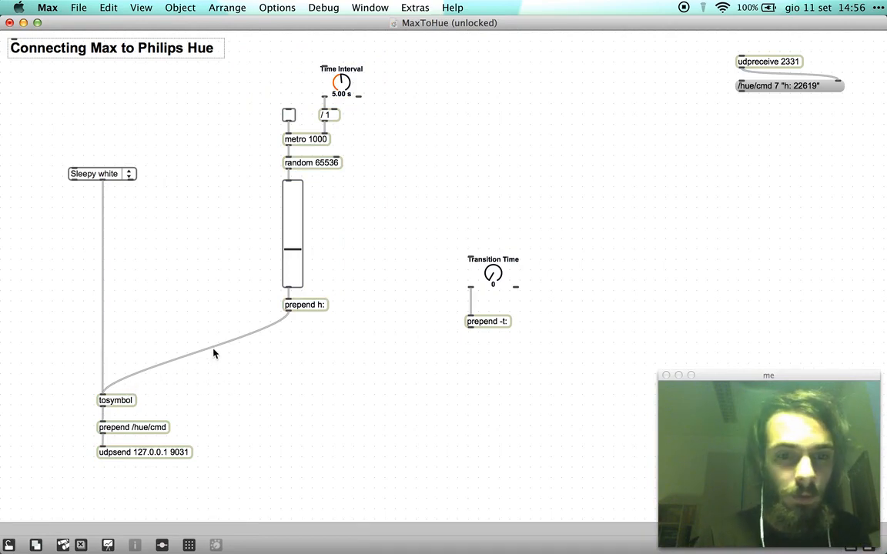
mouse_move(160, 383)
text(set)
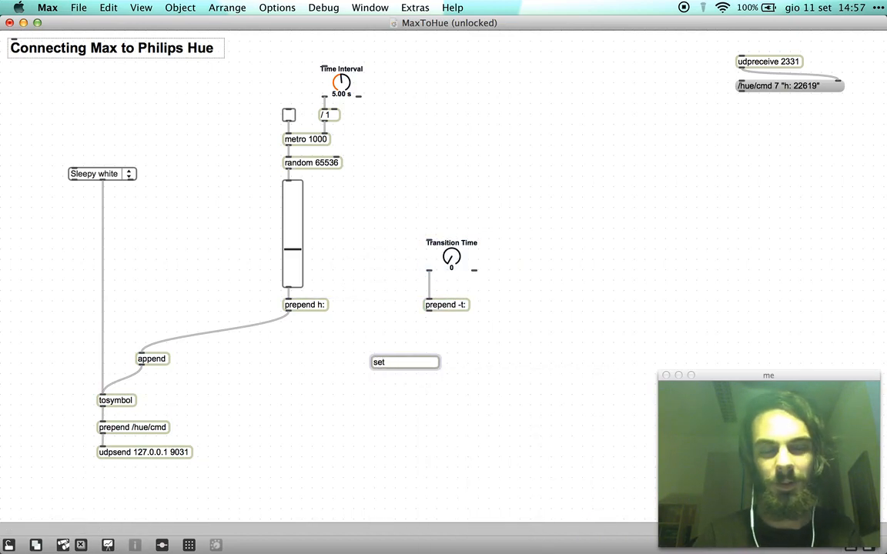
Insert a prepend set object between prepend -t: and append, aligned under prepend -t:.
text(prepend)
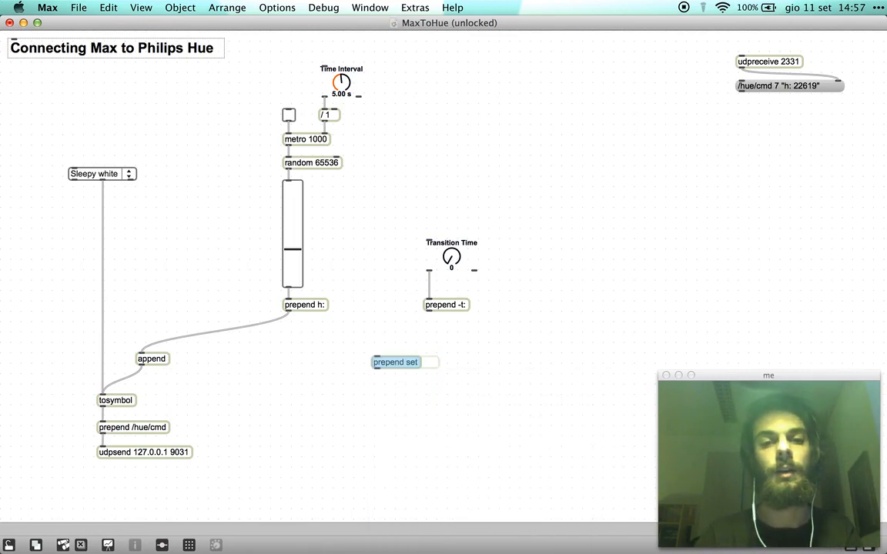
drag(427, 314, 377, 354)
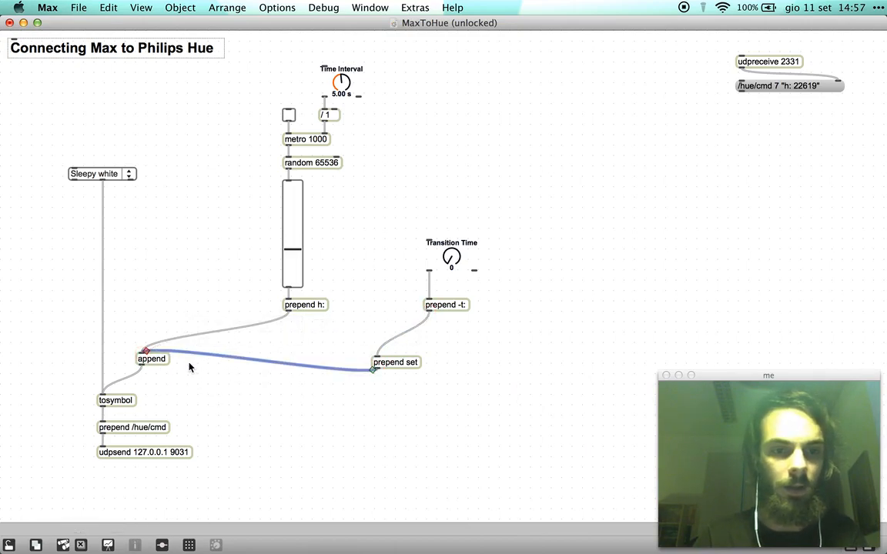
drag(396, 362, 448, 333)
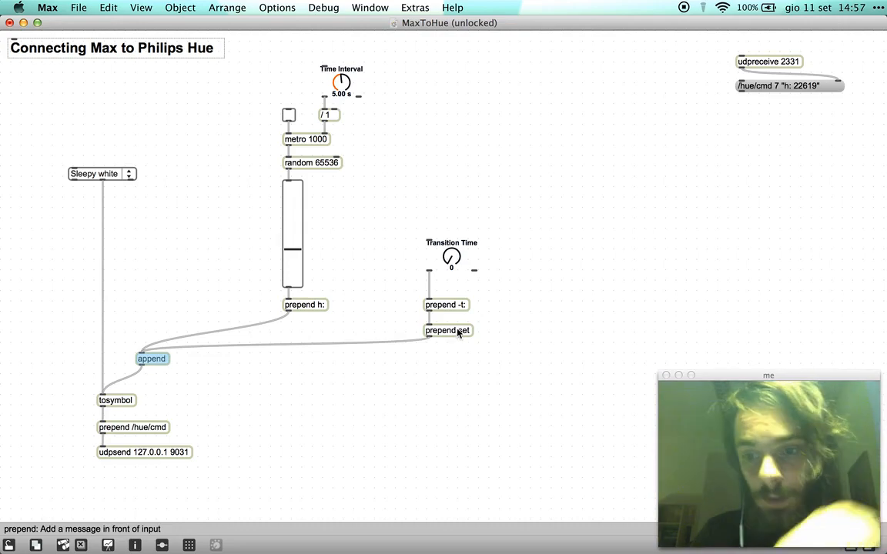
mouse_move(449, 309)
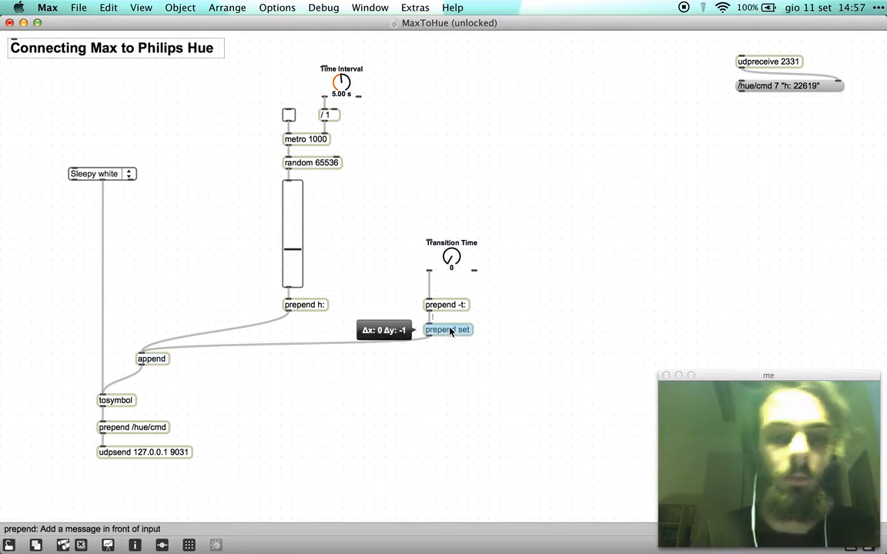
drag(448, 329, 448, 324)
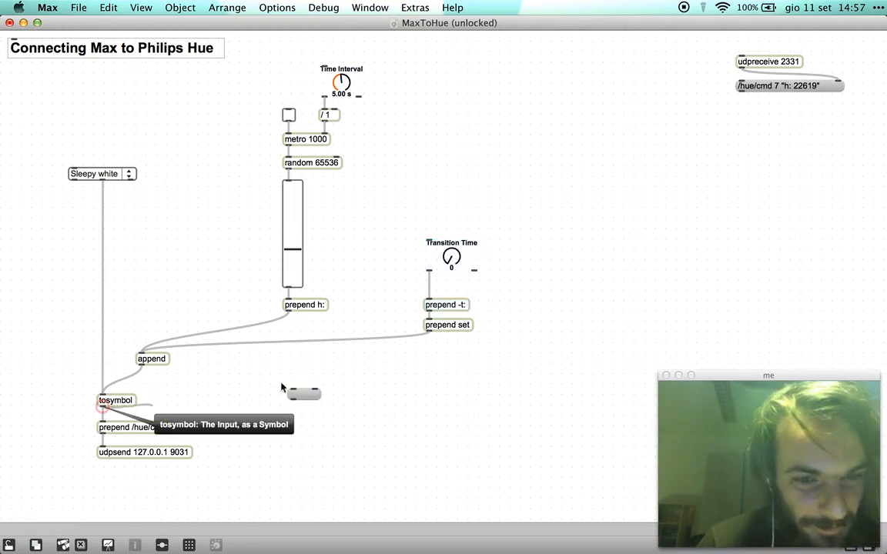
Position and widen the tosymbol output message box, then start the metro.
drag(302, 393, 344, 466)
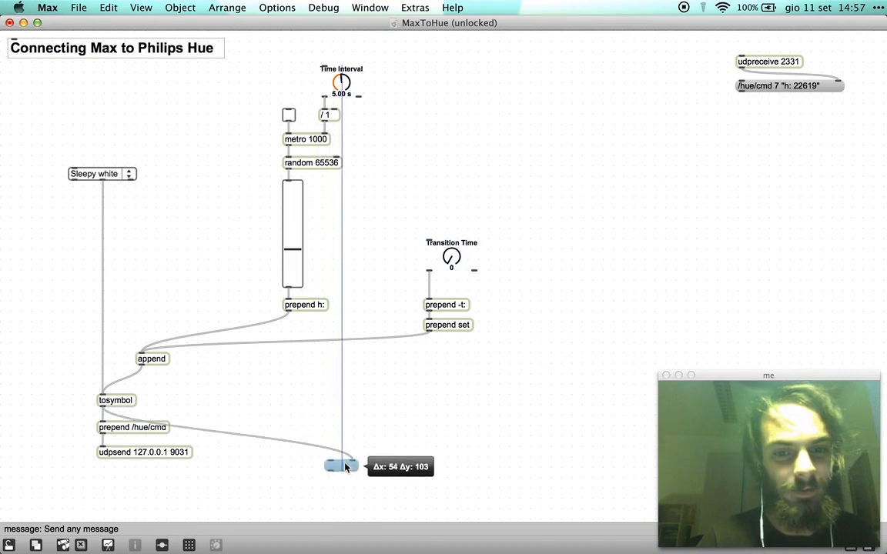
drag(346, 467, 496, 452)
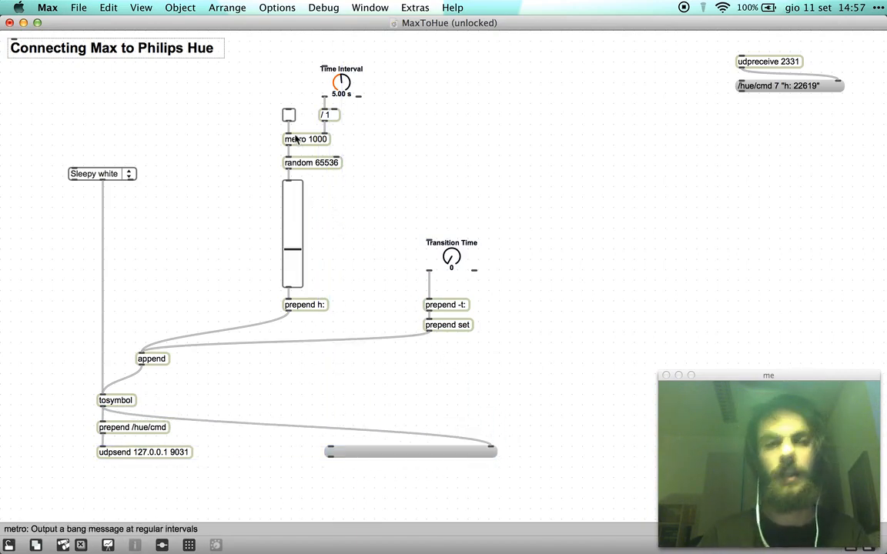
click(288, 114)
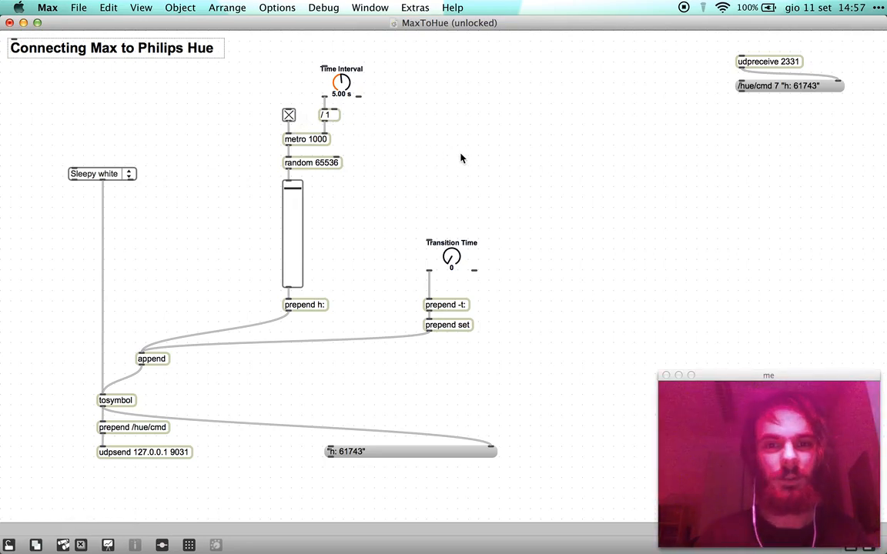
click(451, 257)
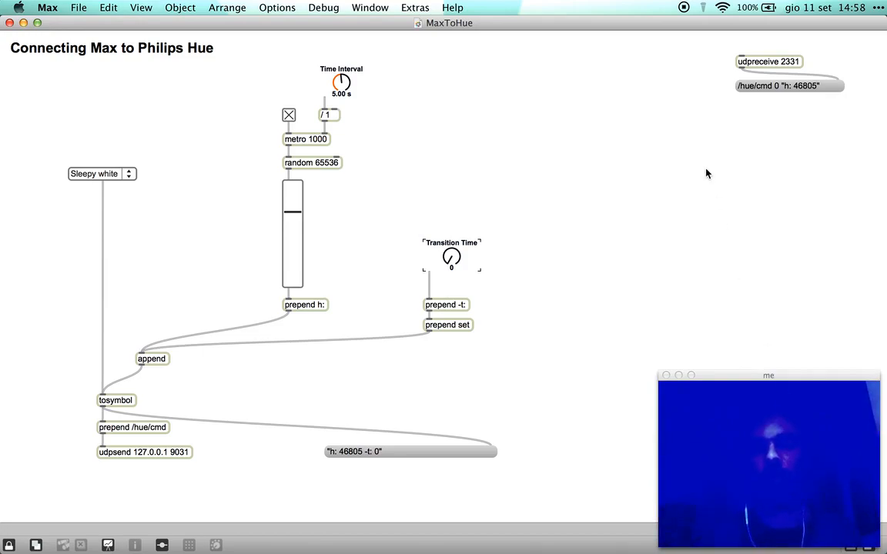
mouse_move(621, 153)
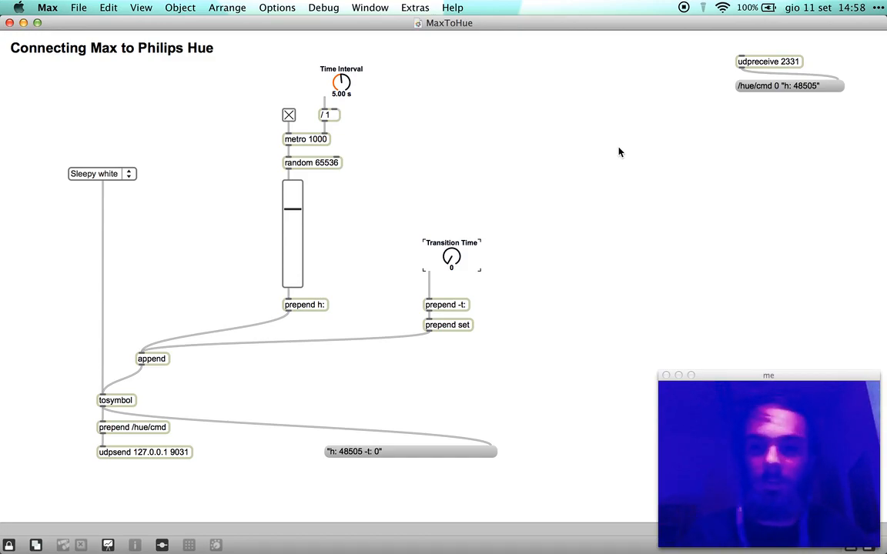
mouse_move(452, 257)
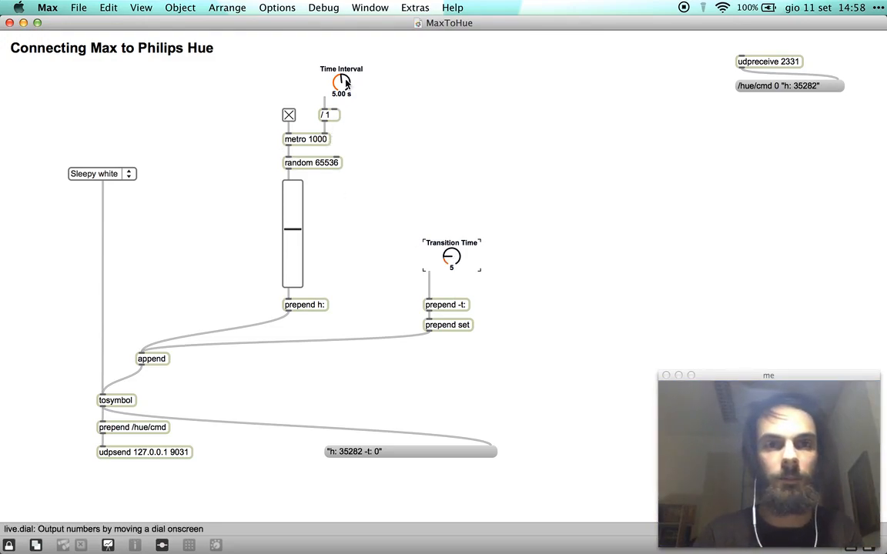
Sweep the Time Interval to 500 ms and back to 5 s, then raise Transition Time to 15.
drag(340, 82, 343, 80)
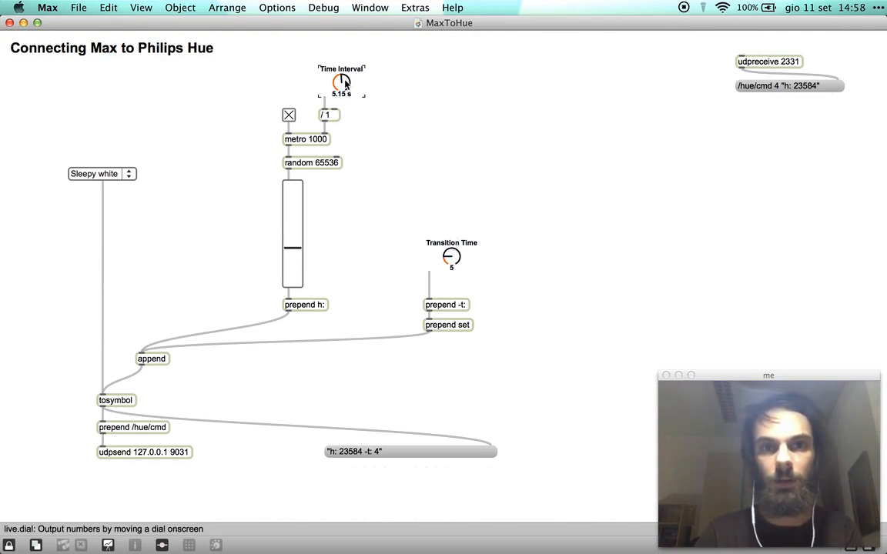
drag(341, 83, 341, 87)
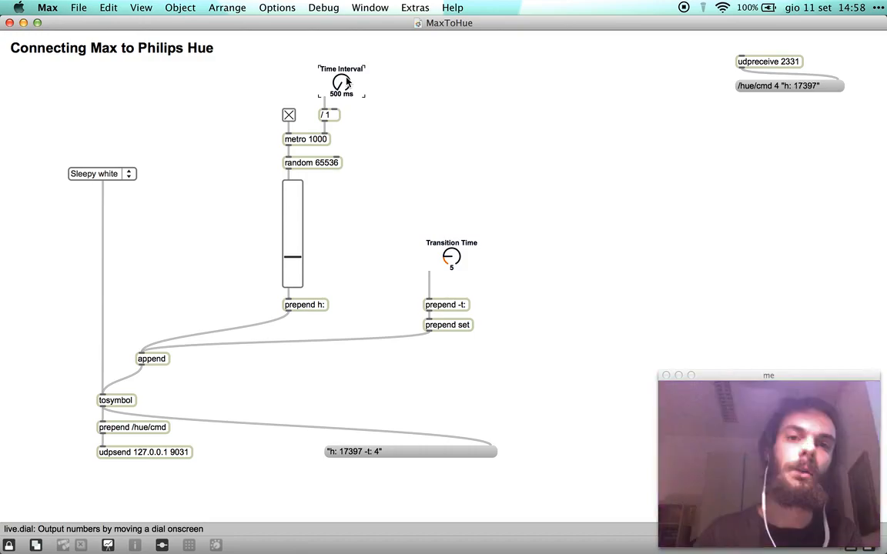
drag(341, 83, 341, 74)
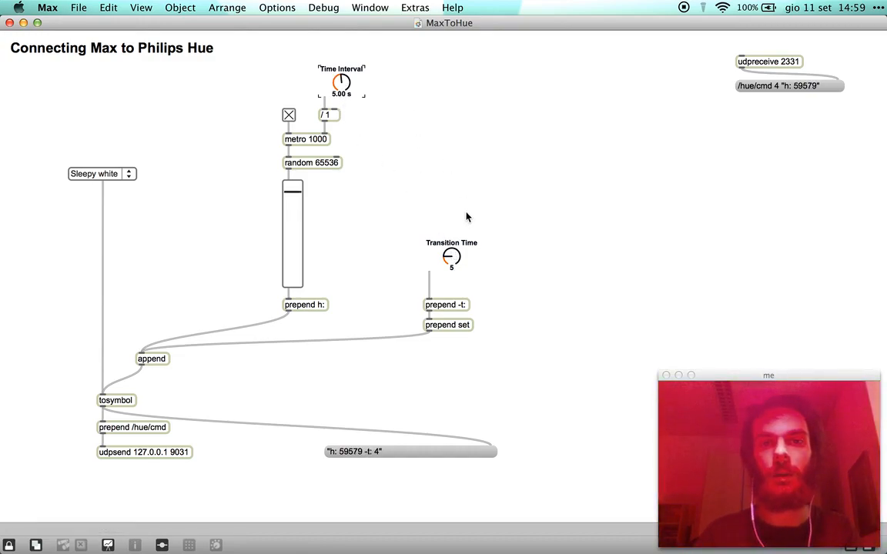
click(451, 256)
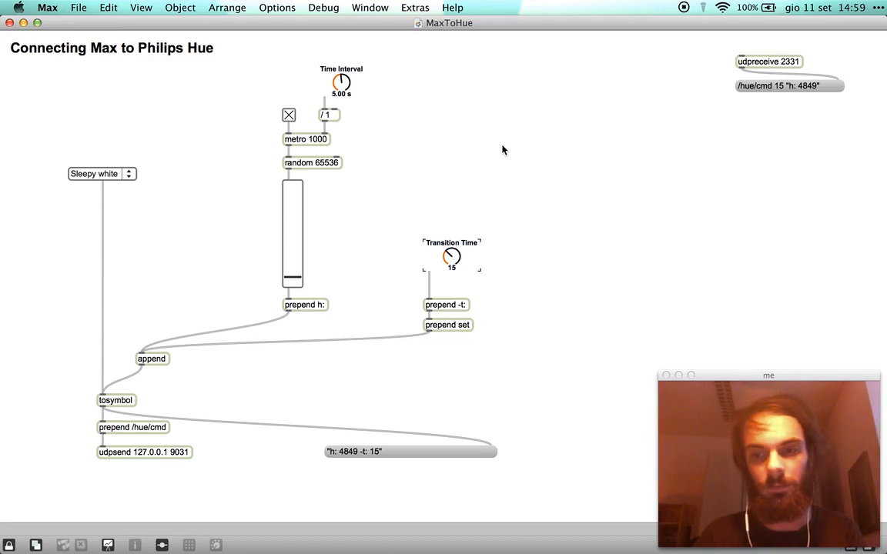
drag(452, 256, 452, 250)
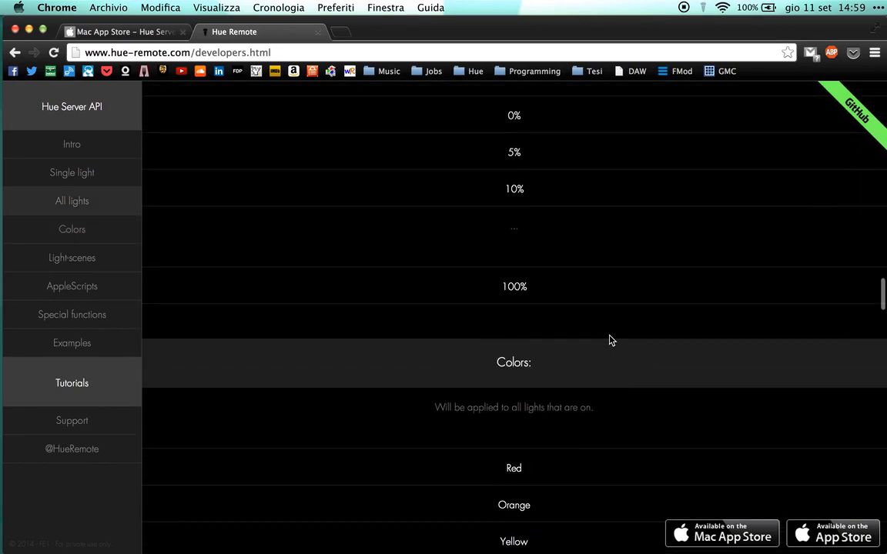
scroll(up, 3)
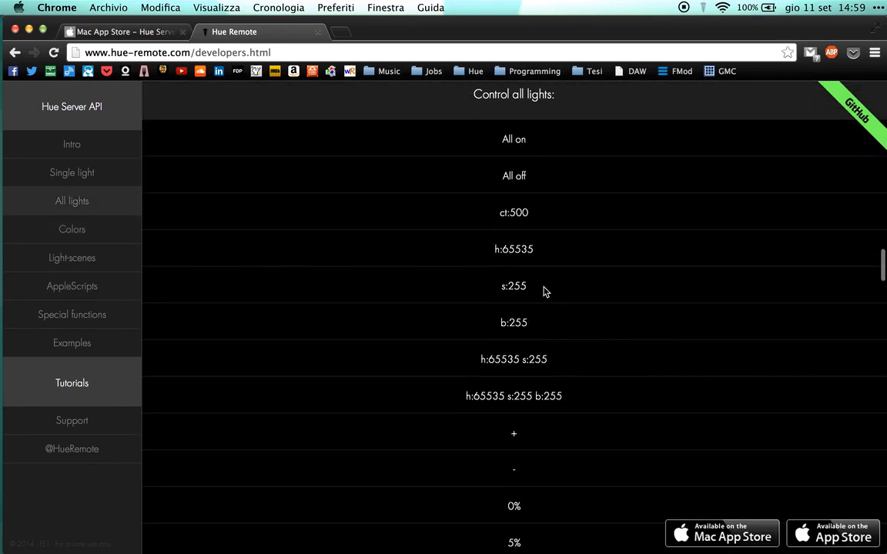
double_click(513, 286)
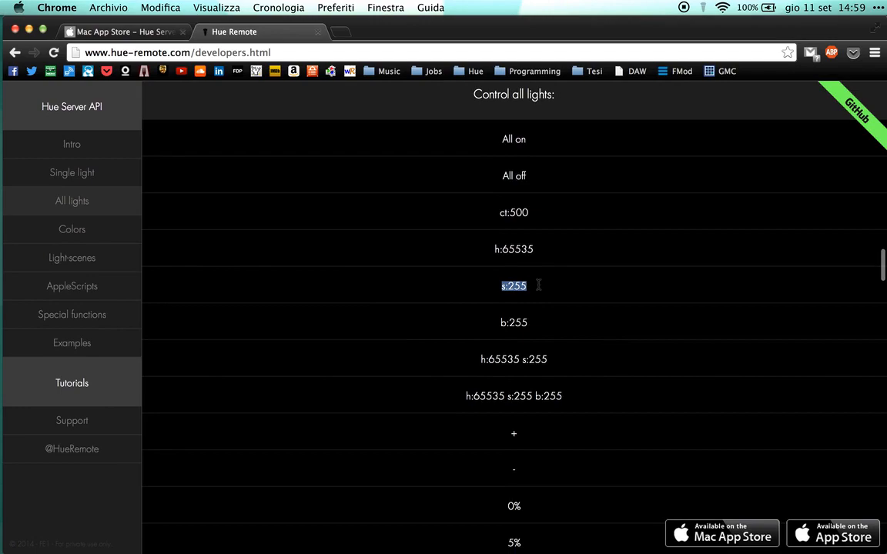
double_click(514, 323)
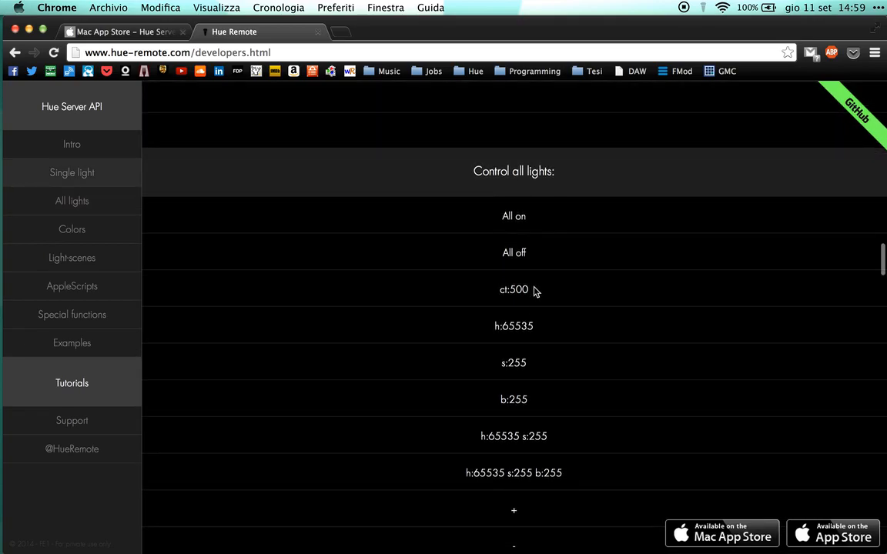
scroll(down, 3)
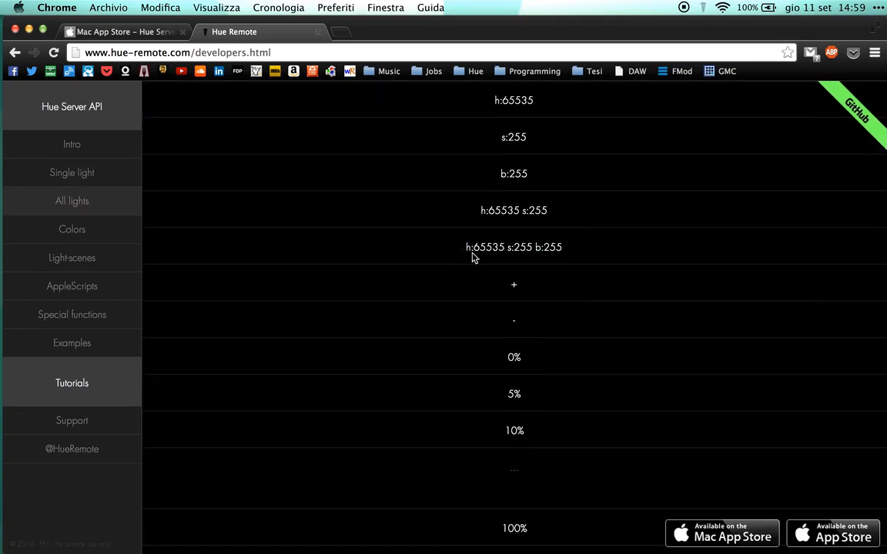
scroll(down, 3)
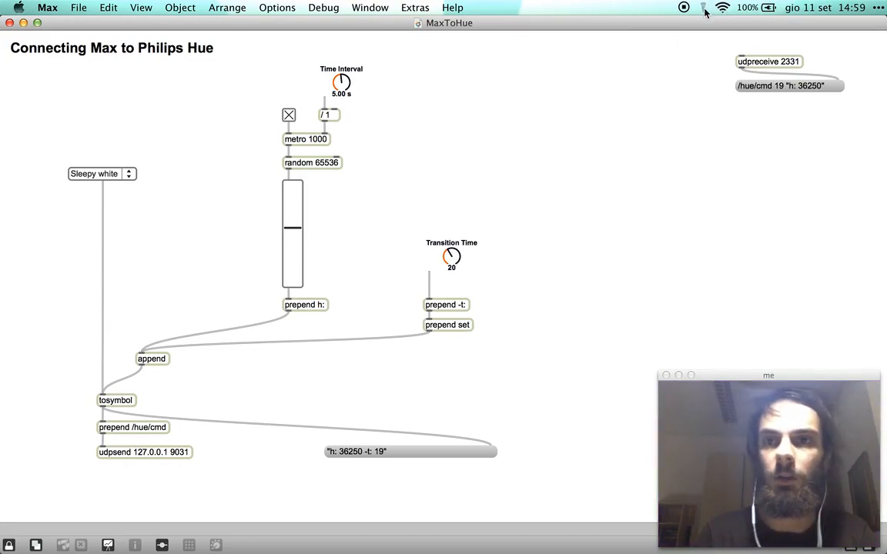
mouse_move(655, 165)
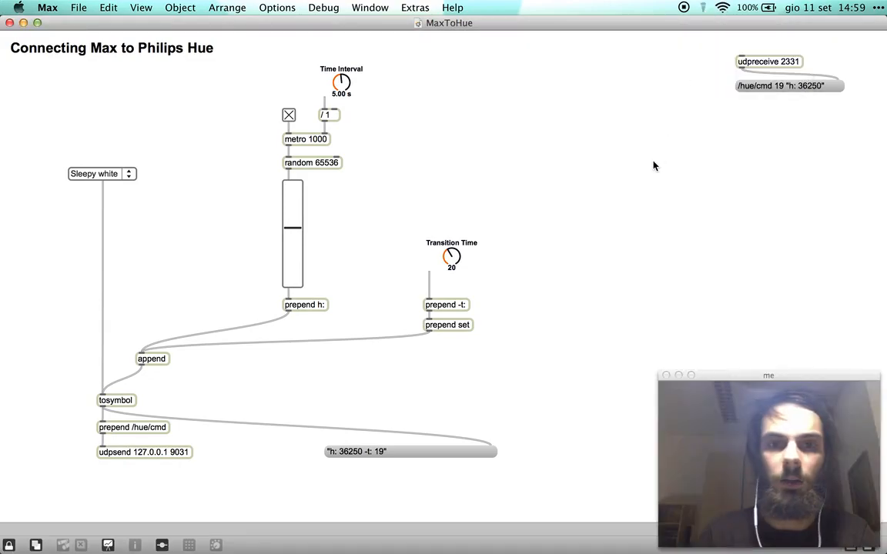